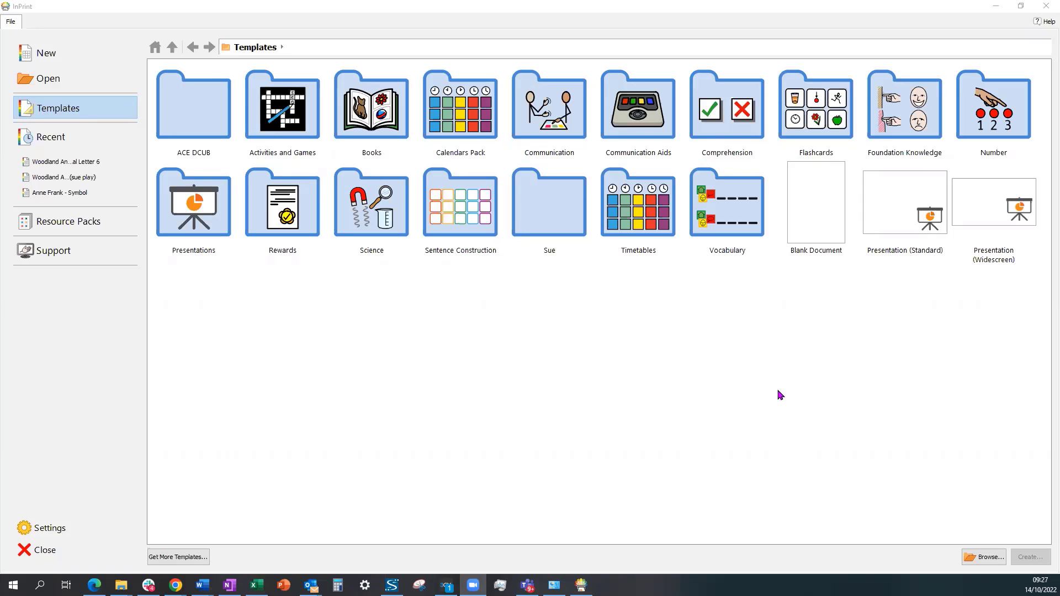
mouse_move(591, 403)
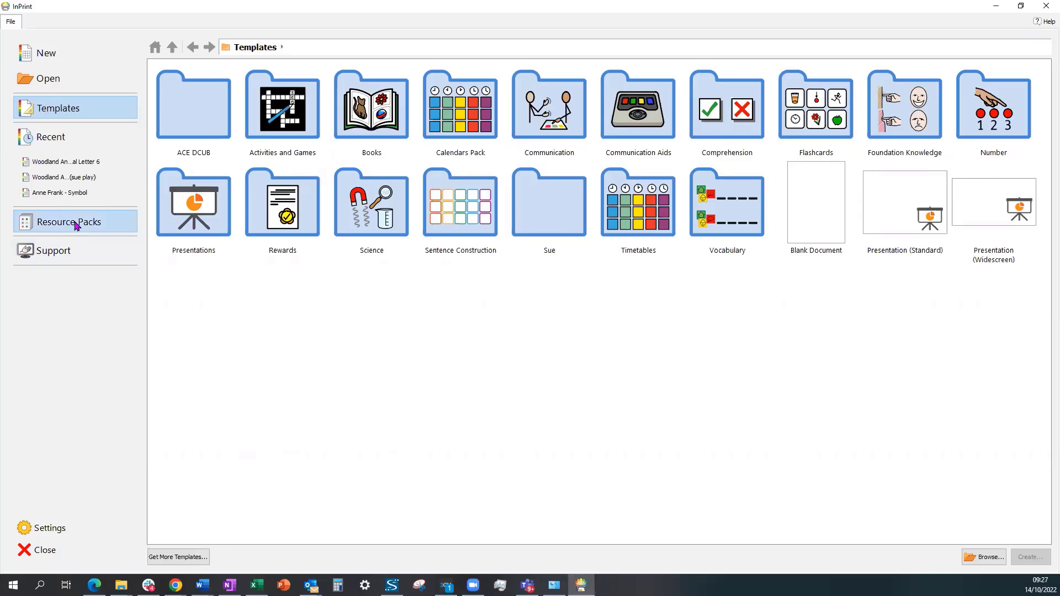
Browse Resource Packs into Presentations, then into the Quiz folder.
click(68, 222)
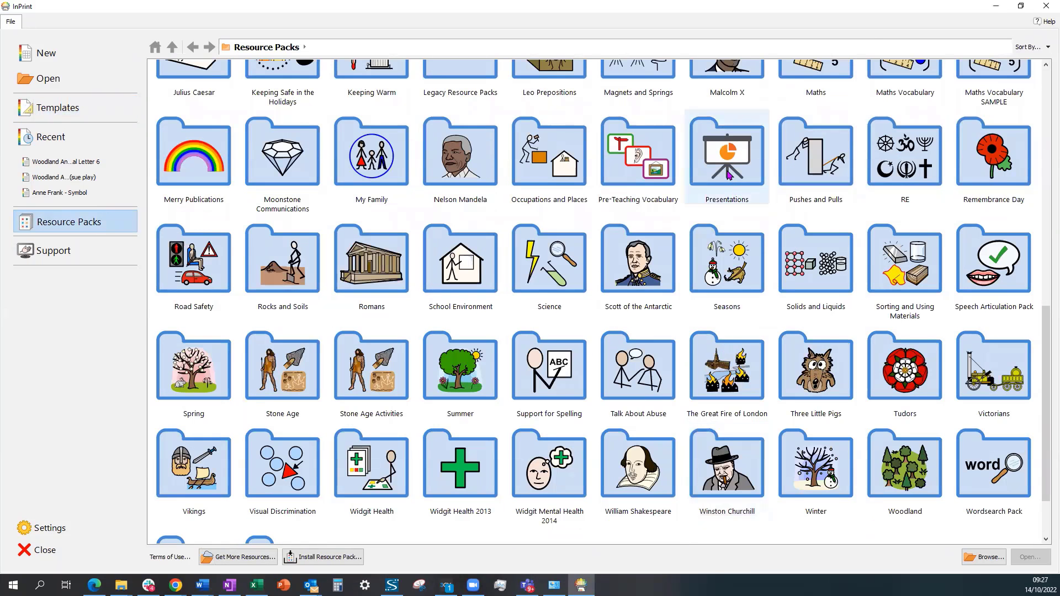
double_click(725, 157)
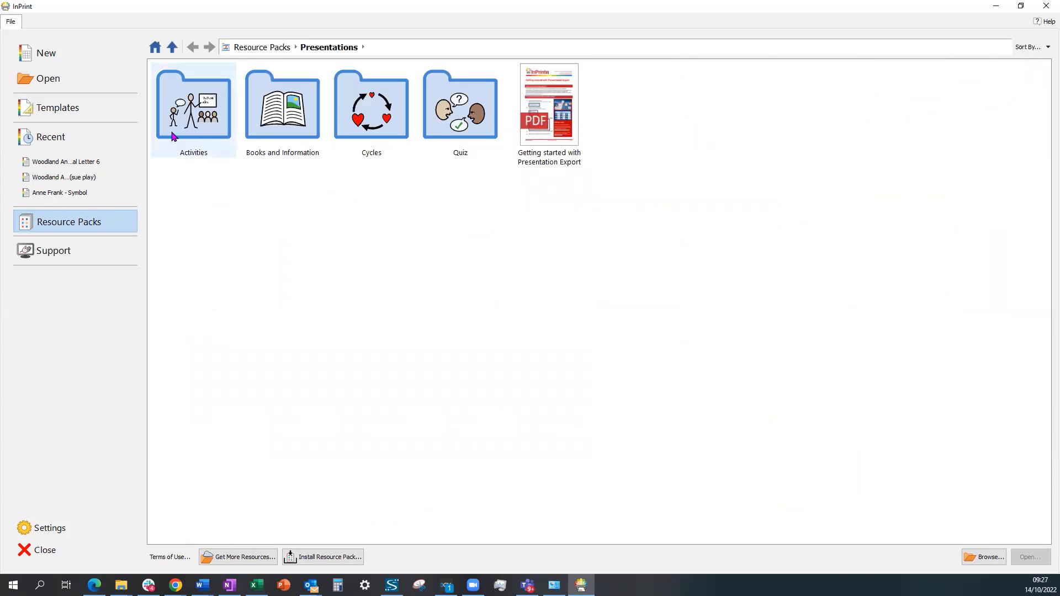
mouse_move(371, 108)
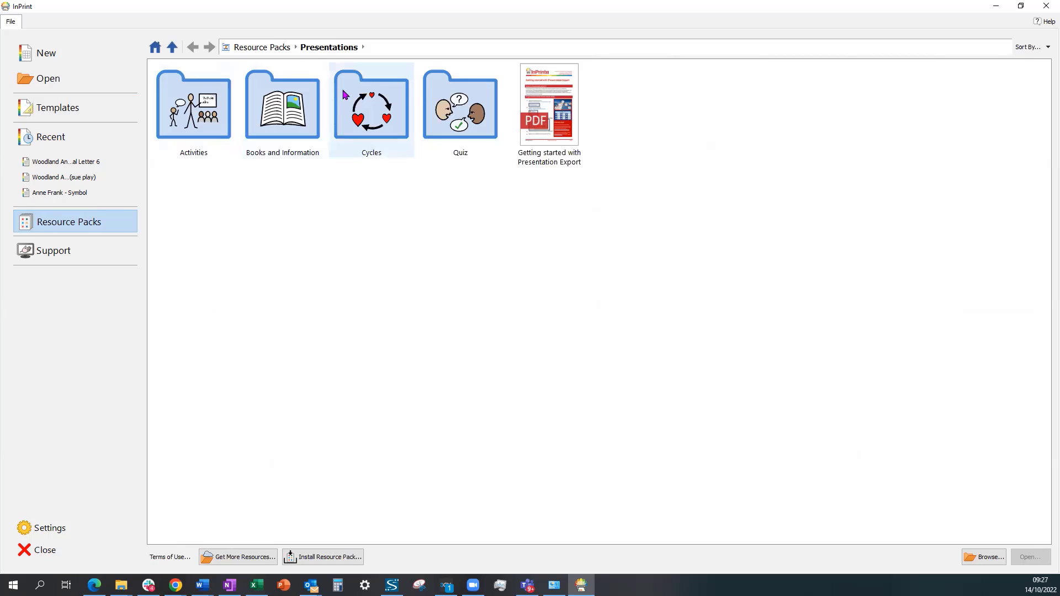
mouse_move(476, 119)
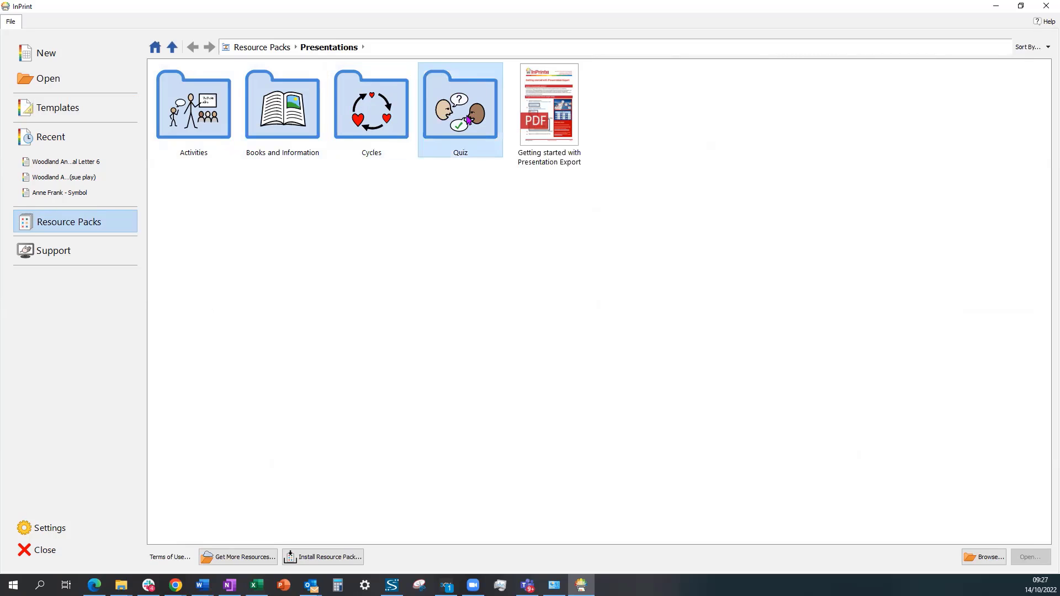
double_click(459, 105)
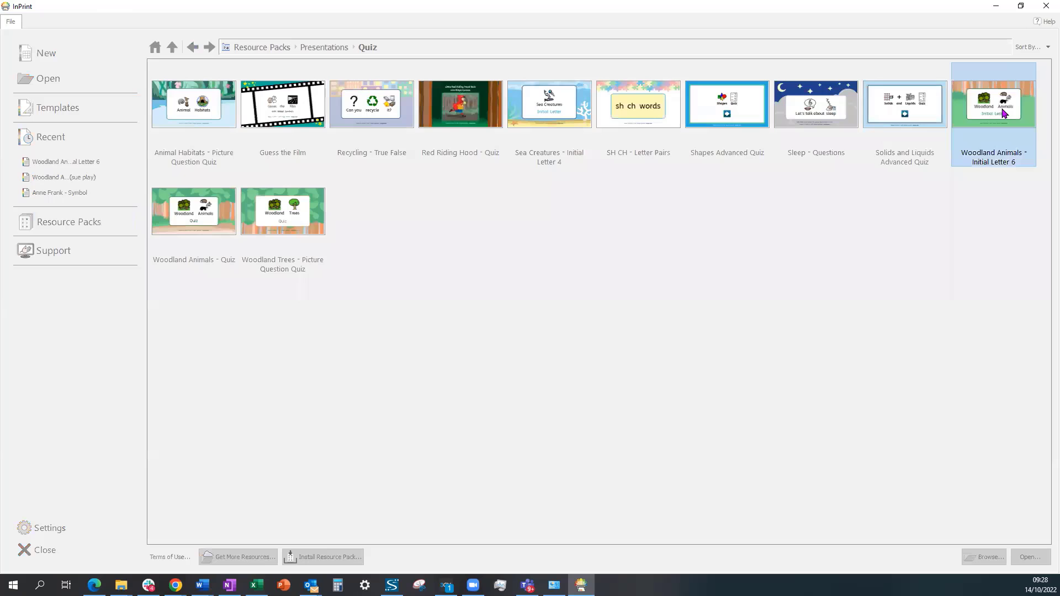
Open the Woodland Animals - Initial Letter 6 quiz and export it as a presentation.
double_click(993, 104)
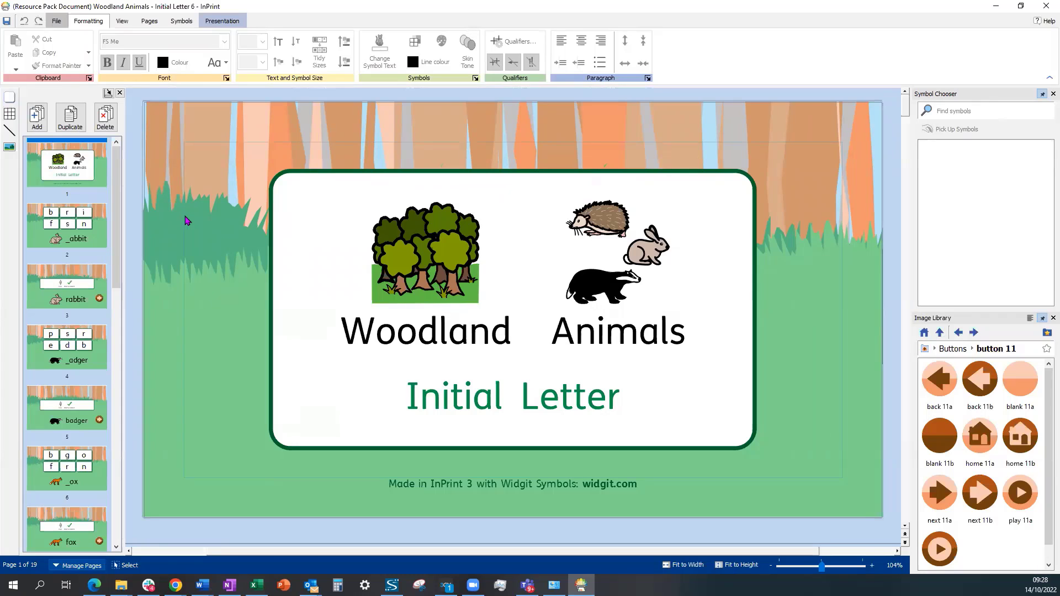
mouse_move(142, 205)
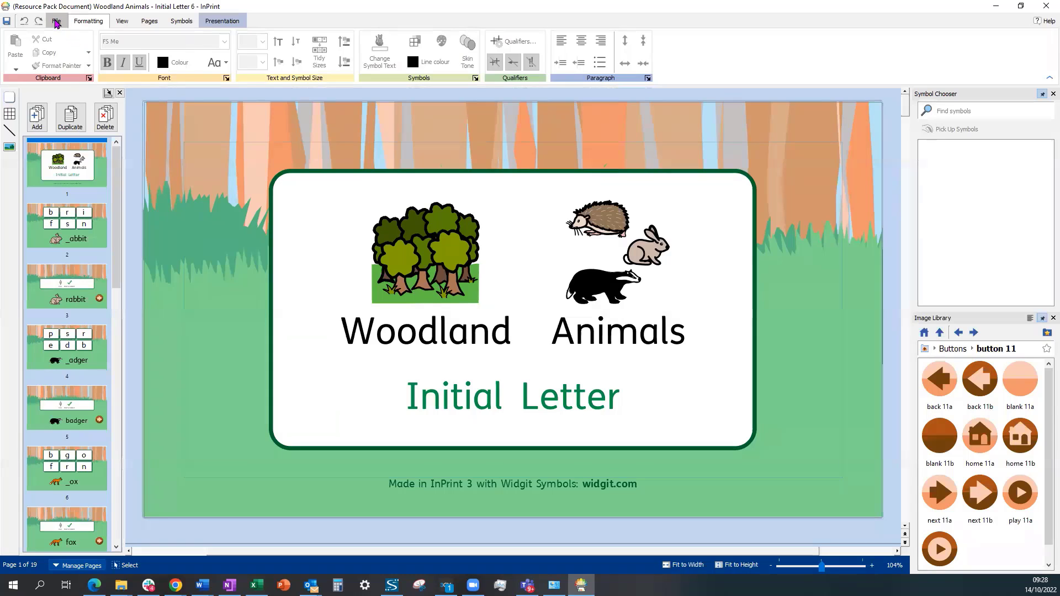
click(56, 21)
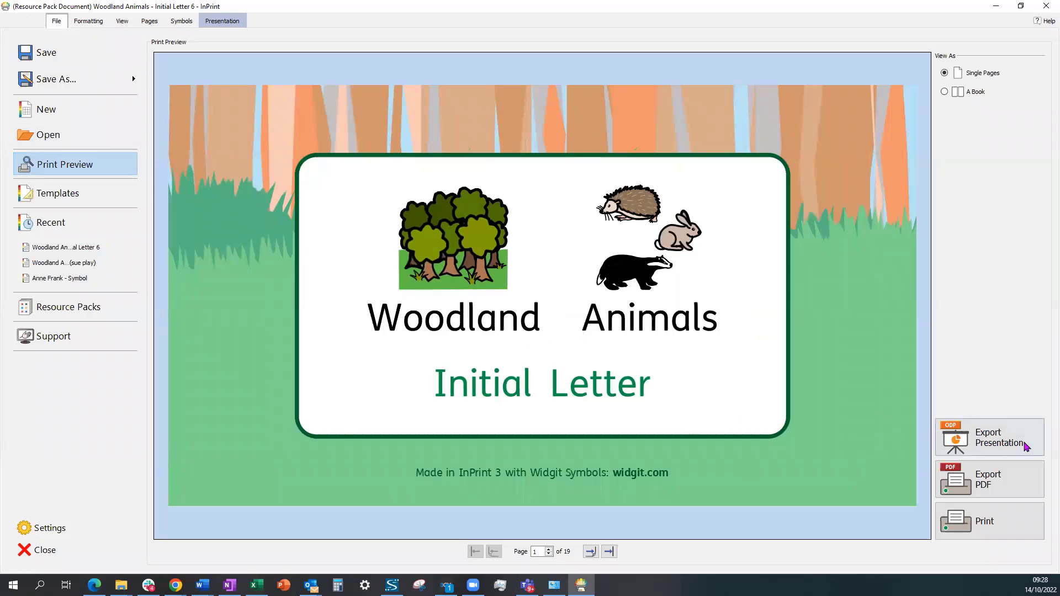
mouse_move(1019, 416)
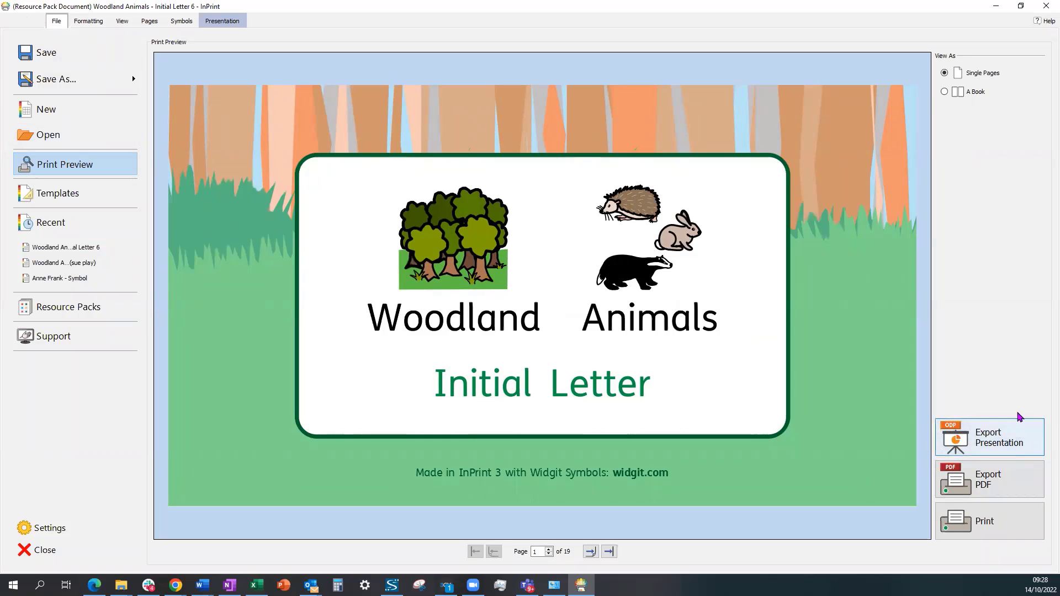
mouse_move(1005, 443)
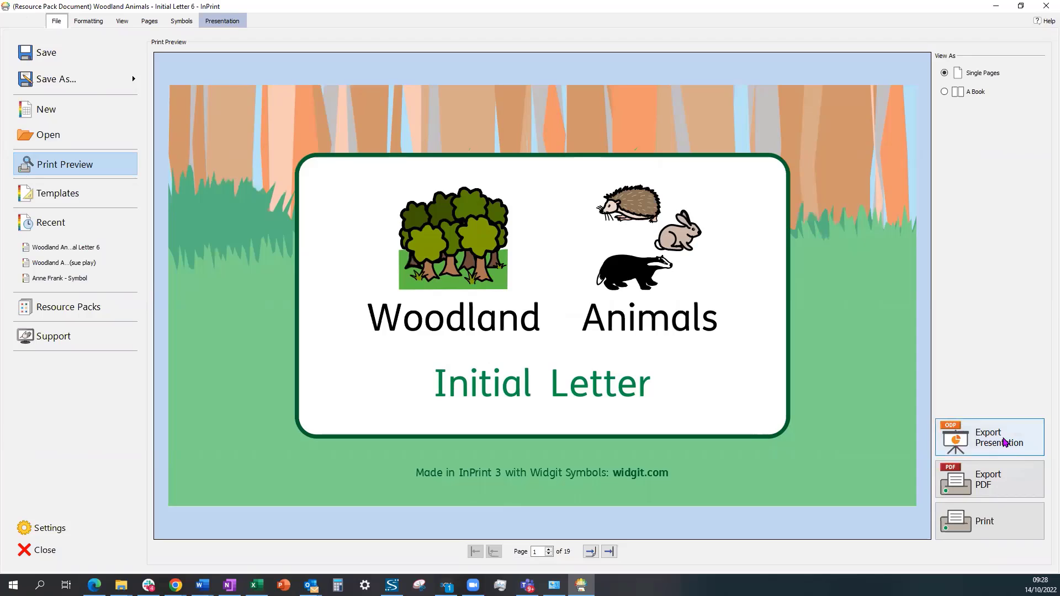
click(988, 437)
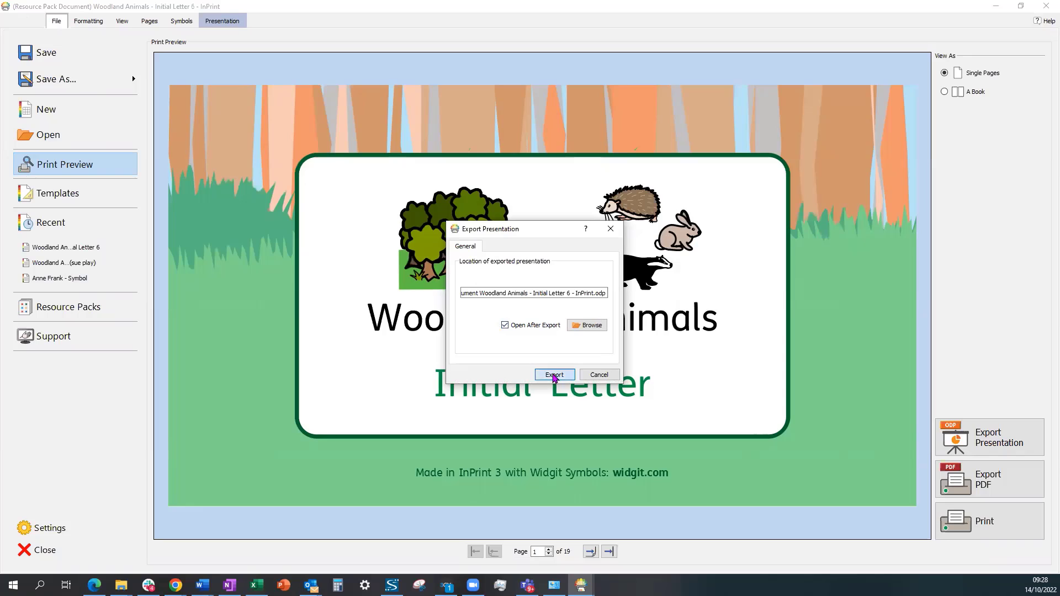
click(554, 376)
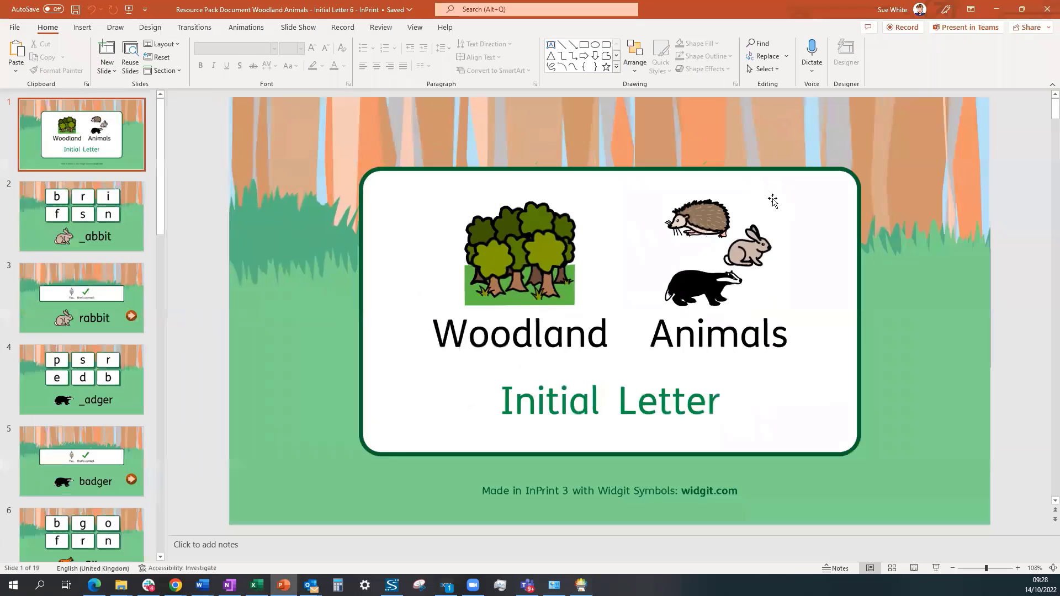
mouse_move(245, 253)
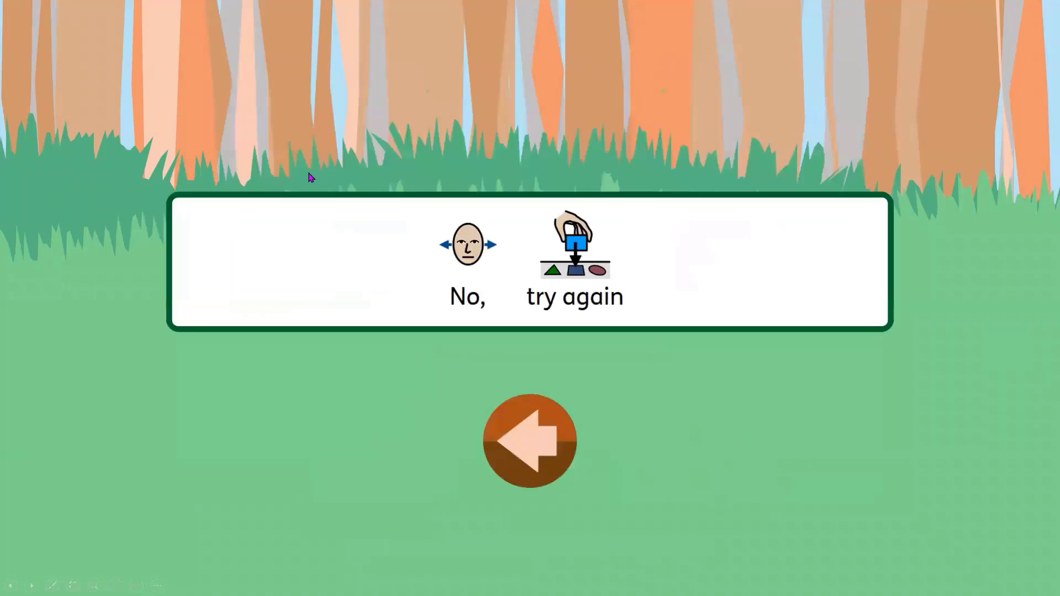
mouse_move(620, 466)
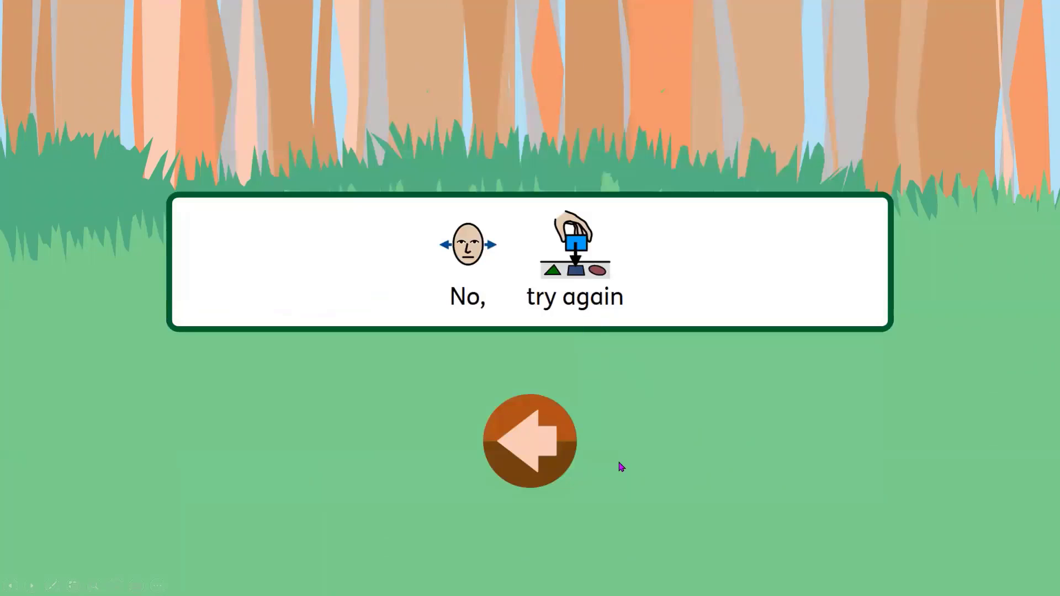
mouse_move(517, 449)
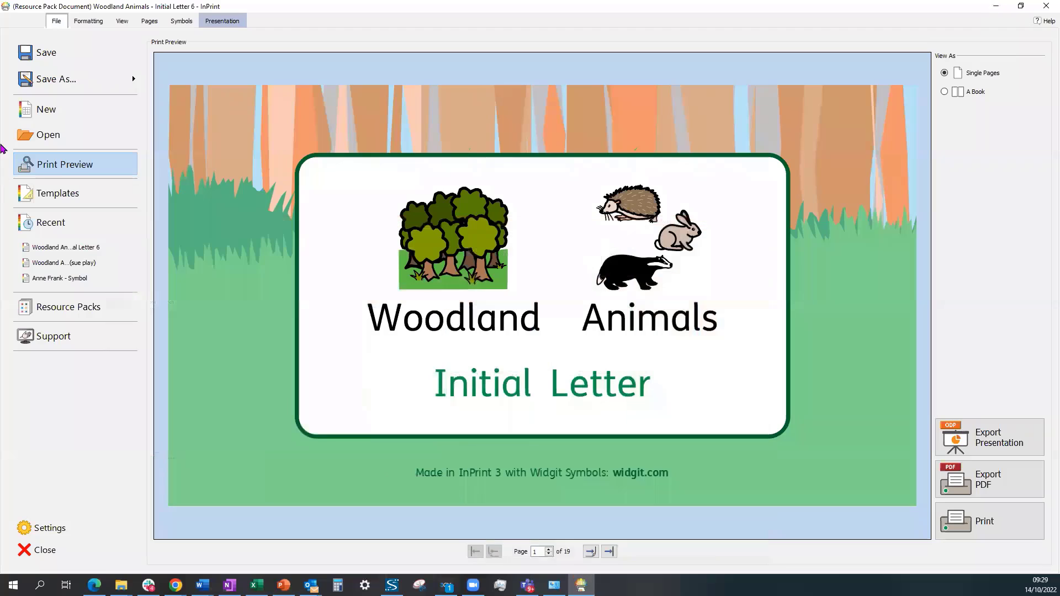
mouse_move(171, 74)
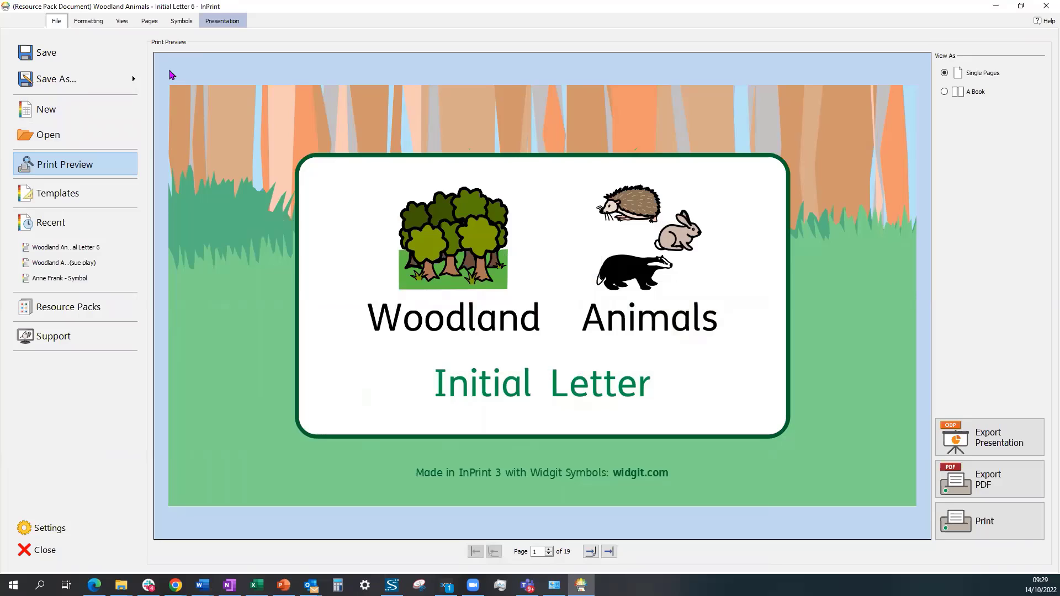
mouse_move(189, 144)
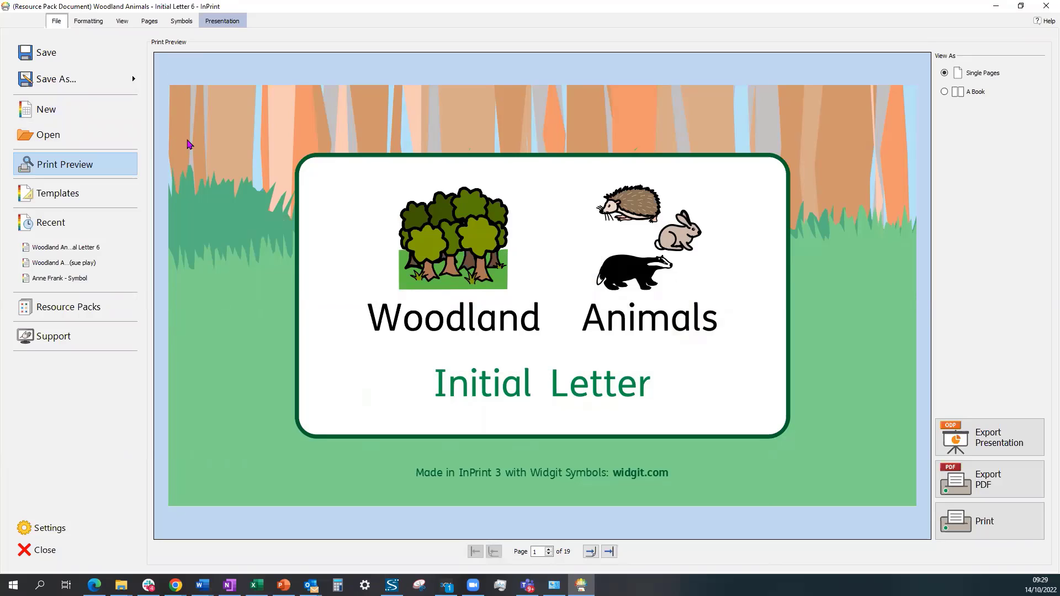
mouse_move(61, 79)
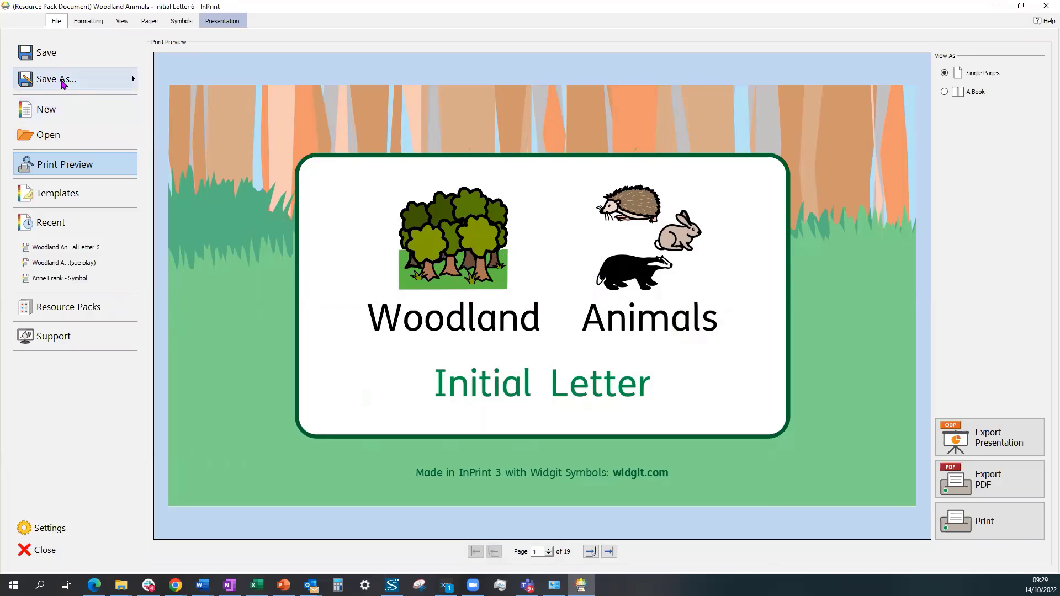
mouse_move(46, 53)
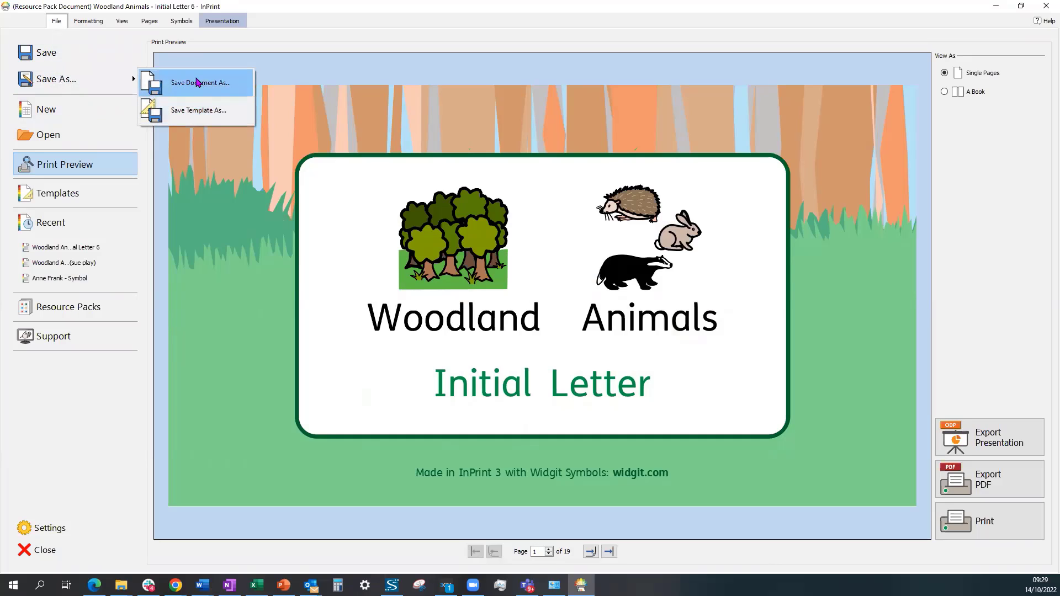
Save the quiz to the Desktop as Woodland Animals - Initial Letter 6, overwriting the existing file.
click(198, 82)
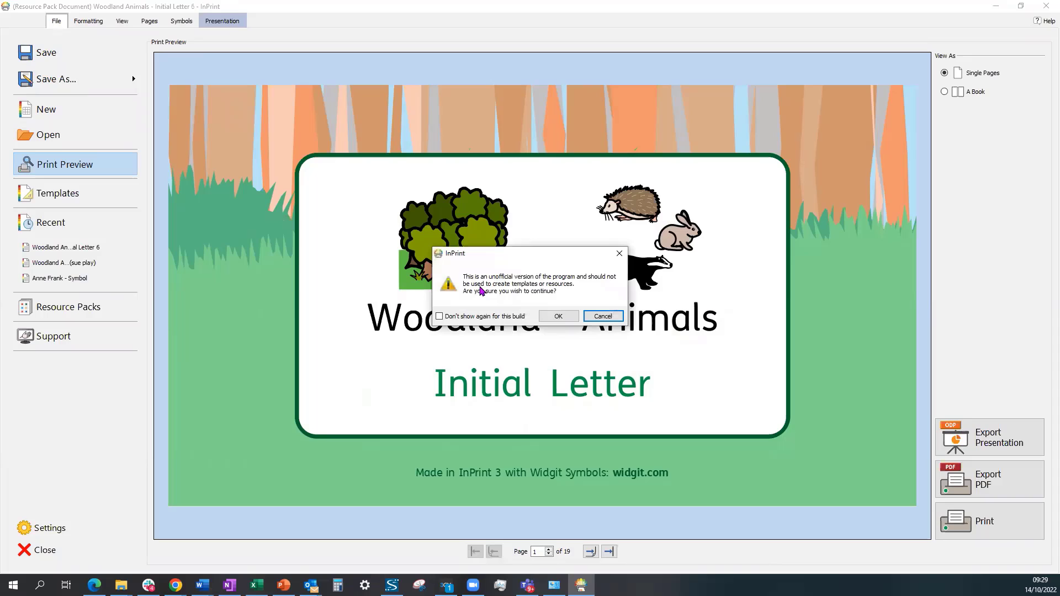
click(558, 315)
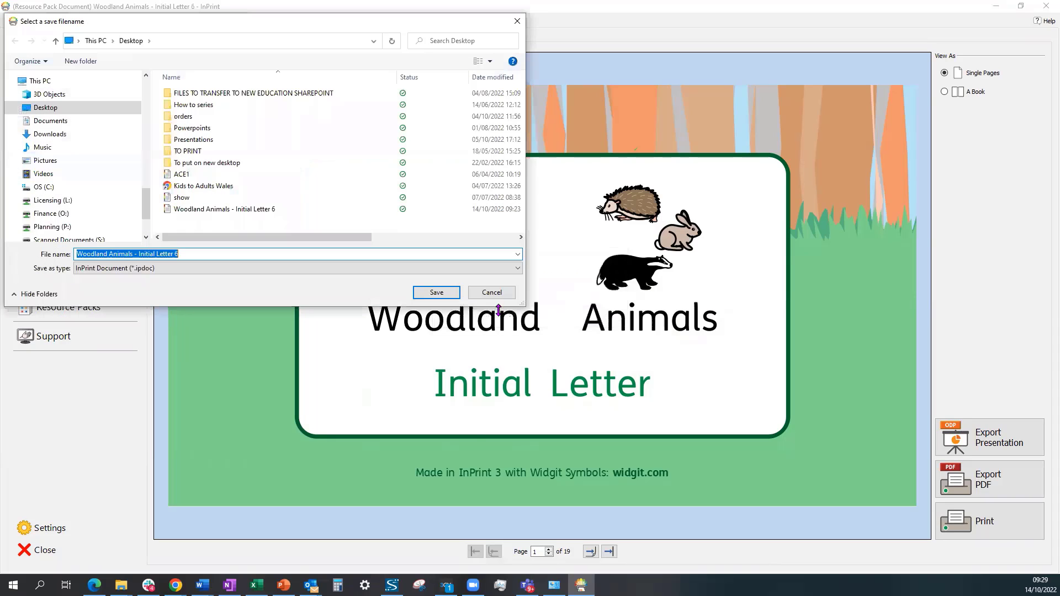
mouse_move(192, 117)
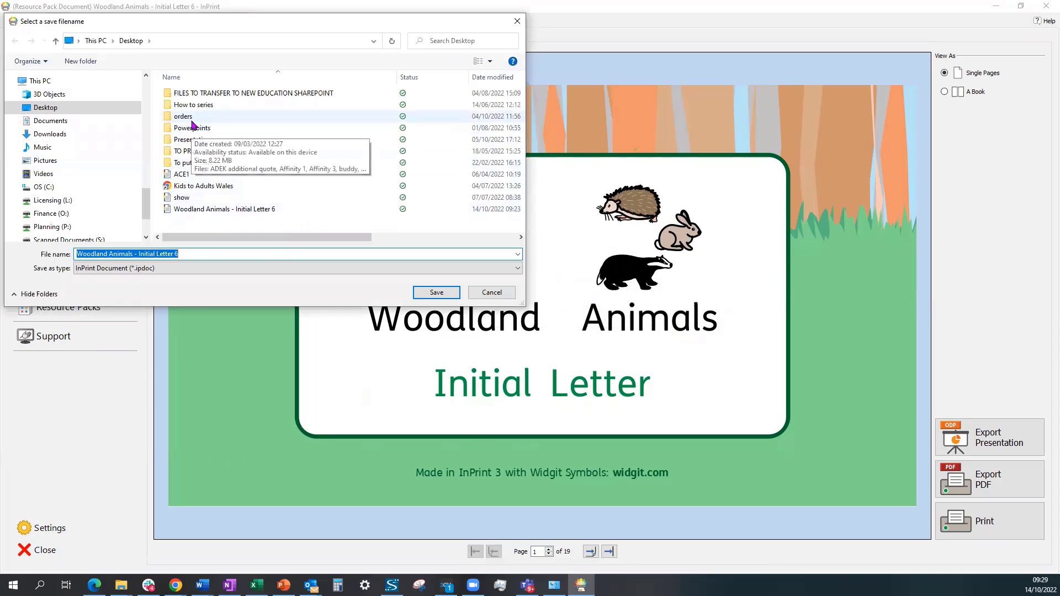
mouse_move(283, 277)
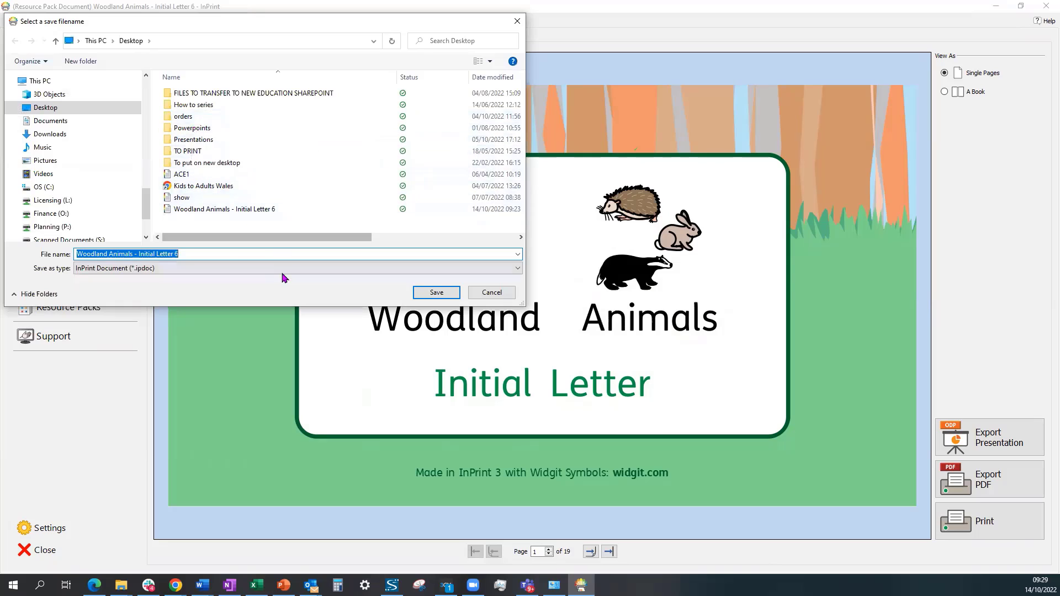
click(223, 209)
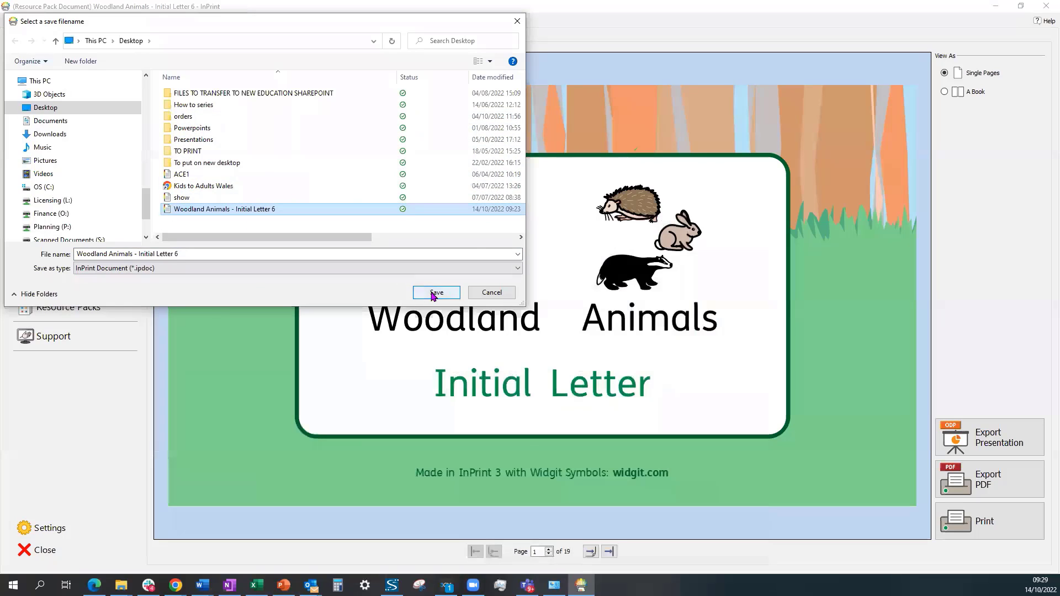
click(436, 292)
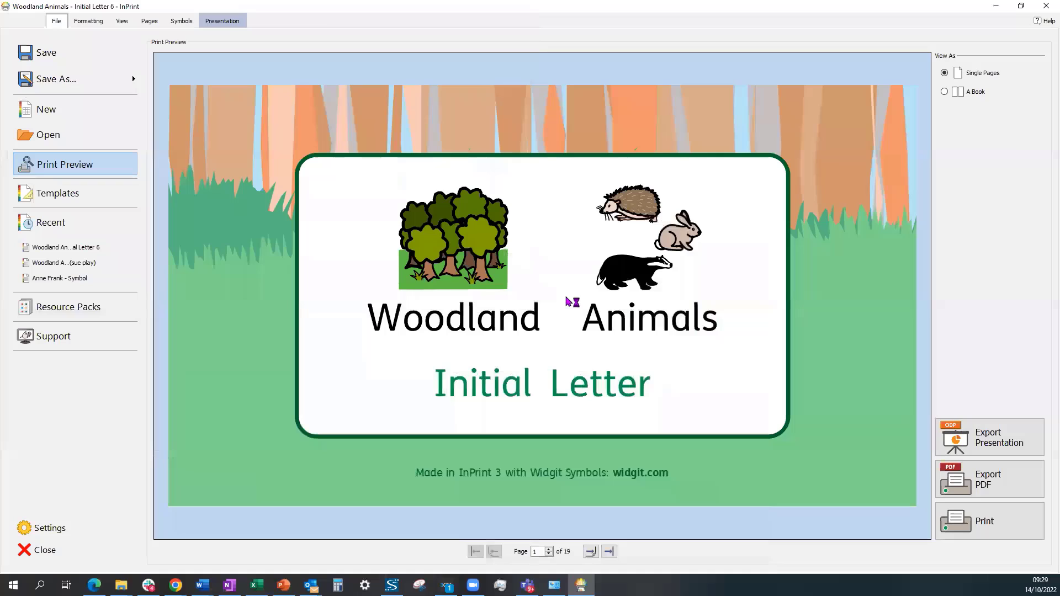
mouse_move(103, 36)
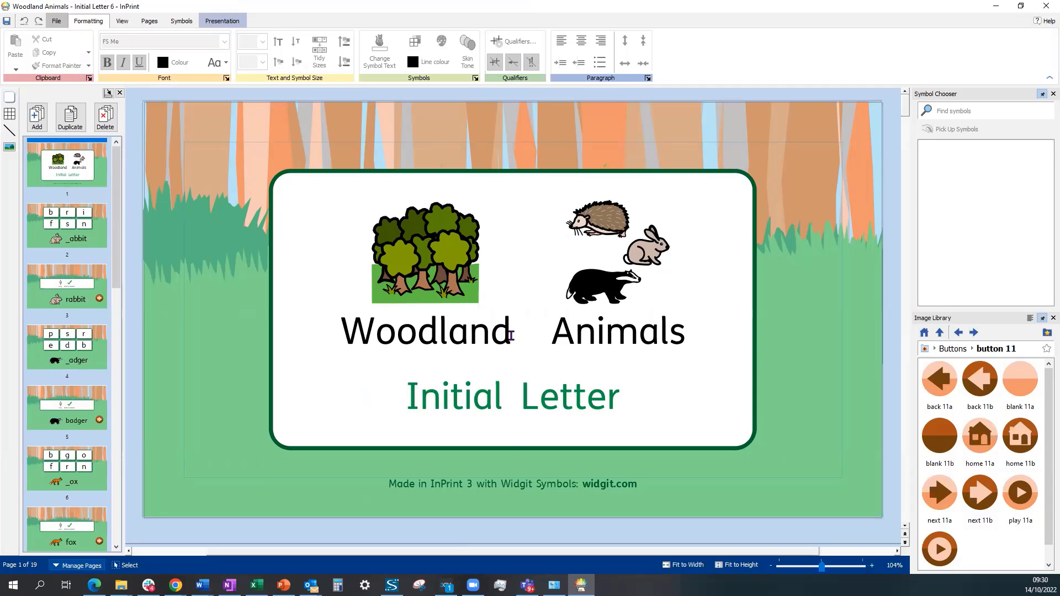
Replace Woodland with Sea in the title and apply the sea creatures symbol.
double_click(425, 331)
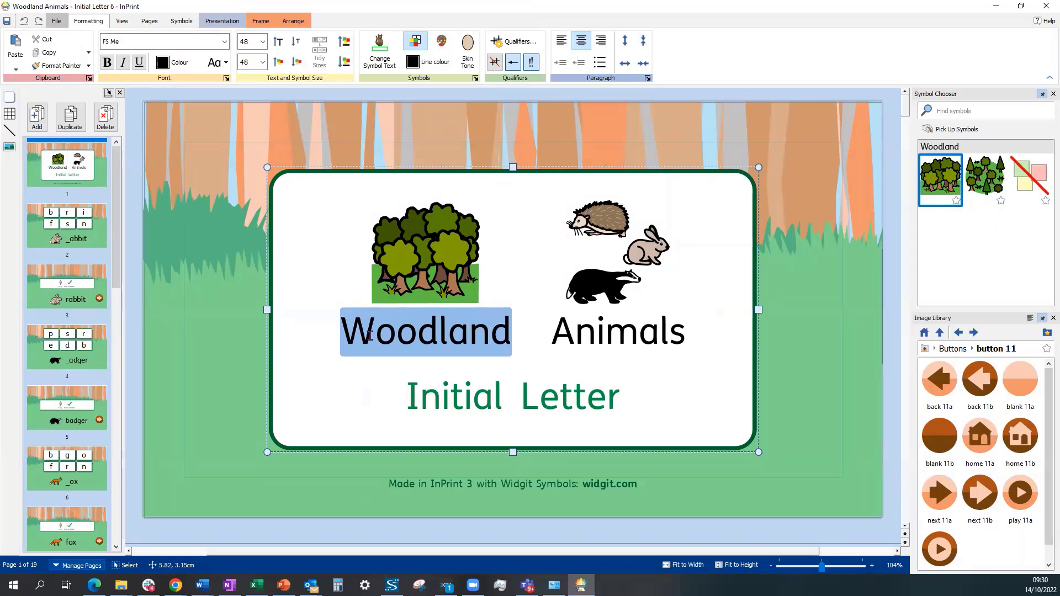
text(S)
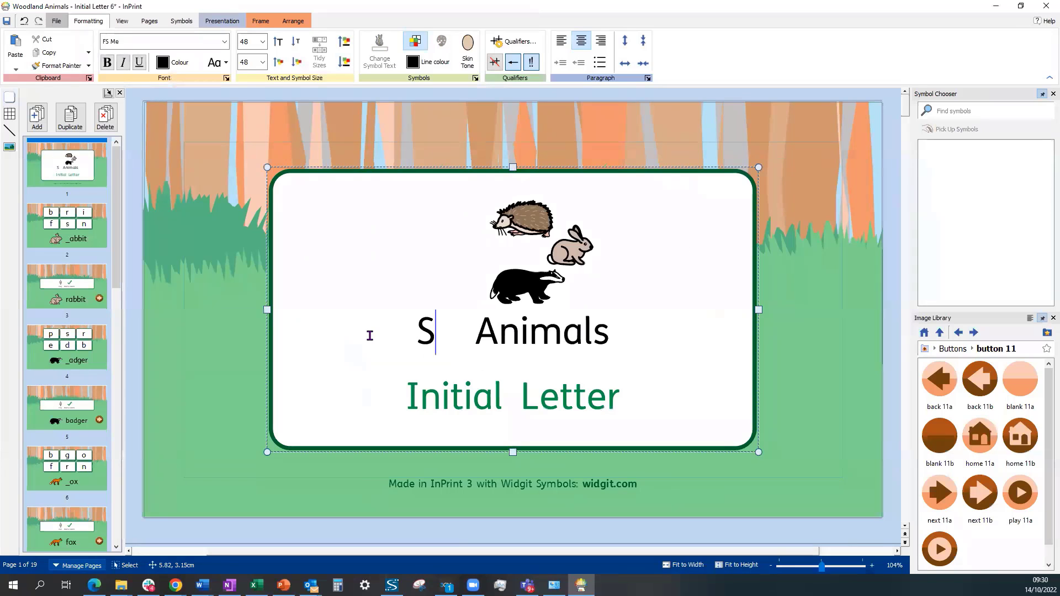
text(ea)
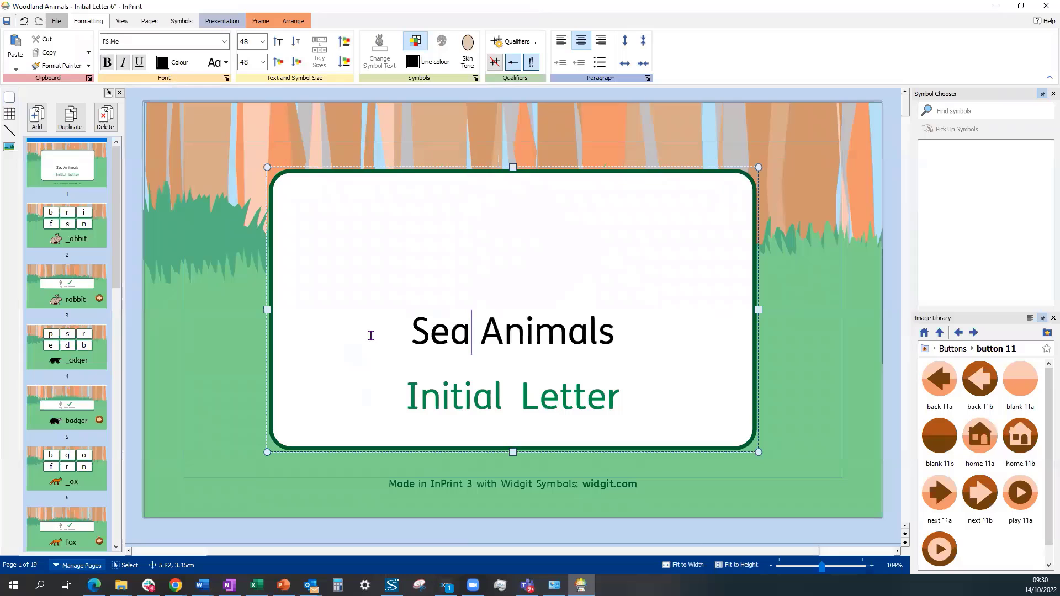
click(939, 180)
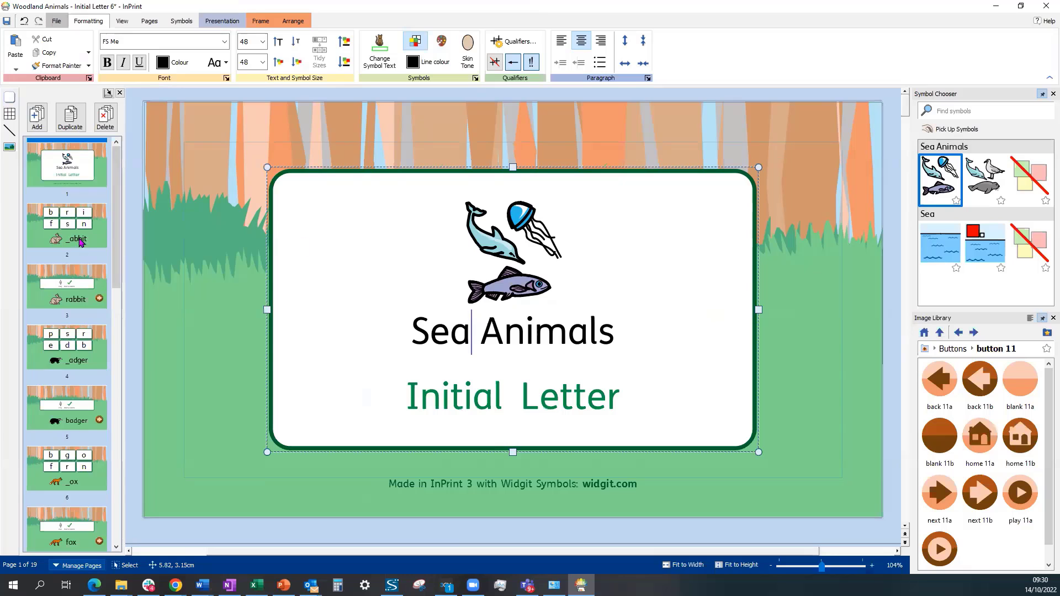
On page 2, swap the rabbit for a green octopus and change _abbit to _ctopus.
click(66, 226)
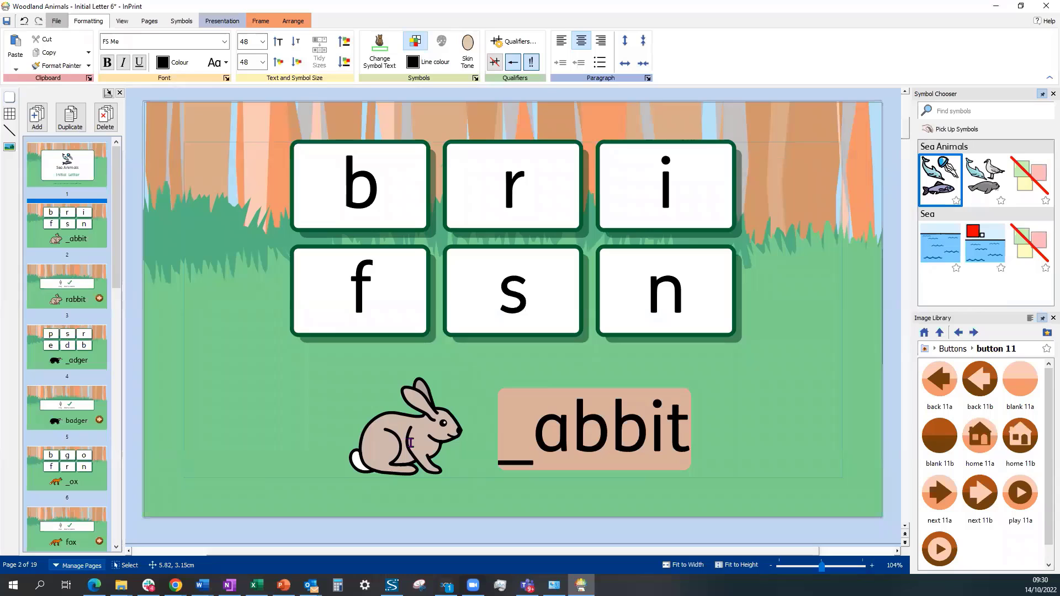
click(405, 426)
text(ra)
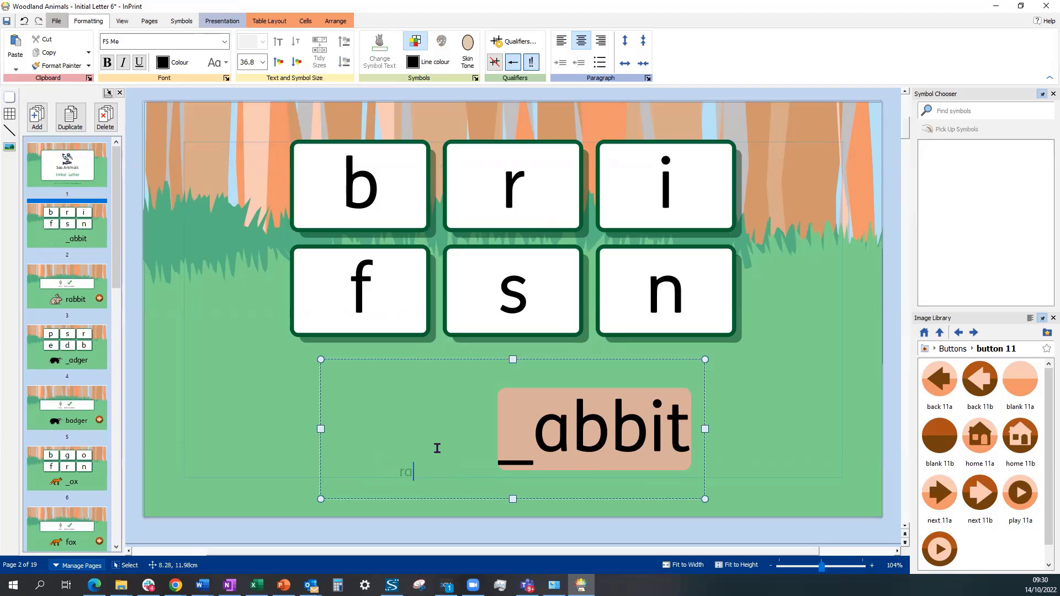
text(oo)
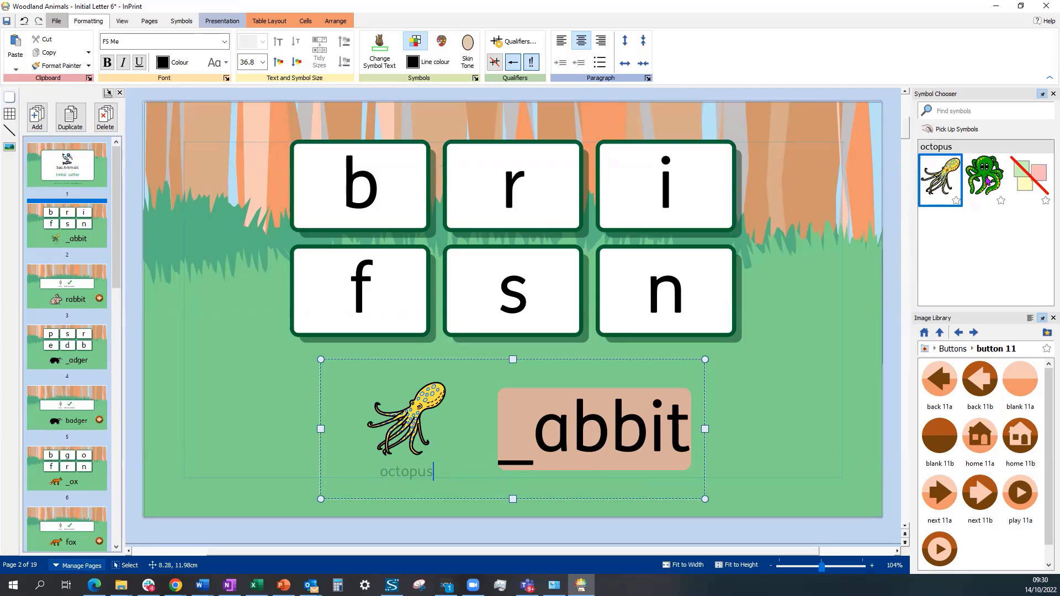
click(984, 178)
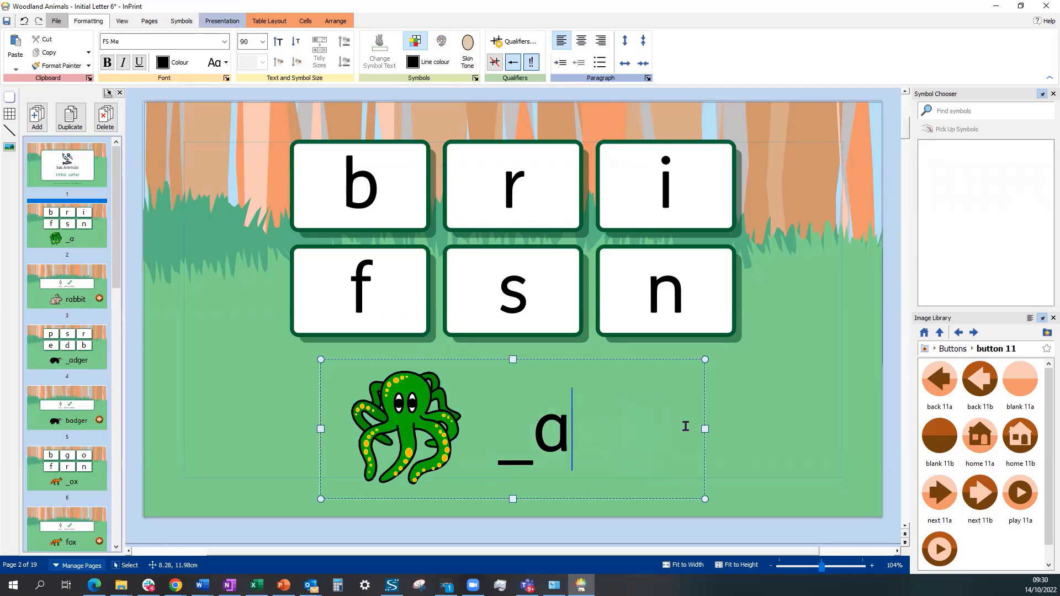
text(c)
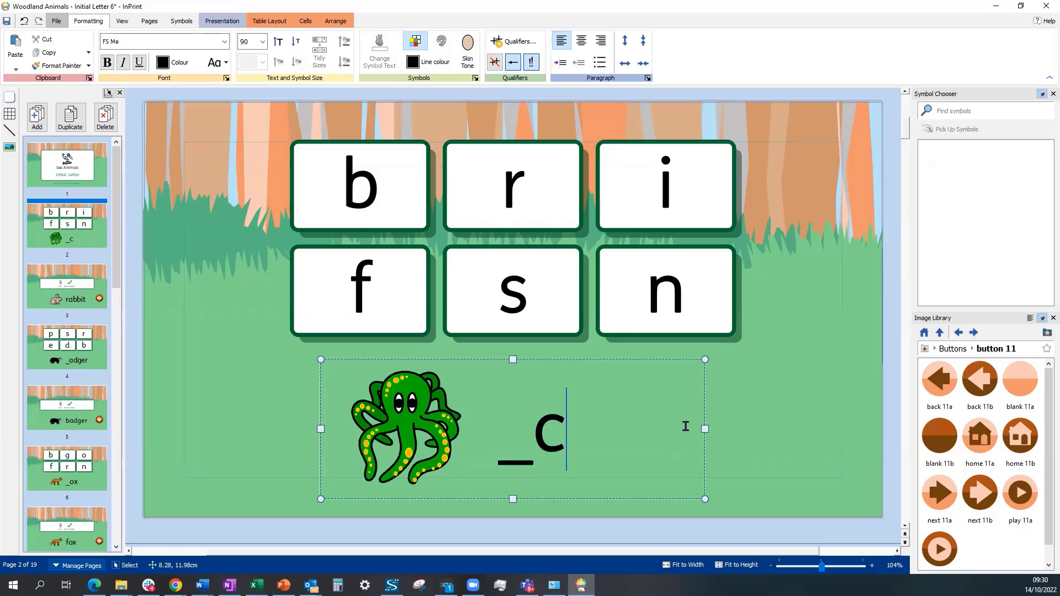
text(topus)
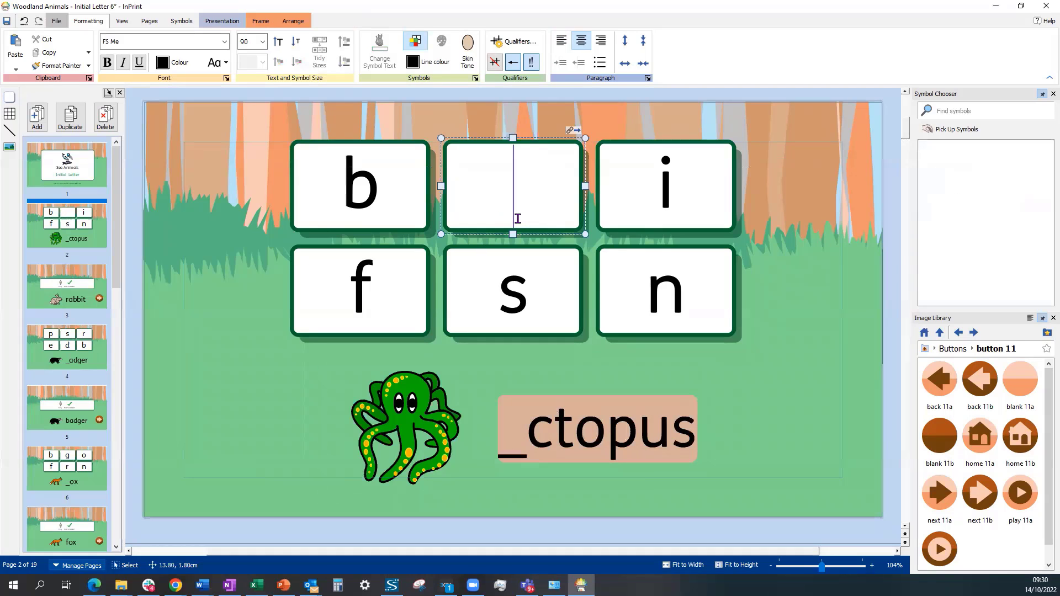
Change the top-row middle letter tile from r to o.
text(o)
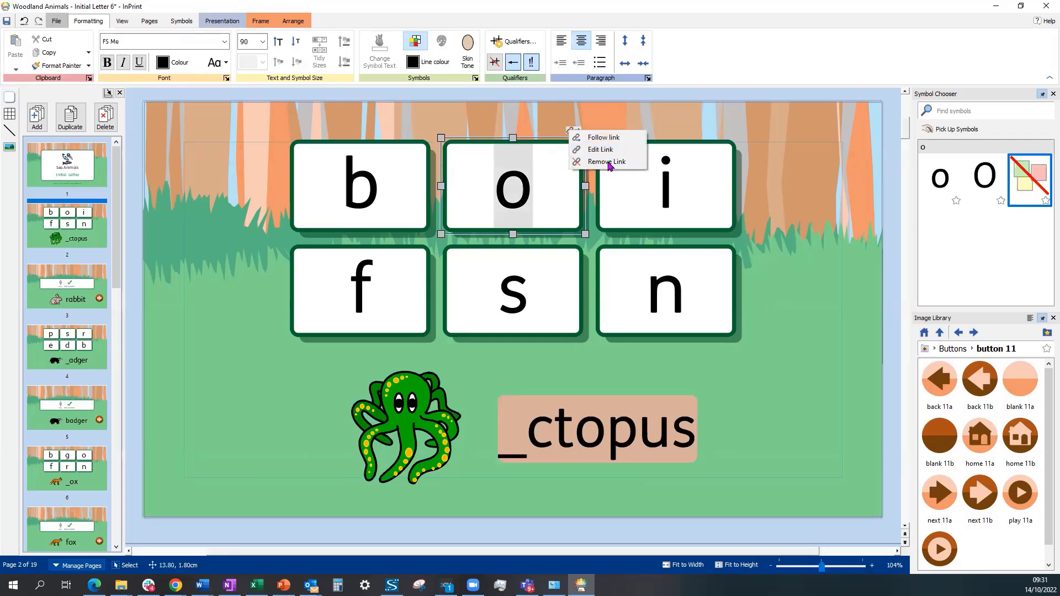
mouse_move(605, 149)
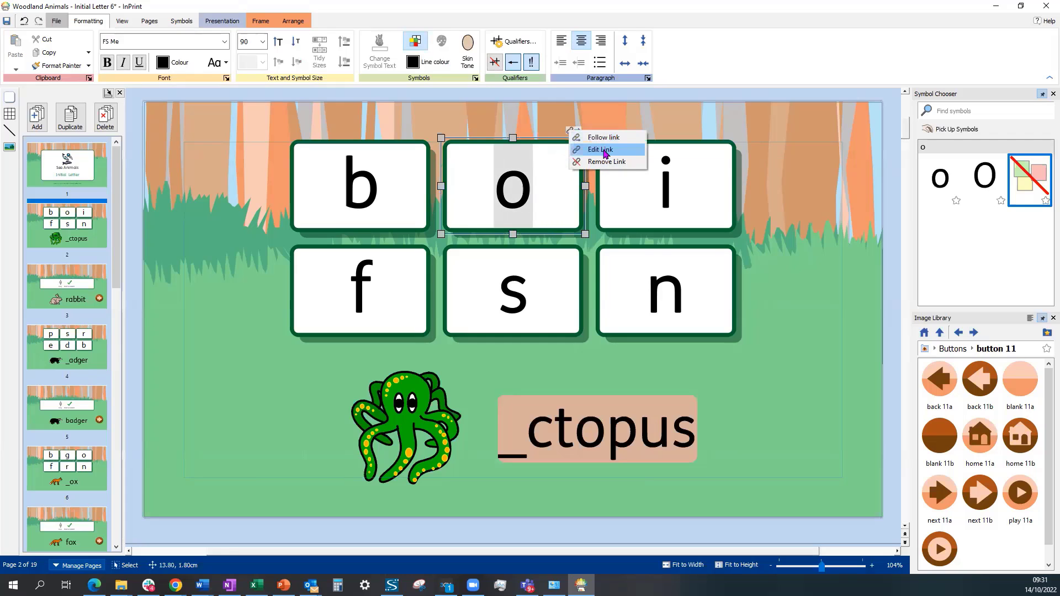
mouse_move(606, 162)
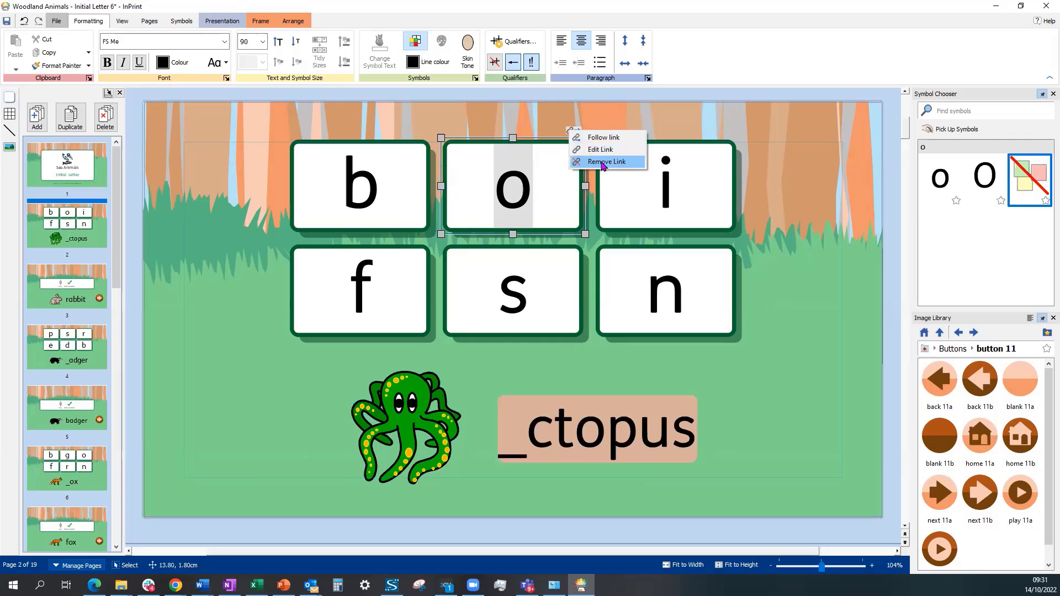
mouse_move(601, 138)
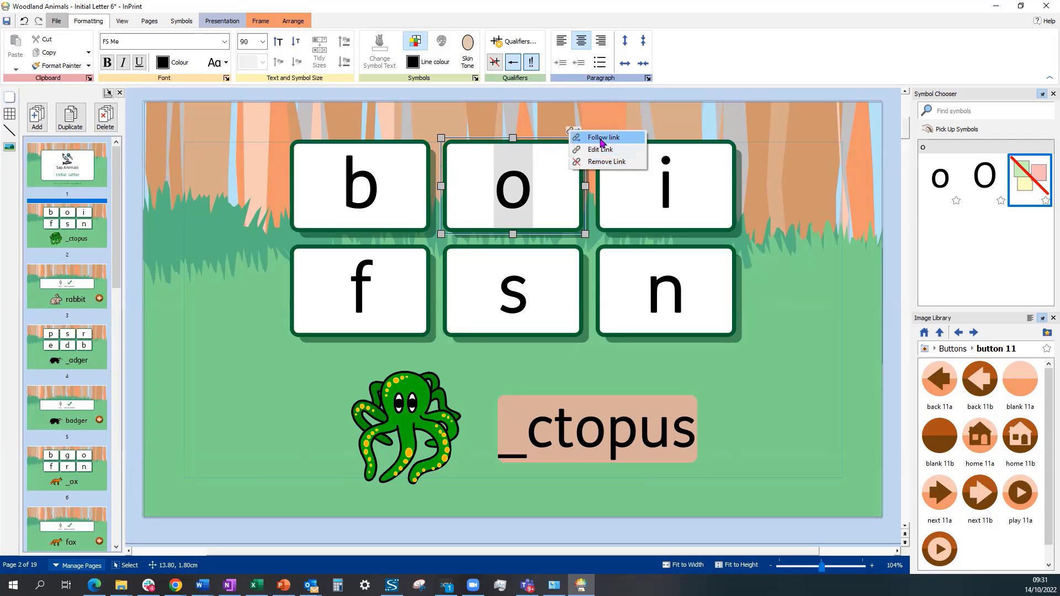
Follow the o tile's link to page 3 and replace rabbit with octopus and its green symbol.
click(606, 137)
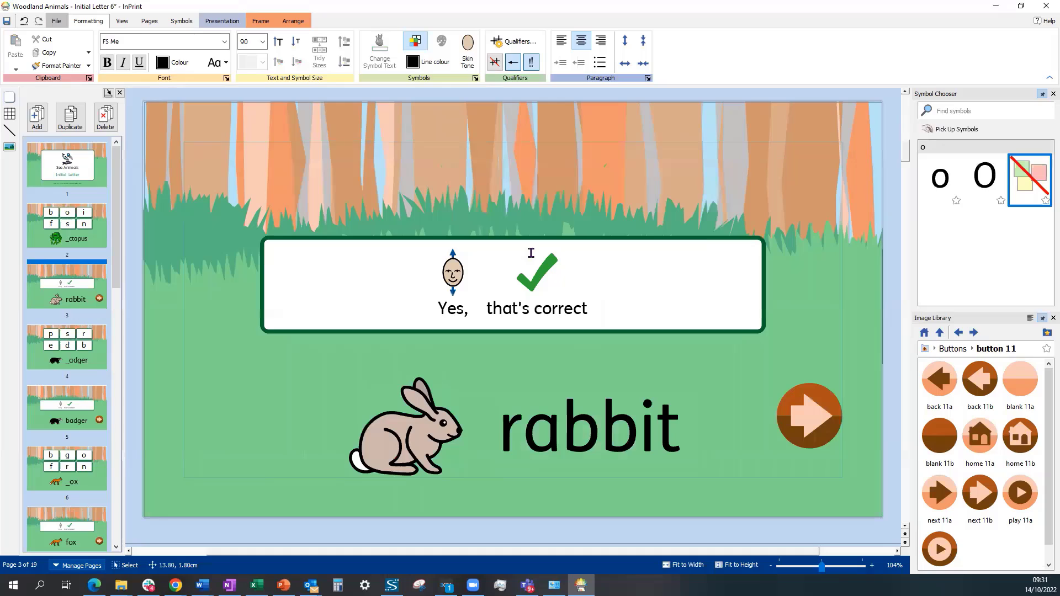
mouse_move(301, 295)
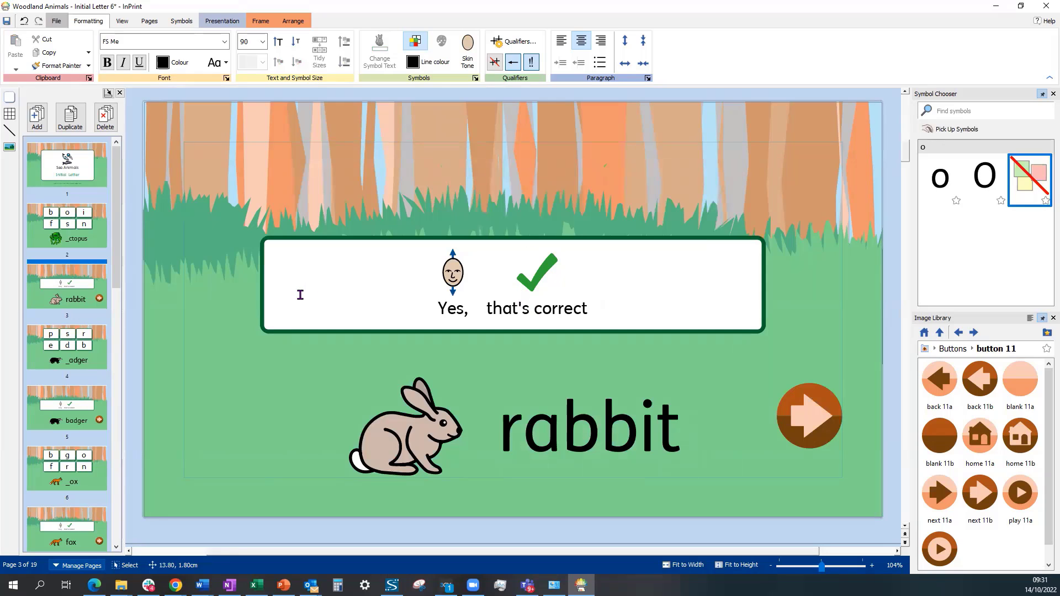
mouse_move(398, 404)
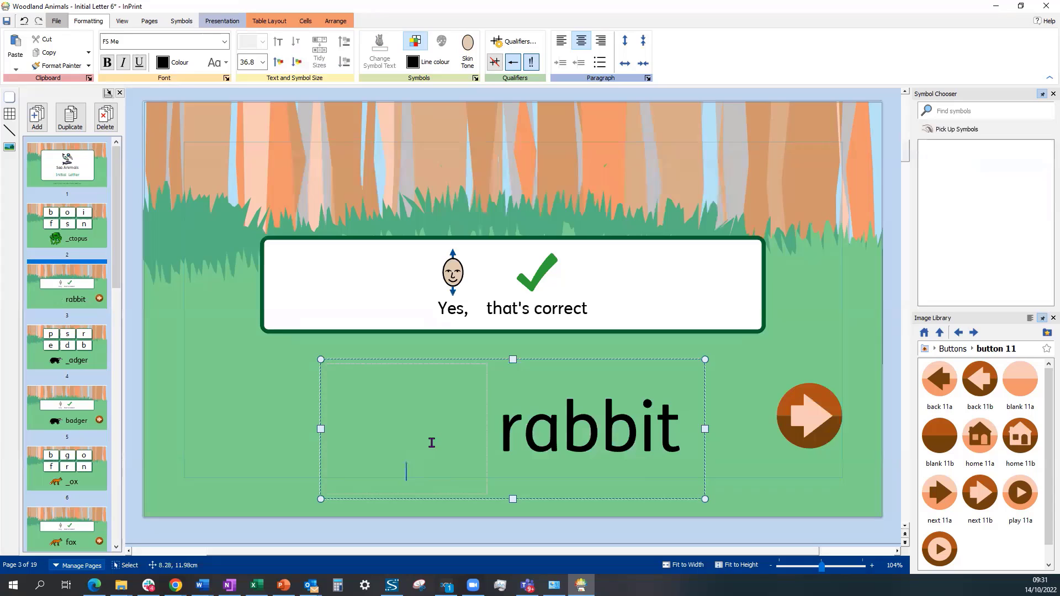
text(octopu)
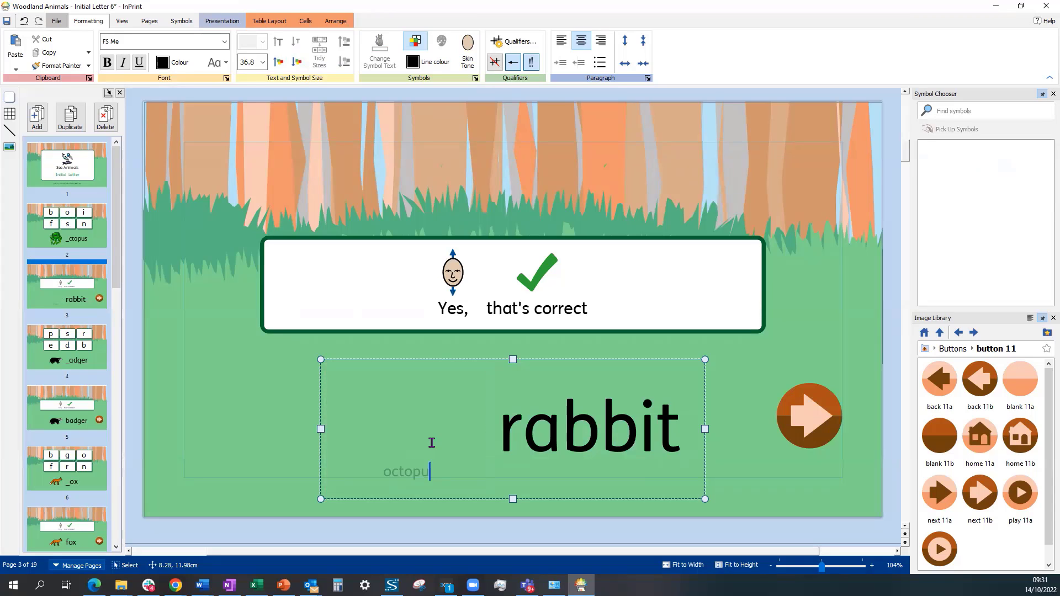
text(s)
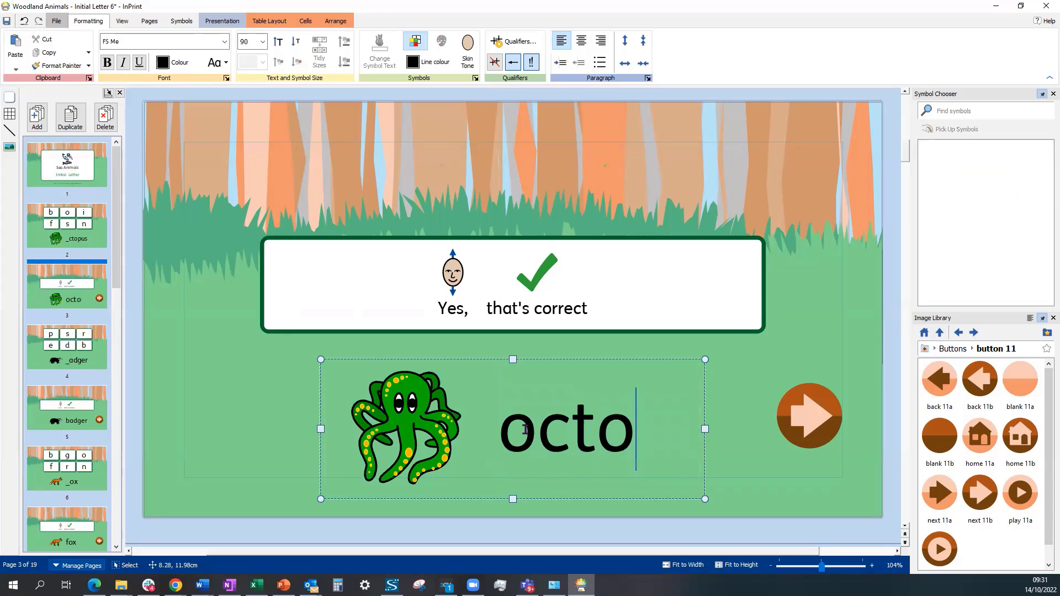
text(pus)
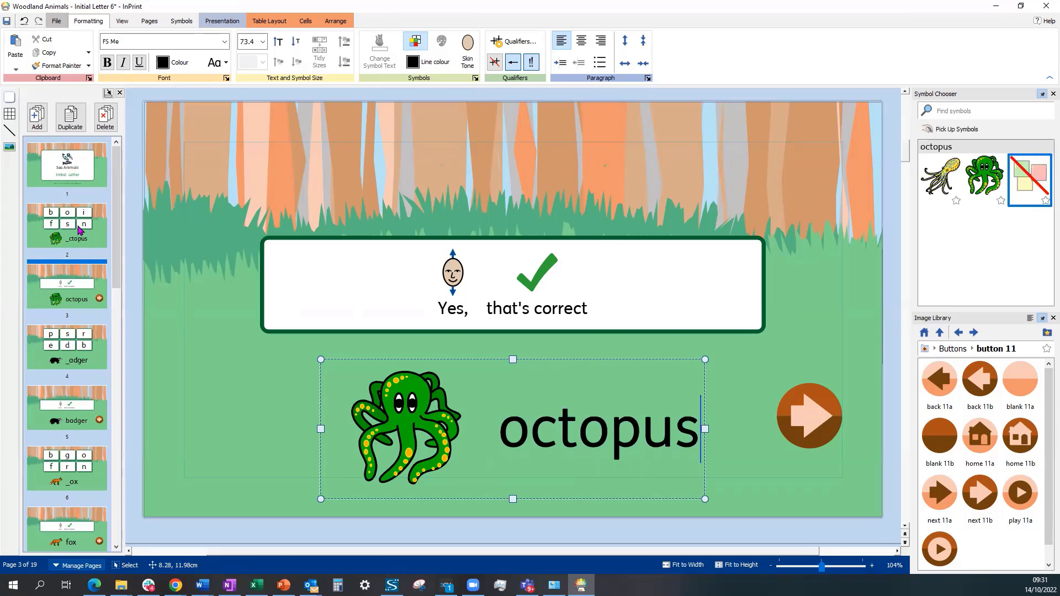
click(66, 225)
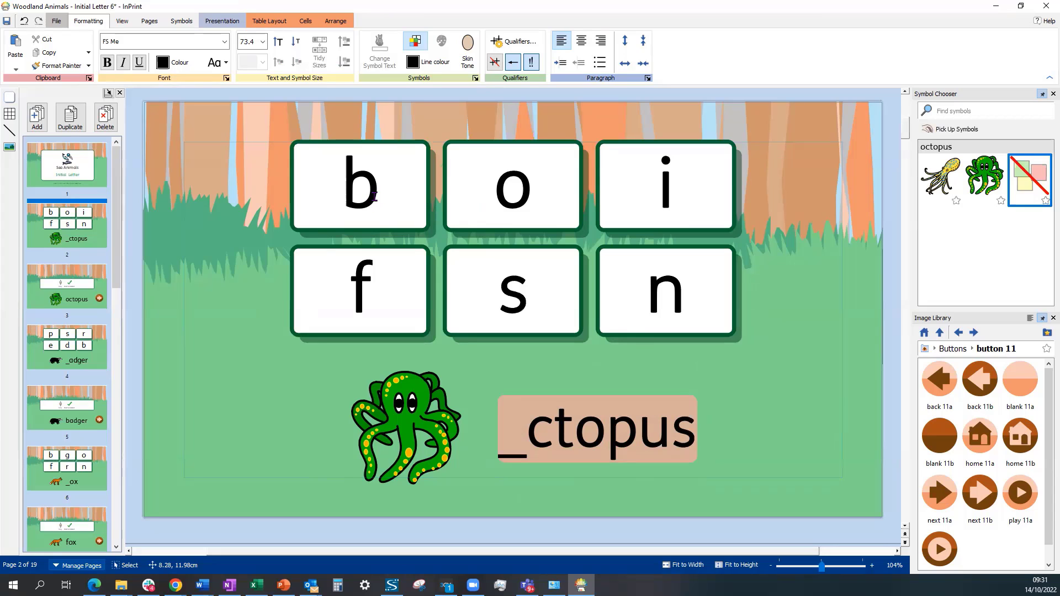
Follow the b tile's link to the No, try again page 19.
click(360, 187)
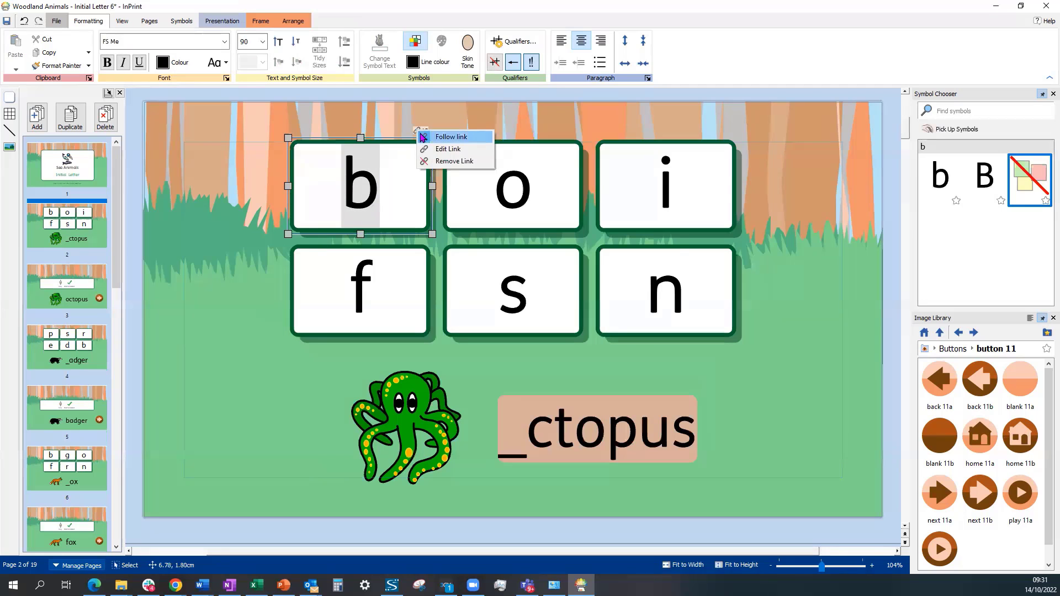
click(451, 136)
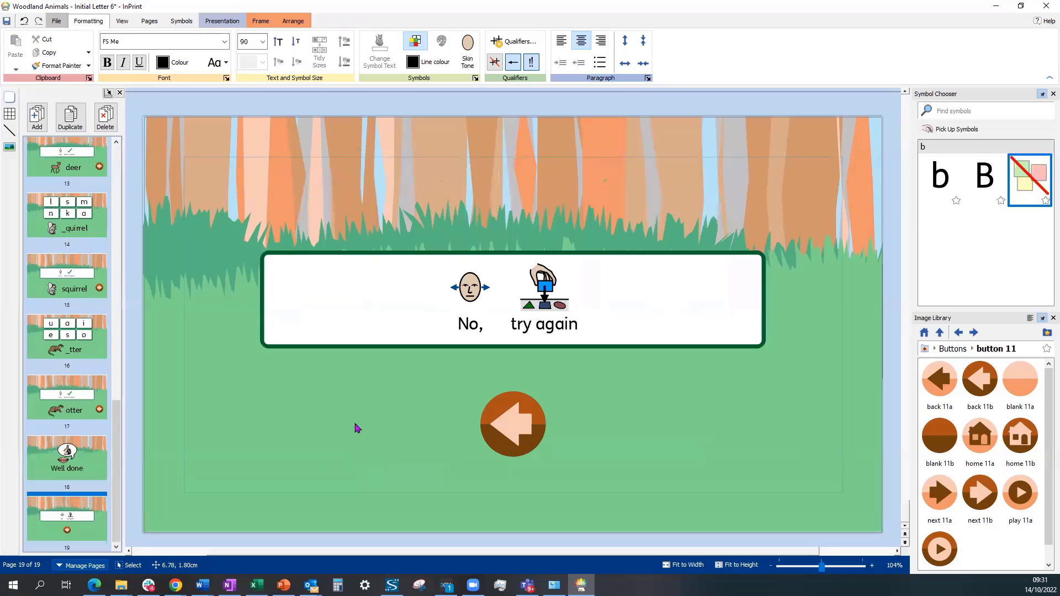
mouse_move(606, 370)
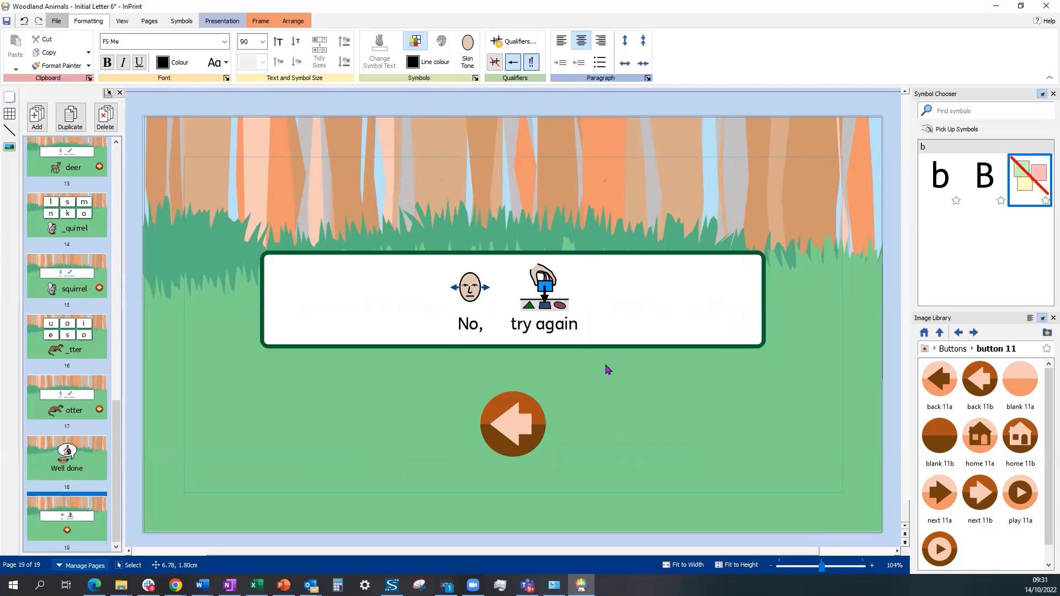
mouse_move(532, 385)
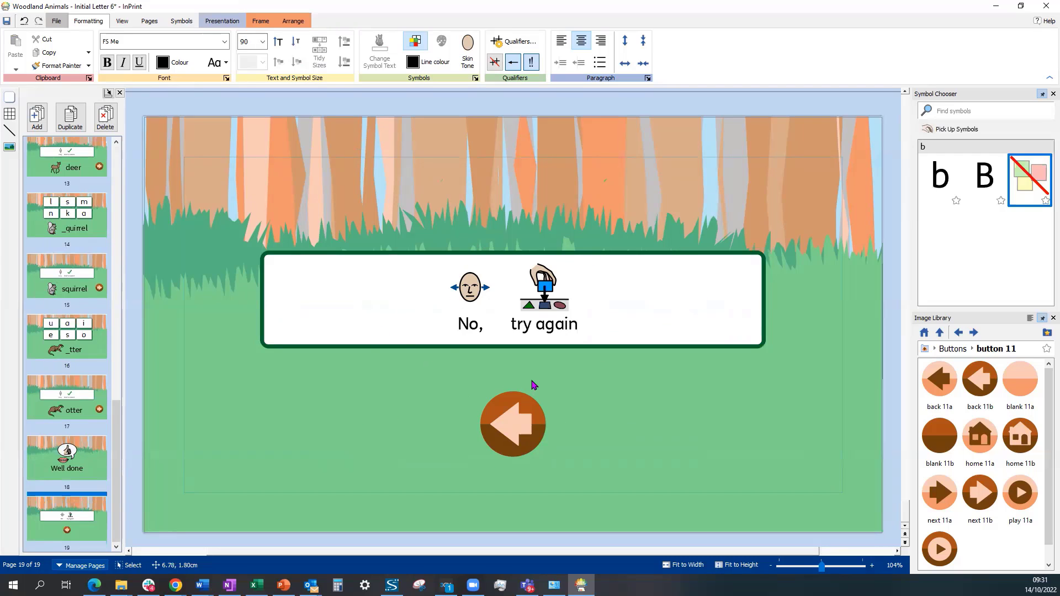
scroll(up, 3)
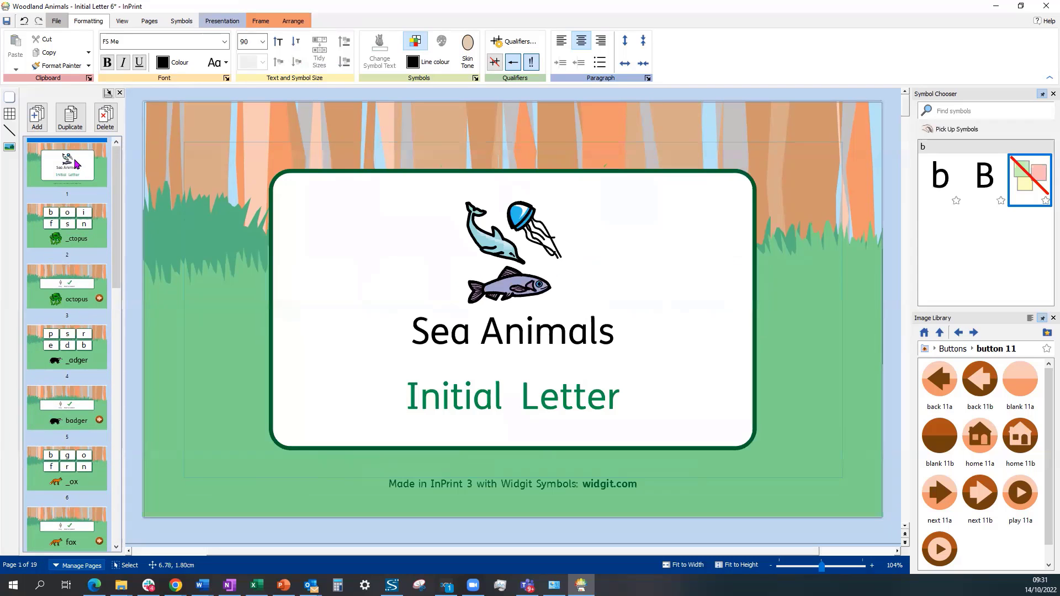
mouse_move(81, 344)
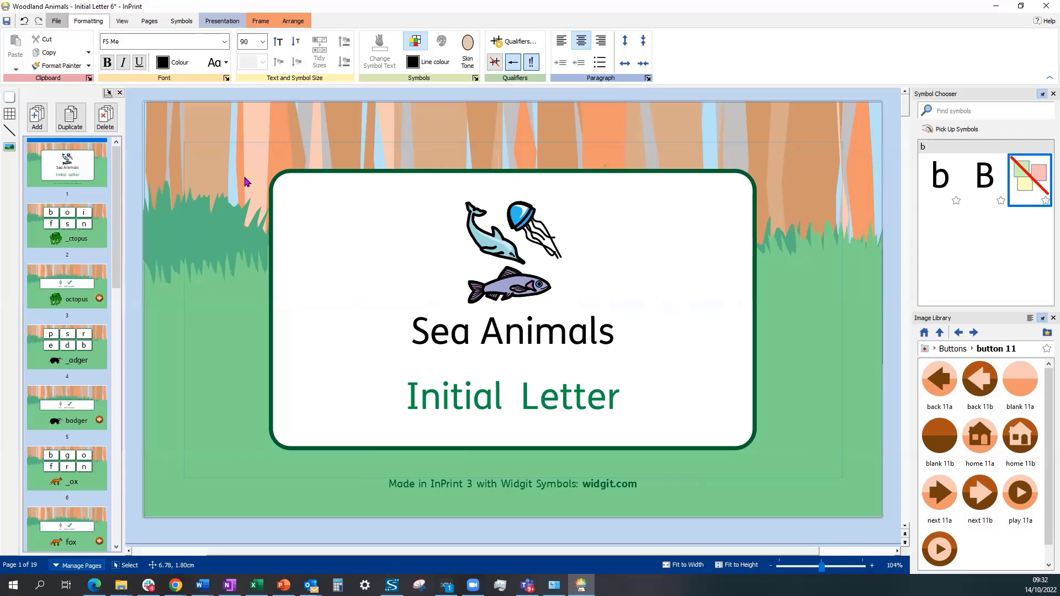
mouse_move(154, 115)
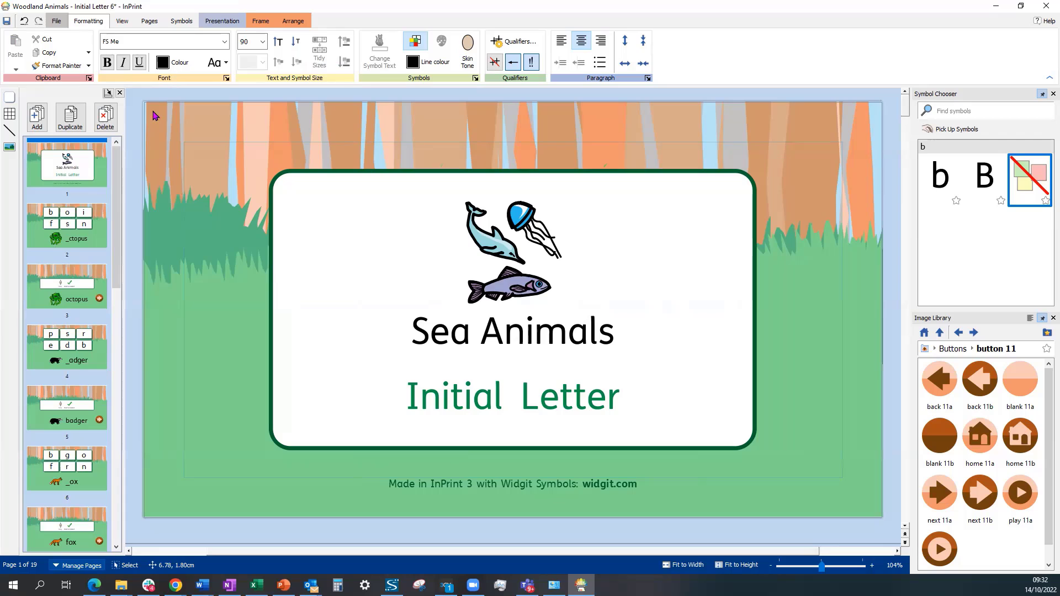
mouse_move(135, 279)
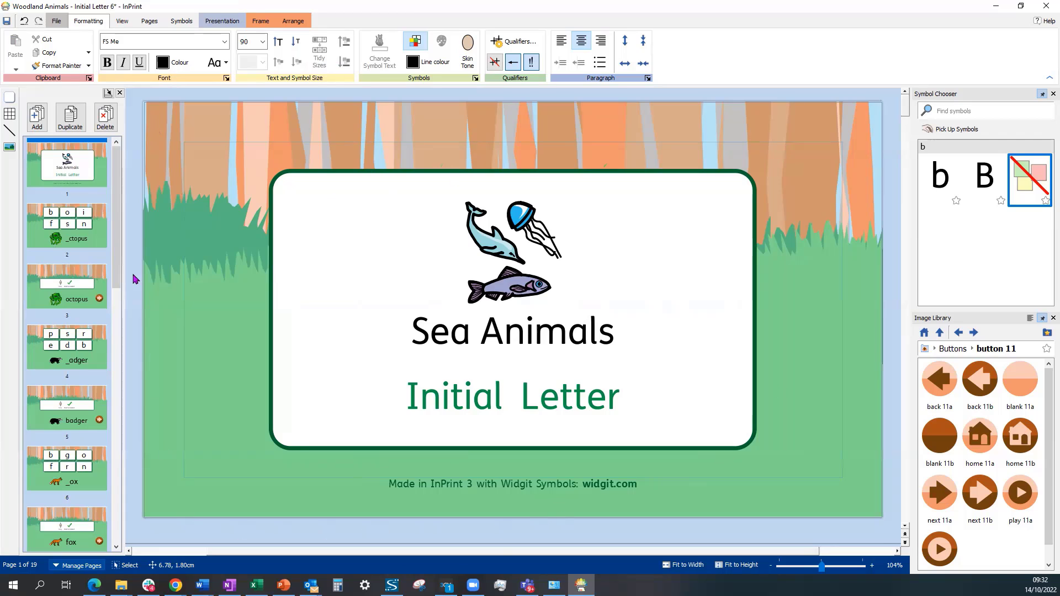
mouse_move(759, 154)
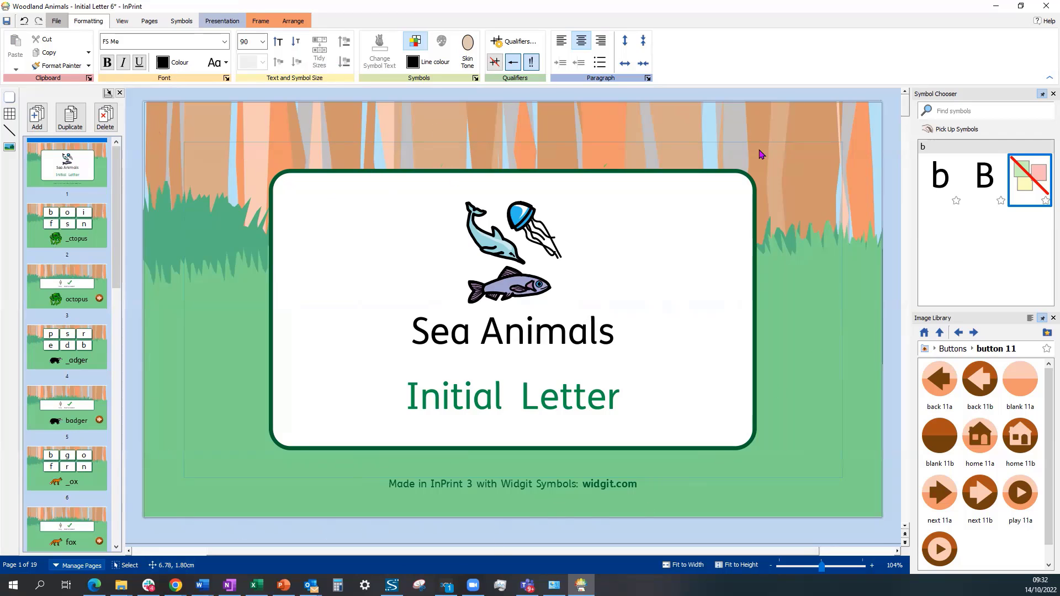
mouse_move(410, 315)
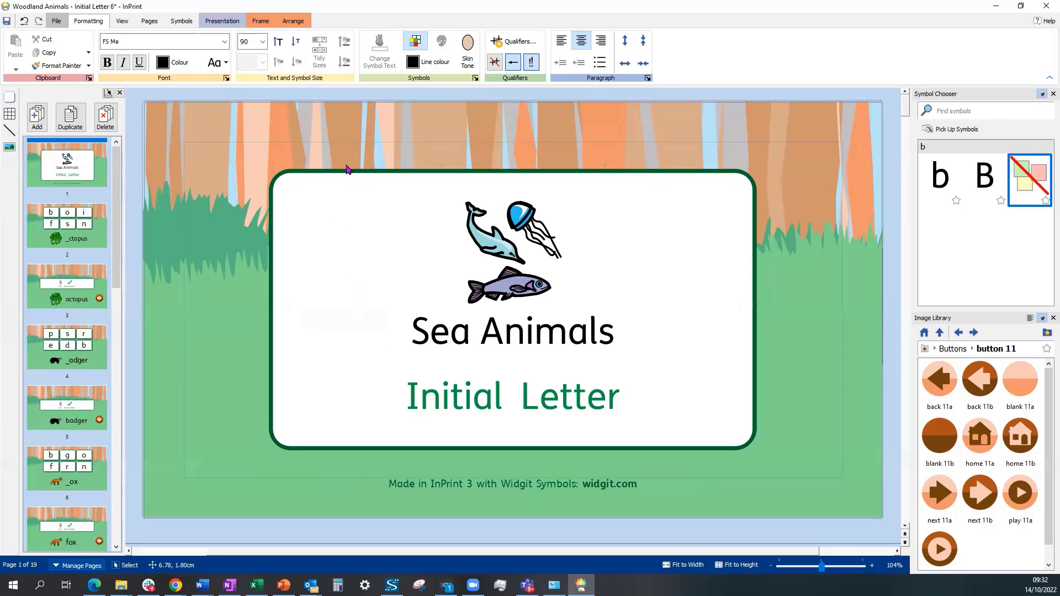
mouse_move(346, 117)
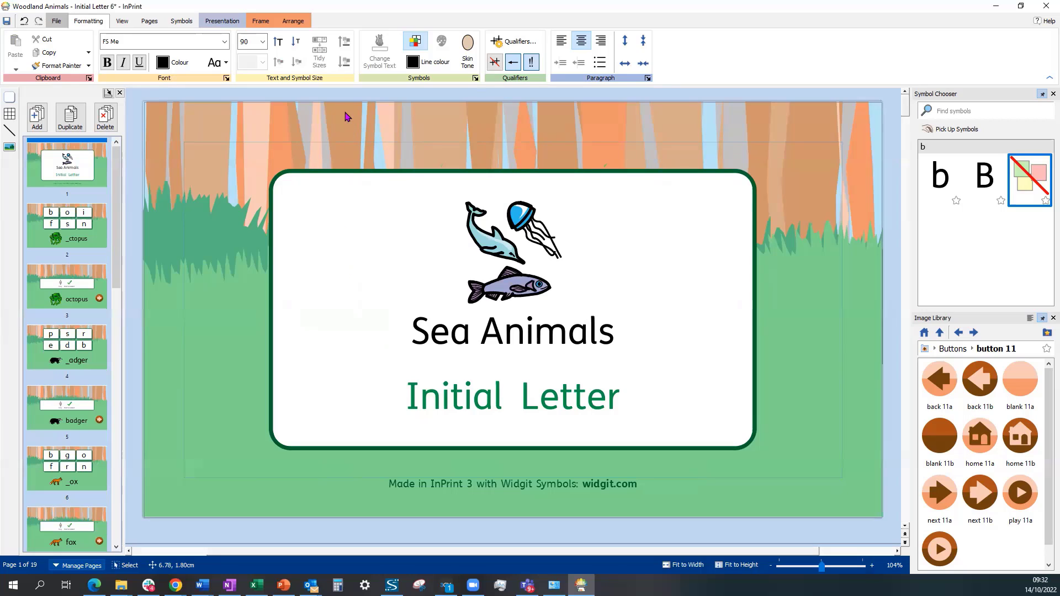
mouse_move(151, 26)
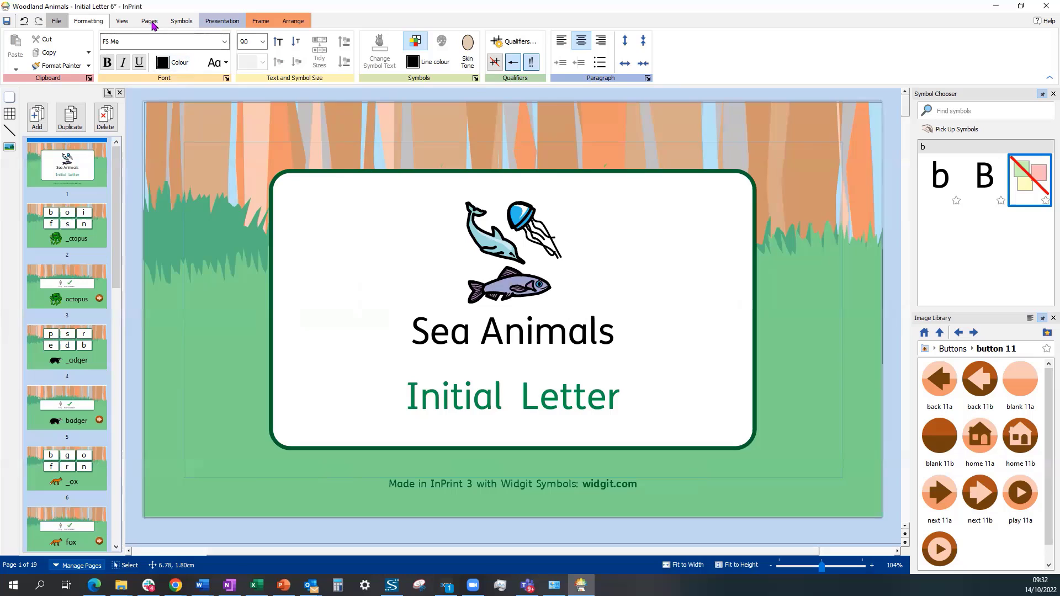
Enter header and footer editing from the Pages tab.
click(148, 21)
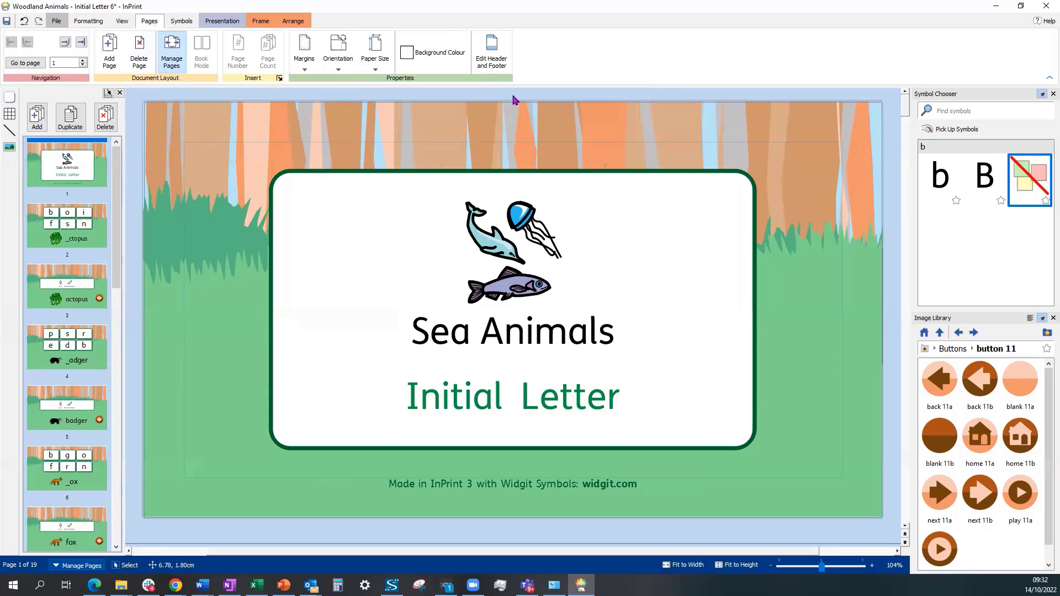
mouse_move(490, 52)
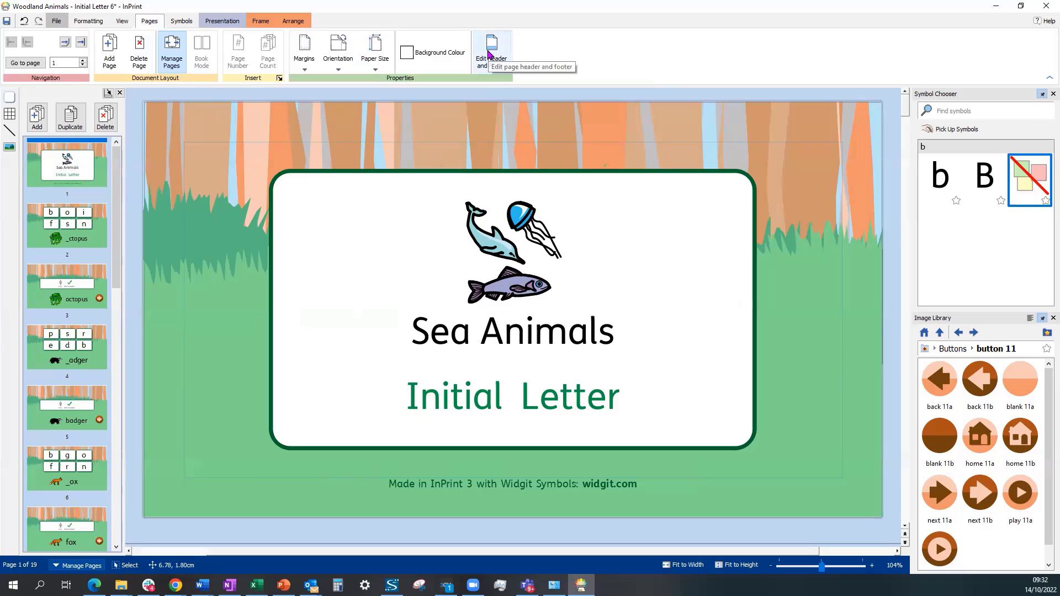
click(491, 52)
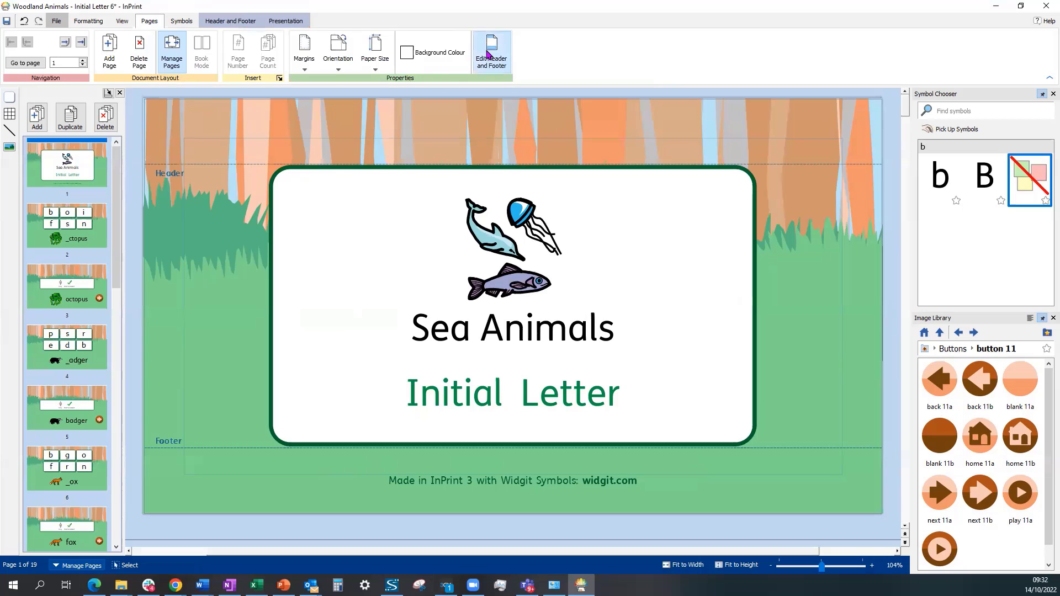
mouse_move(242, 130)
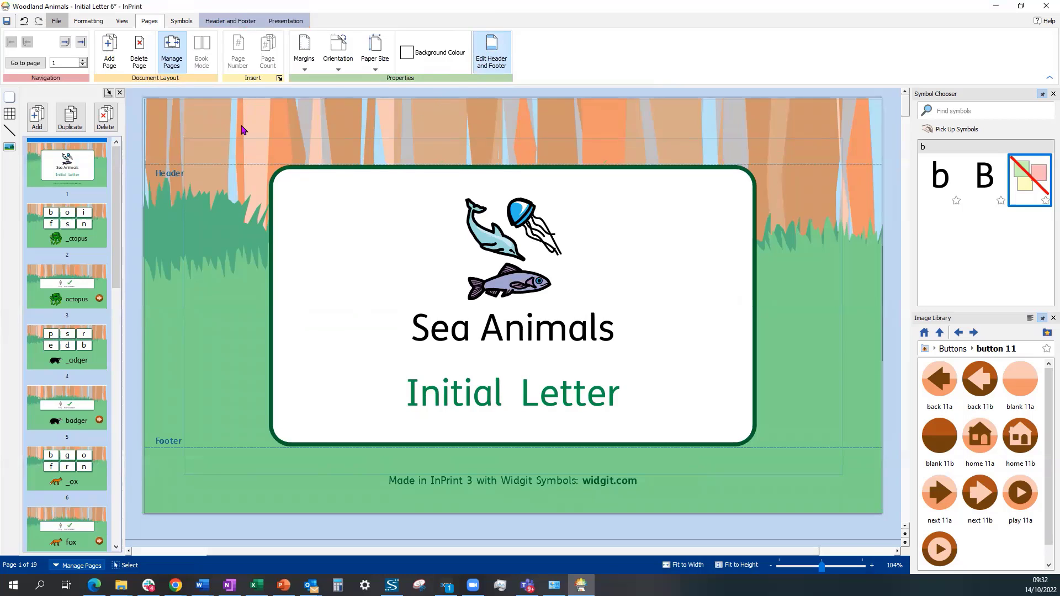
mouse_move(978, 379)
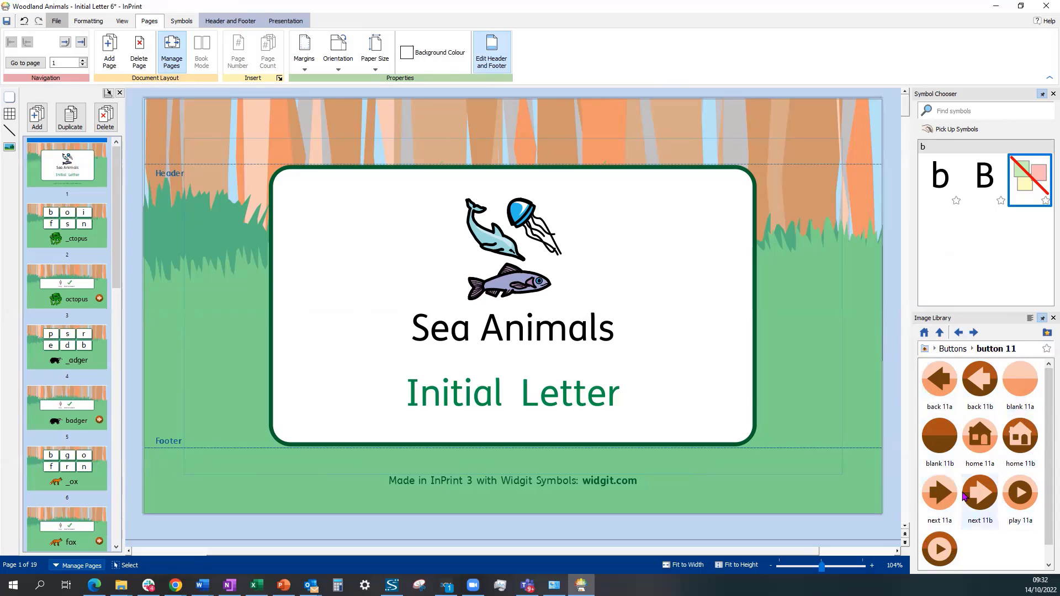
mouse_move(979, 379)
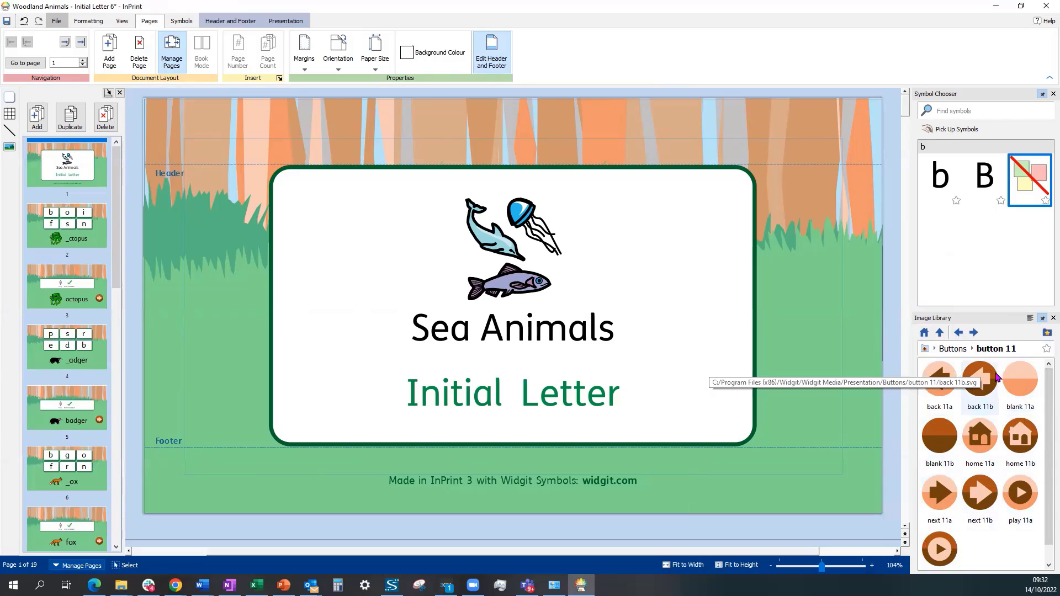
mouse_move(938, 375)
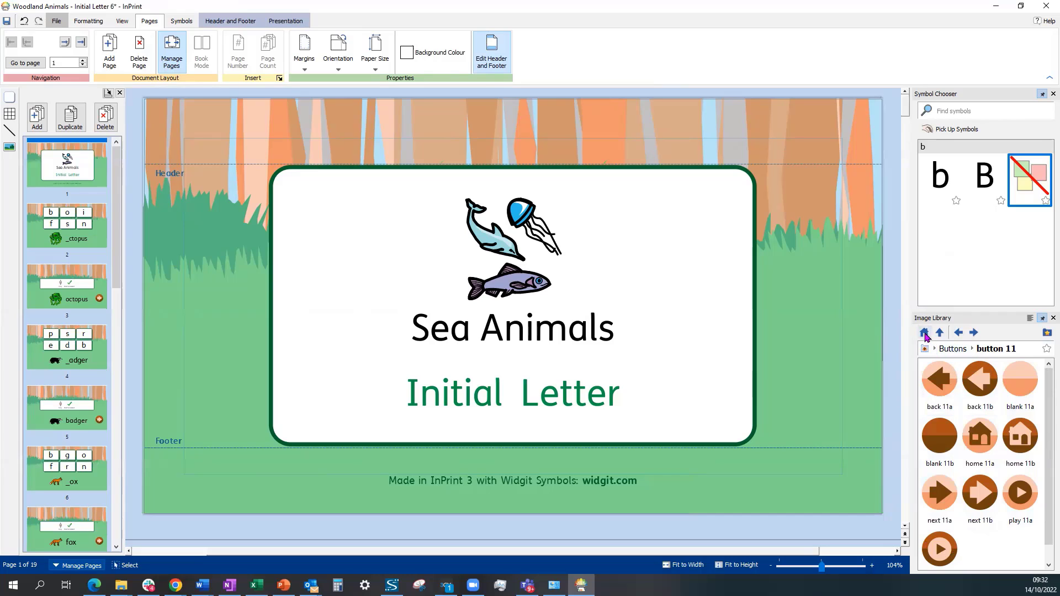
Navigate the Image Library to Backgrounds > Widescreen > Themes and scroll to the water designs.
click(940, 332)
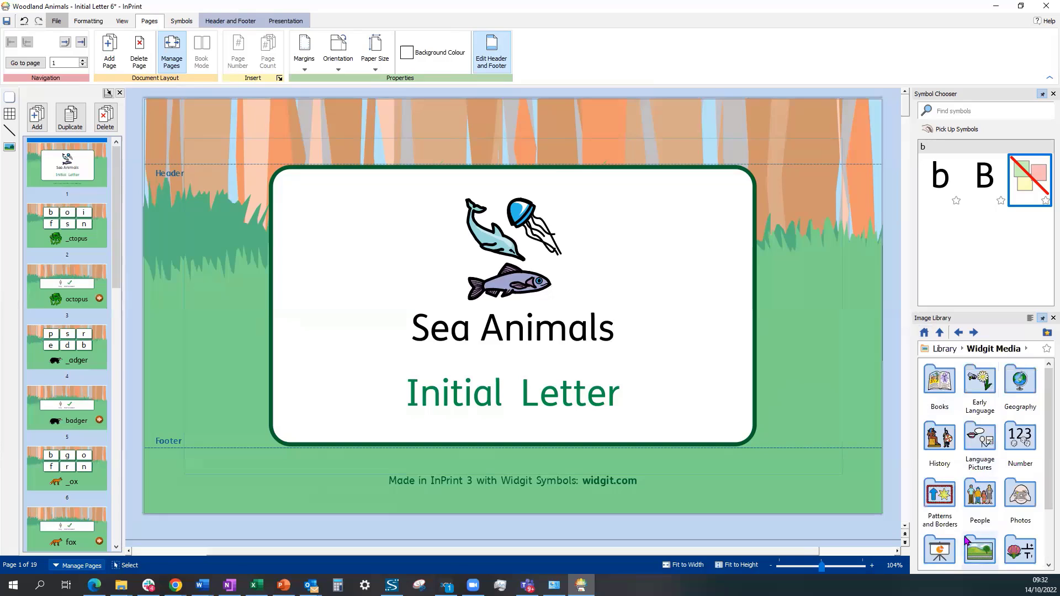
scroll(down, 3)
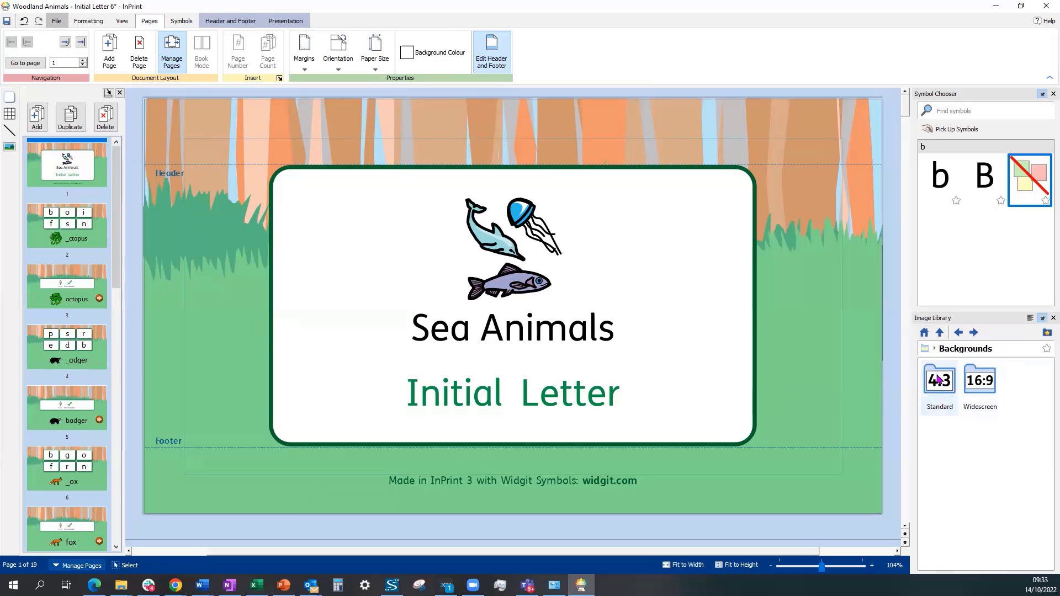
mouse_move(979, 382)
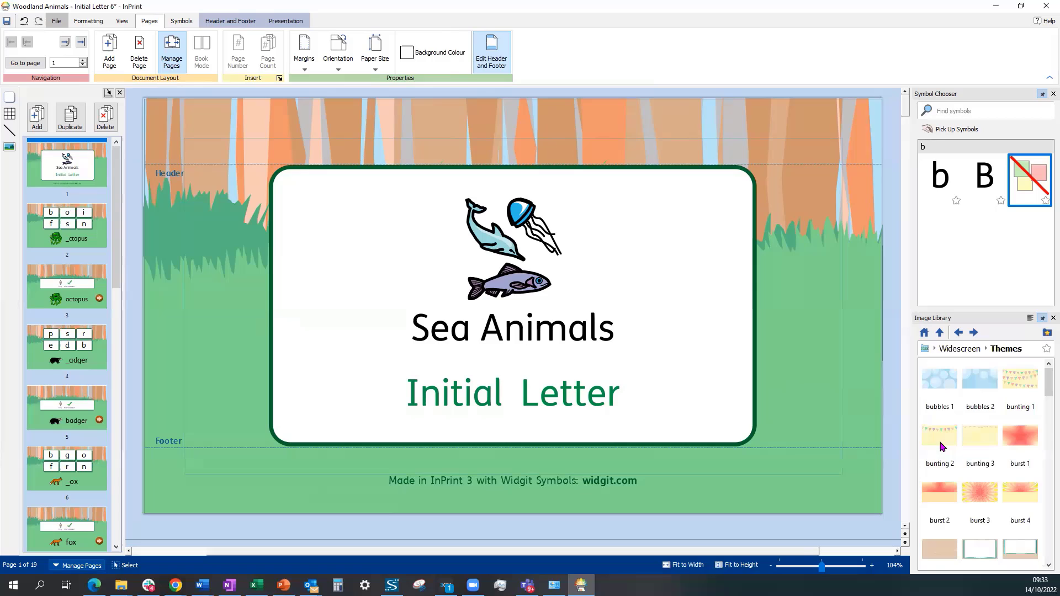
scroll(down, 3)
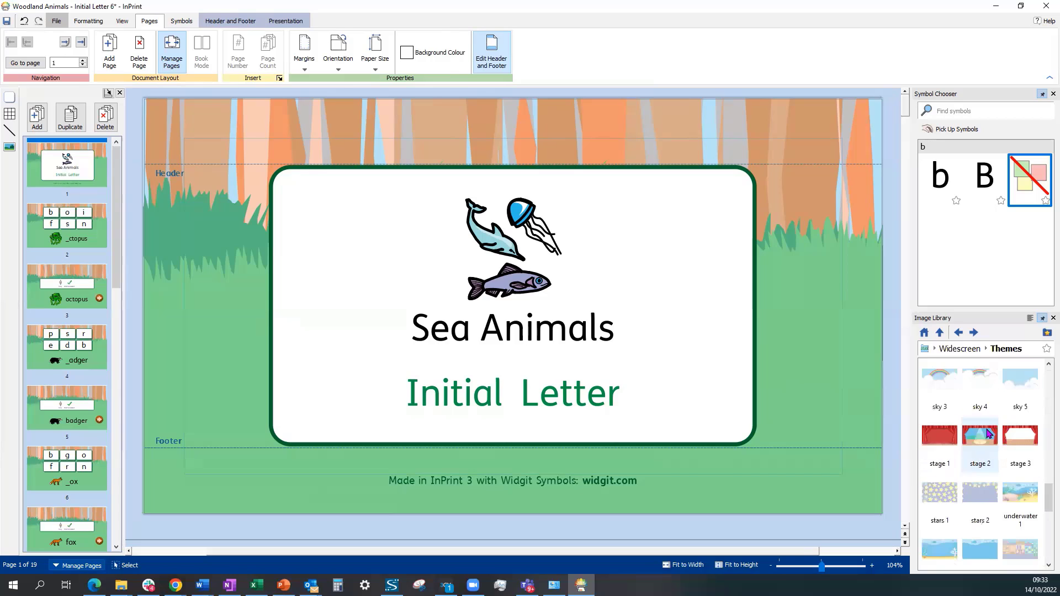
scroll(down, 3)
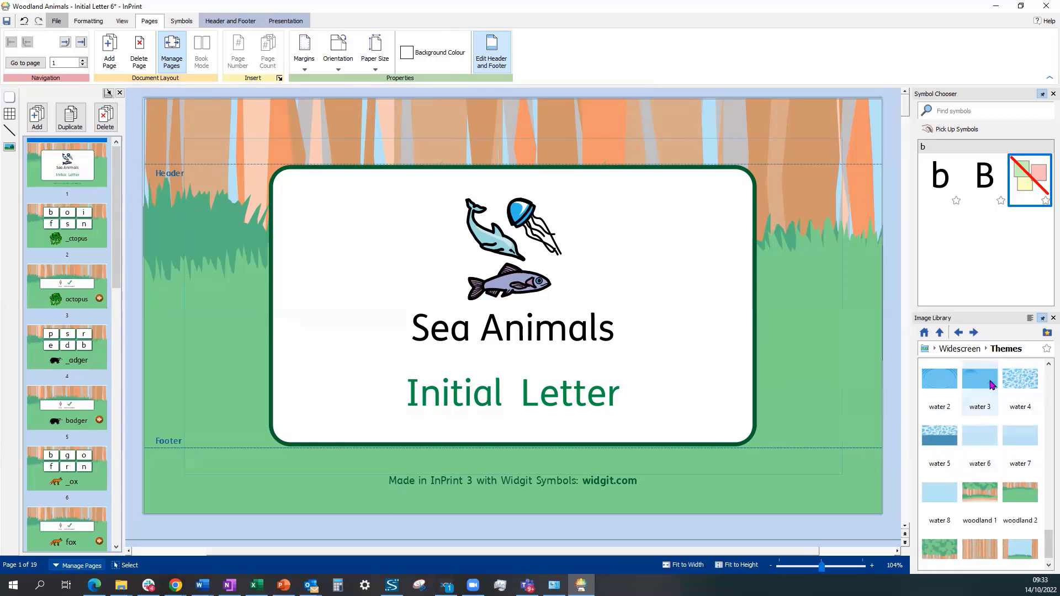
mouse_move(1020, 386)
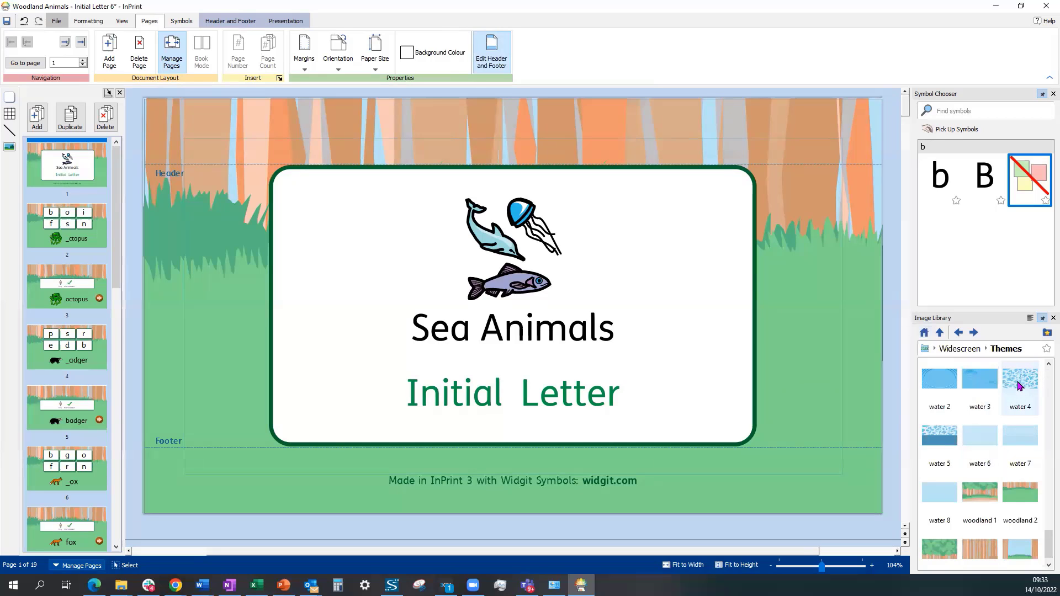
mouse_move(1005, 391)
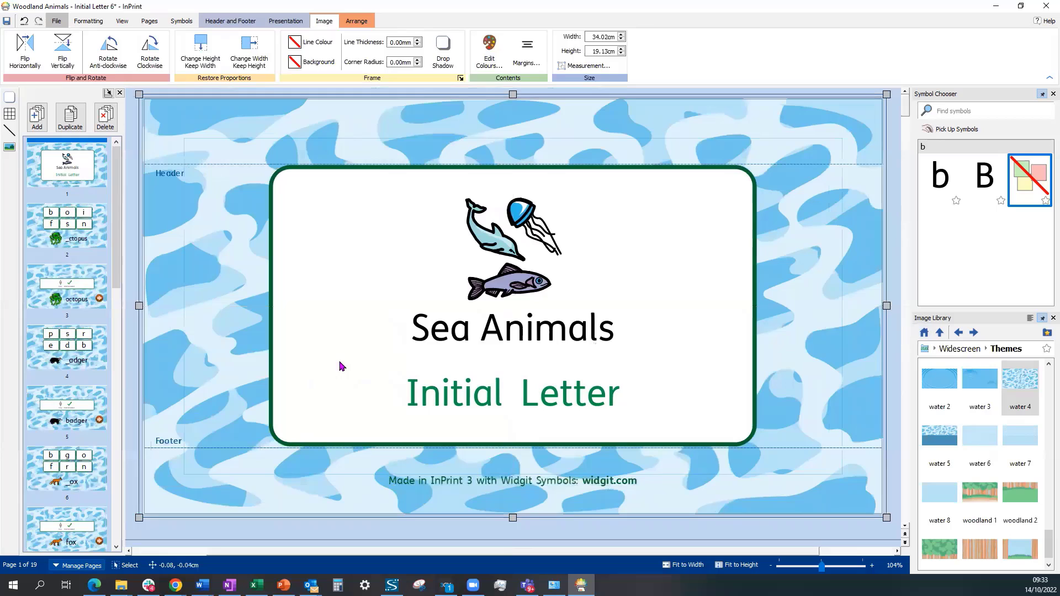
mouse_move(63, 556)
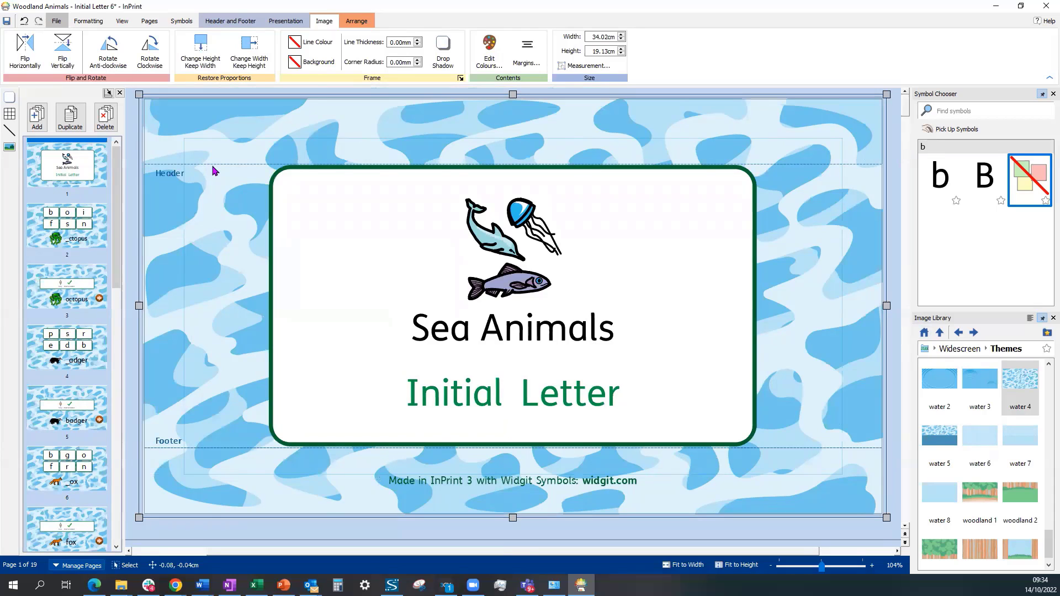
mouse_move(245, 144)
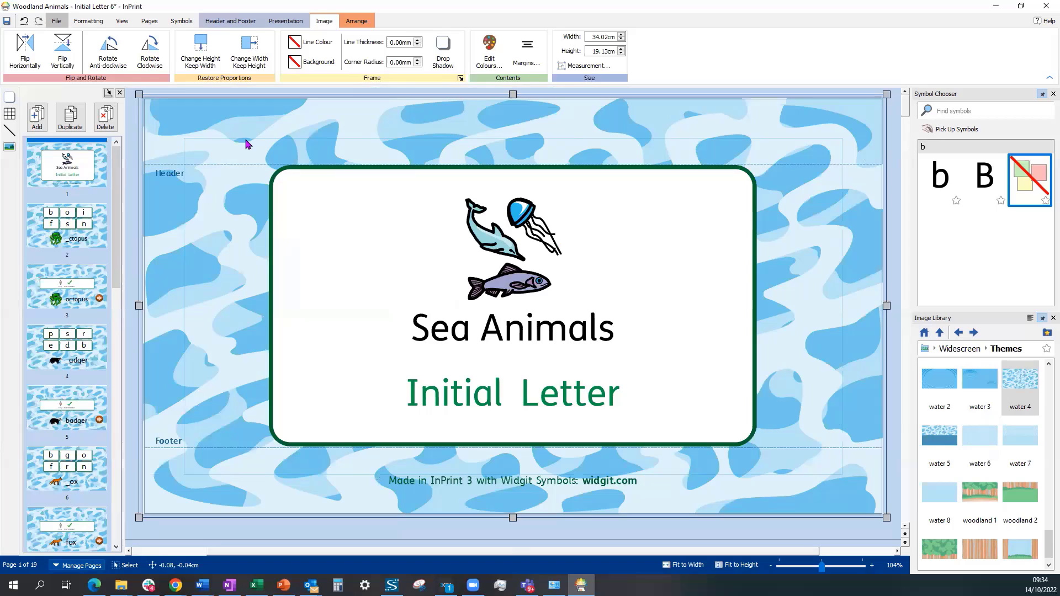
mouse_move(187, 139)
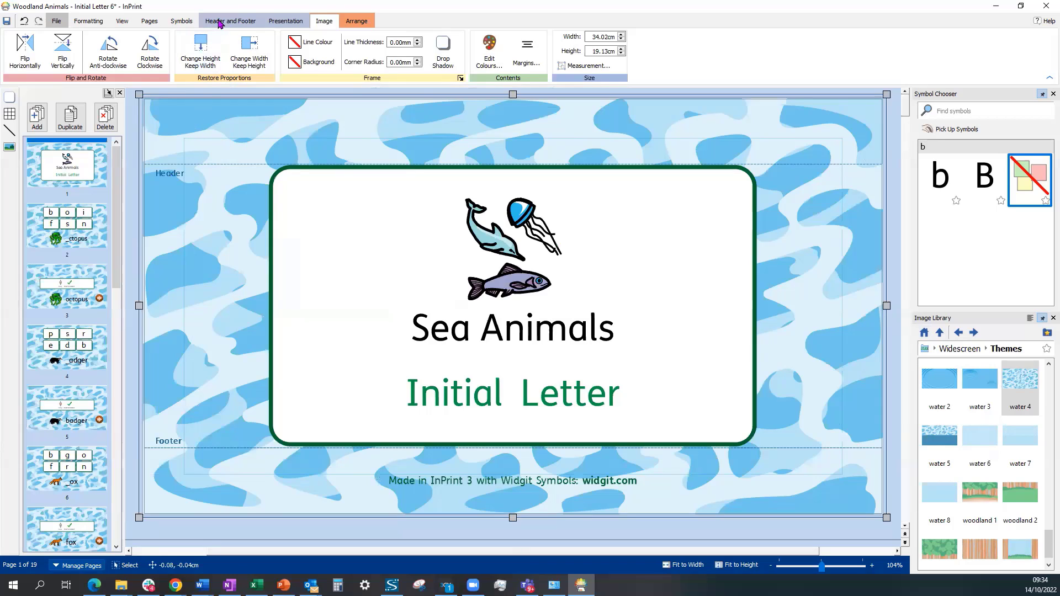
Exit header and footer editing to return to the water-patterned title page.
click(229, 20)
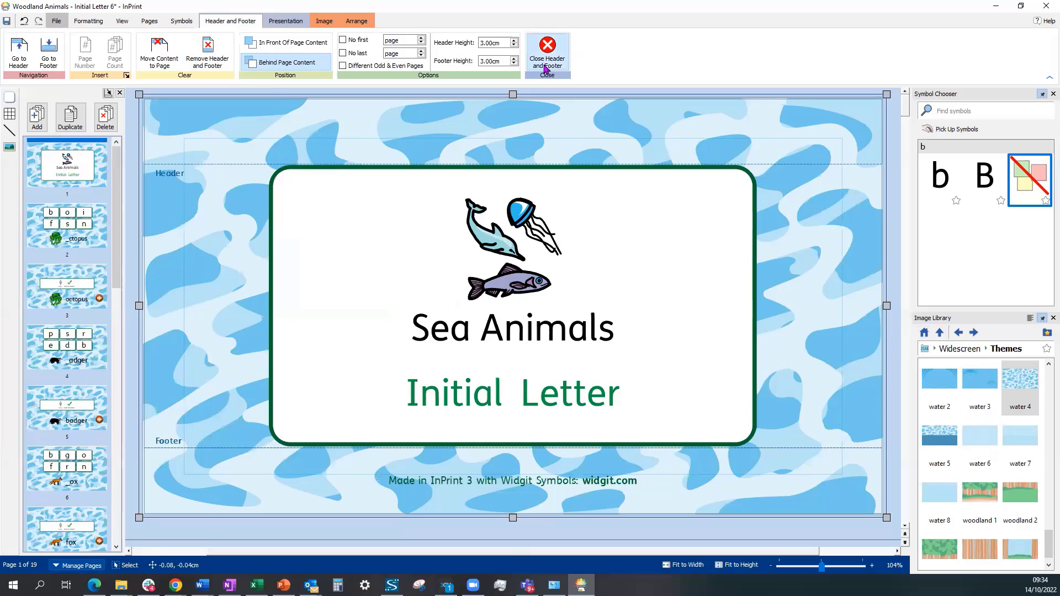
click(546, 58)
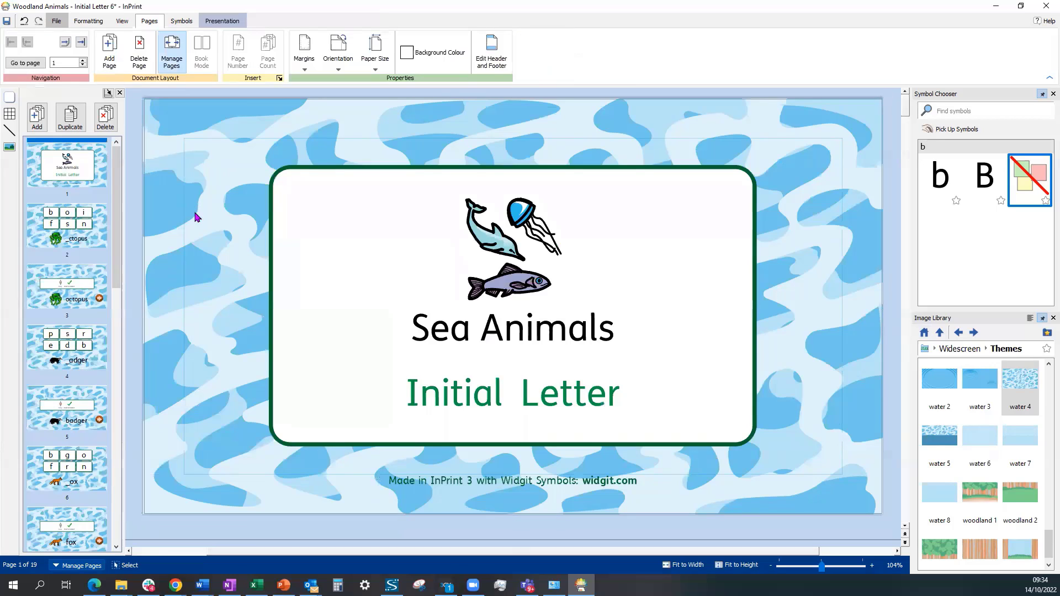
mouse_move(256, 208)
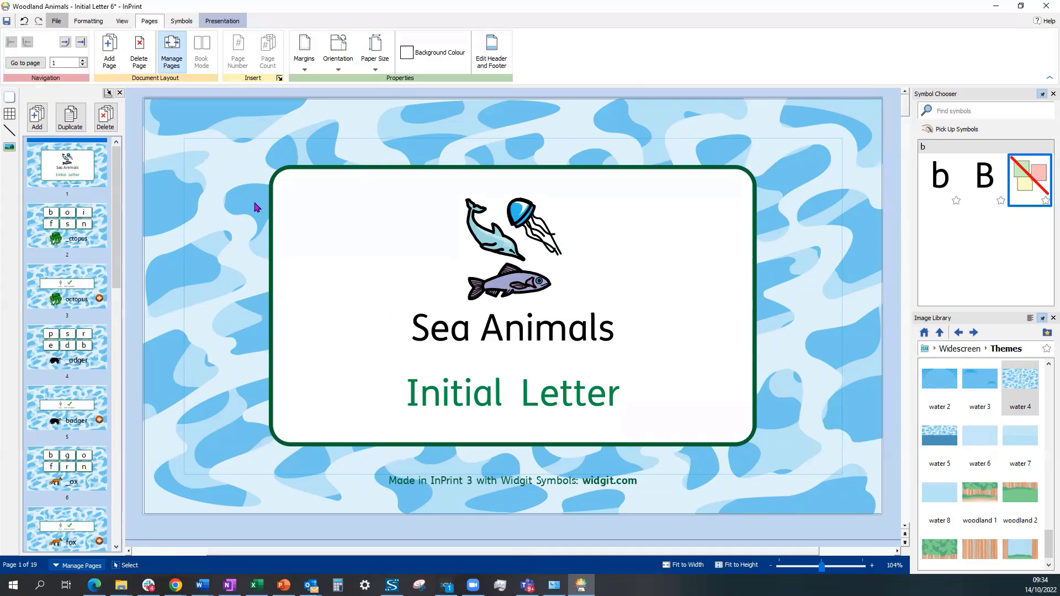
mouse_move(87, 272)
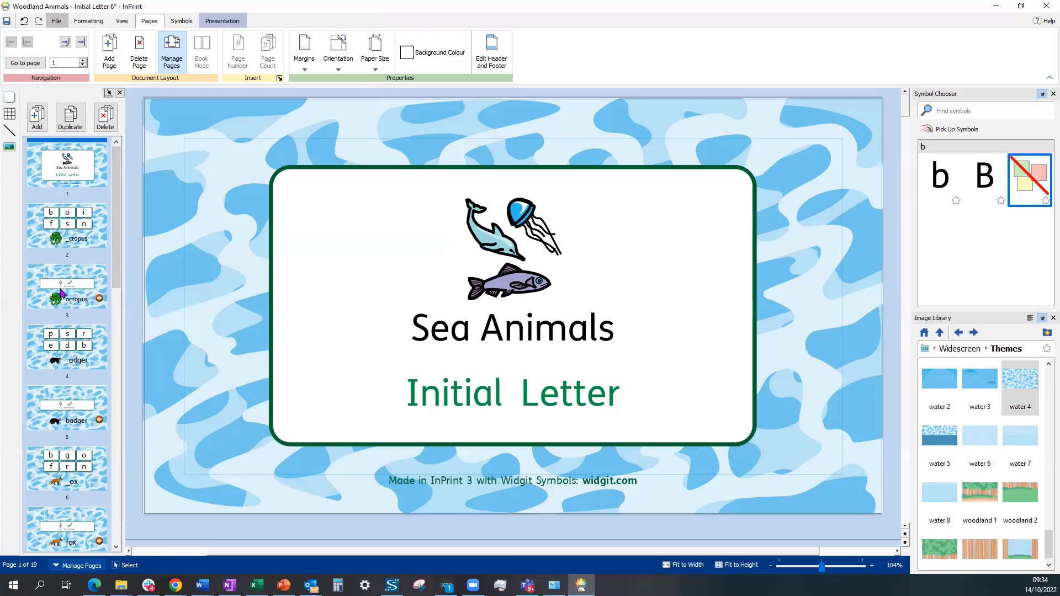
Delete the brown arrow button from the page 3 octopus page, then go up one Image Library folder.
click(67, 286)
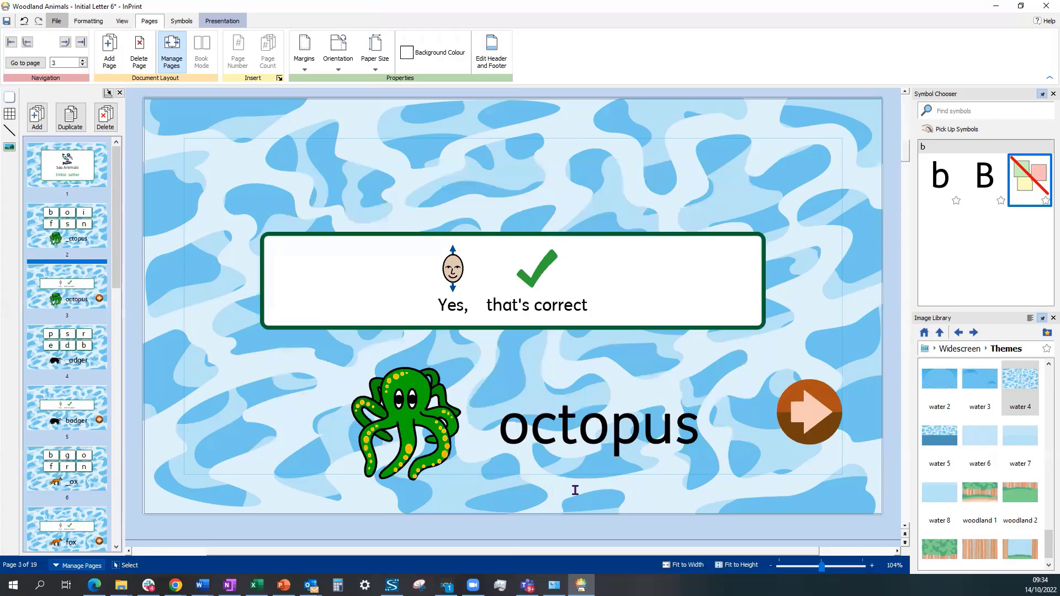
mouse_move(827, 407)
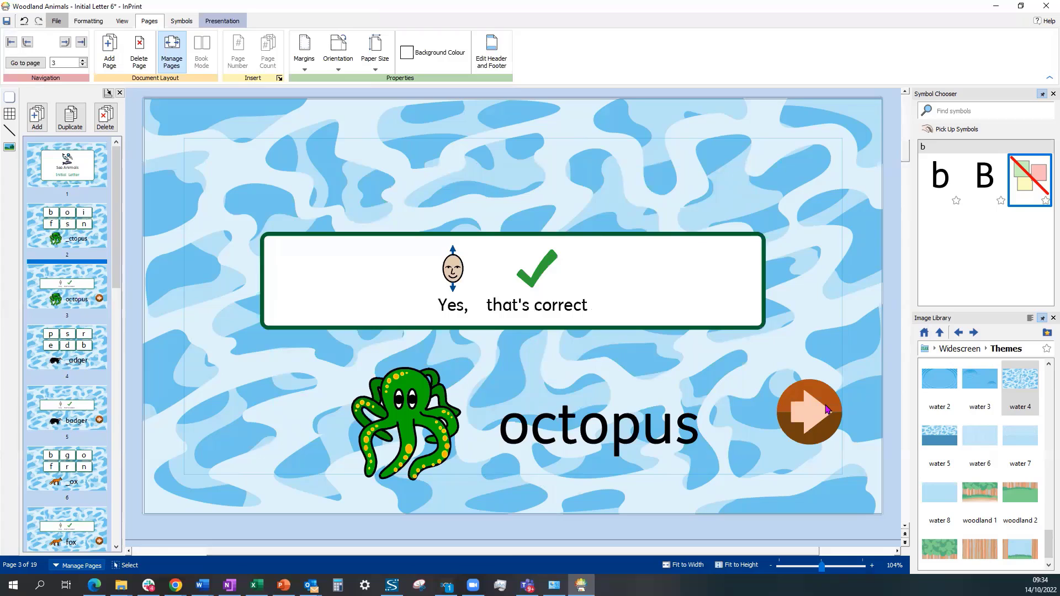
mouse_move(822, 412)
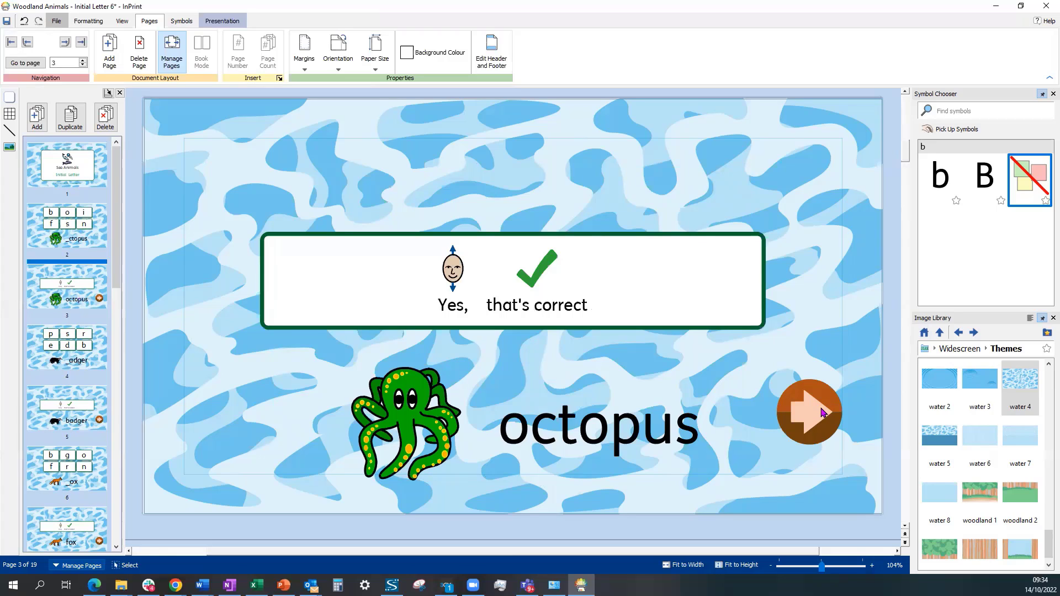
mouse_move(813, 415)
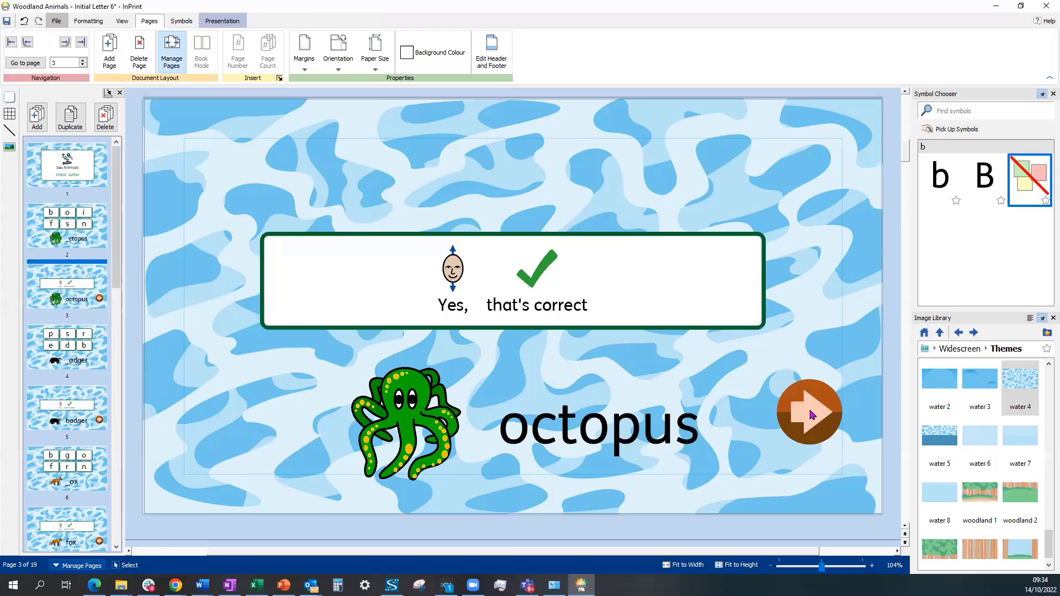
click(809, 413)
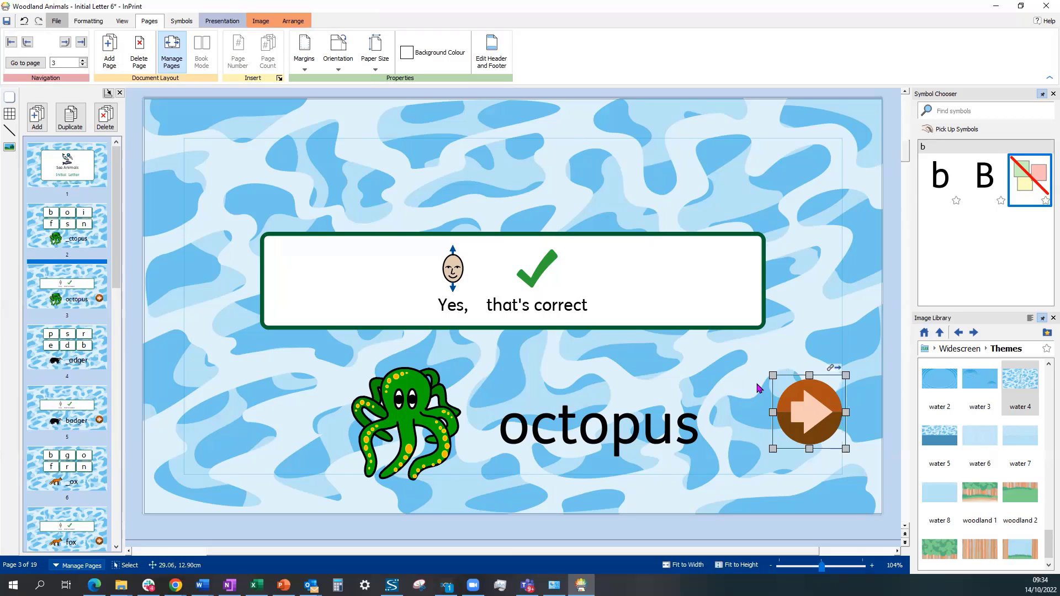
mouse_move(794, 422)
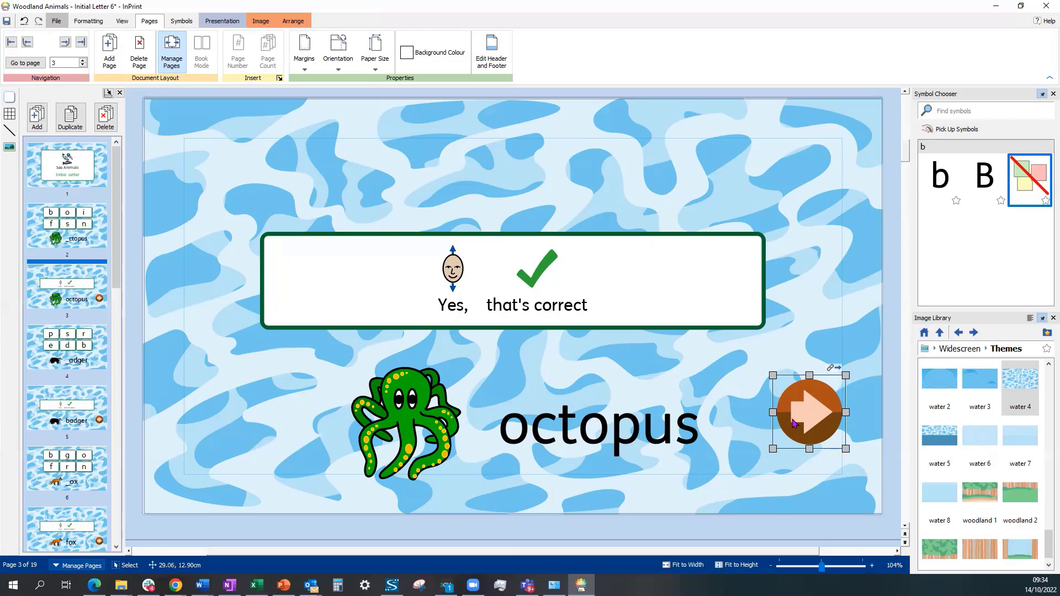
mouse_move(798, 406)
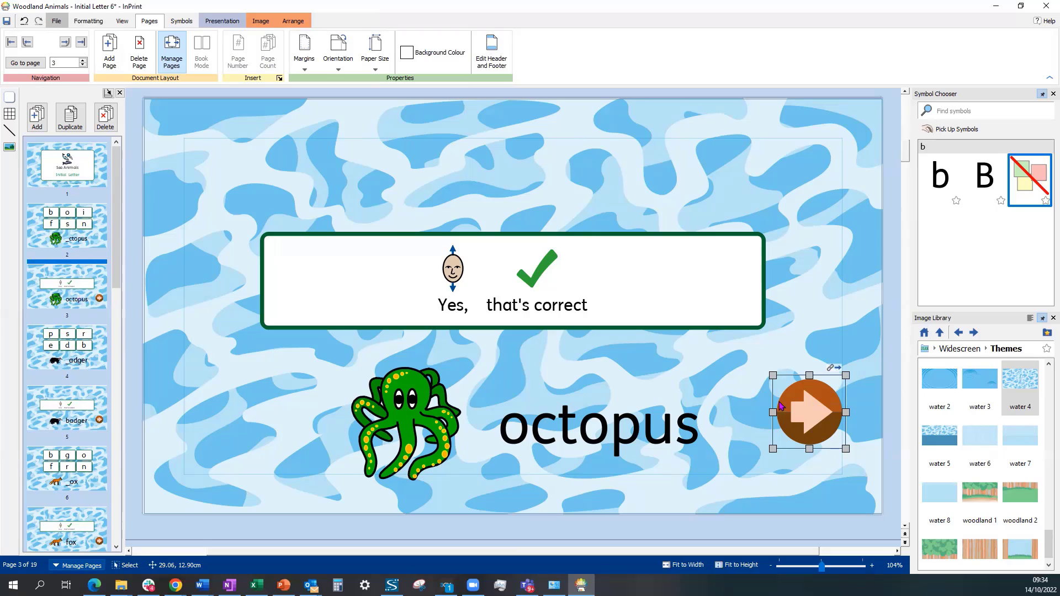
mouse_move(810, 424)
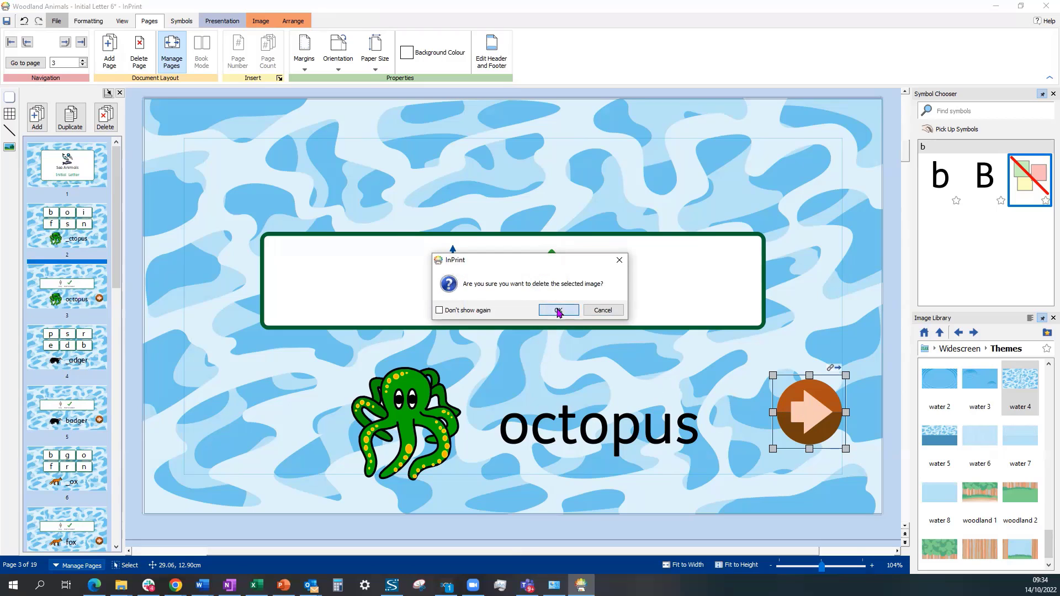
click(557, 311)
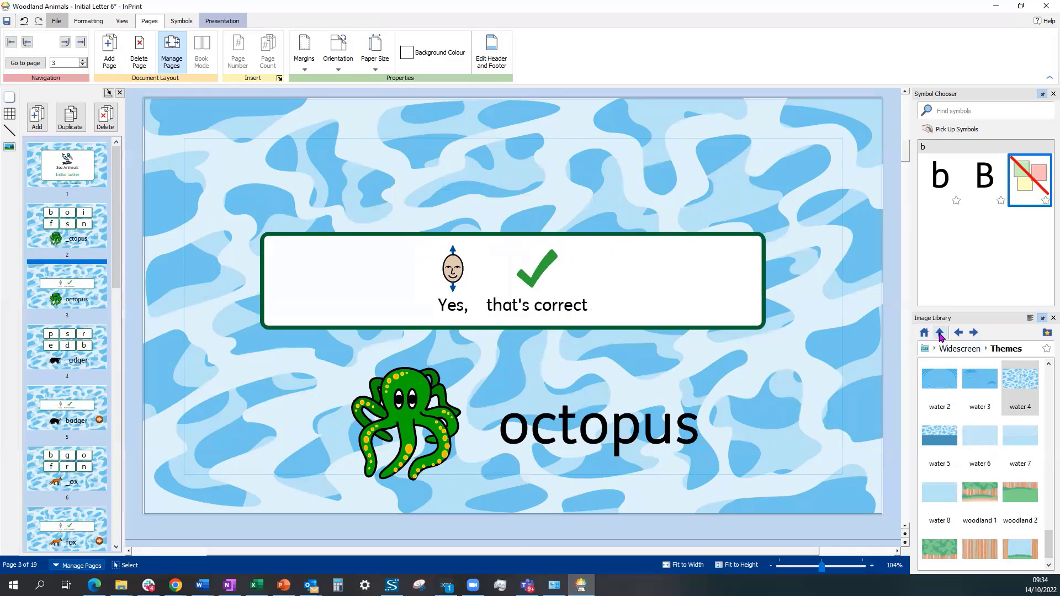
click(939, 331)
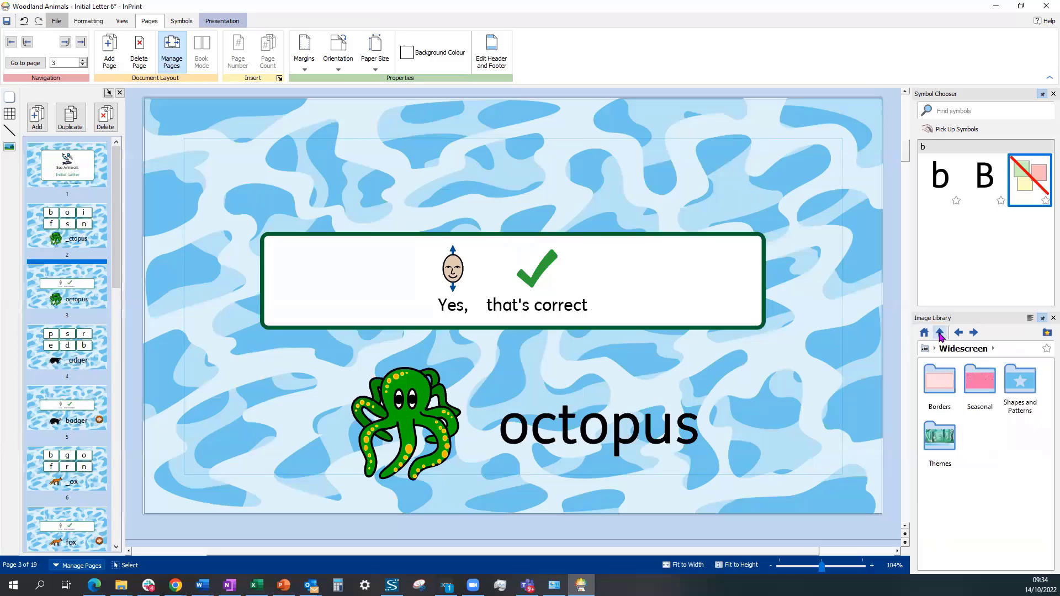
Place the blue 'next 7a' arrow from Presentation > Buttons > button 07 at the octopus page's bottom right.
click(938, 331)
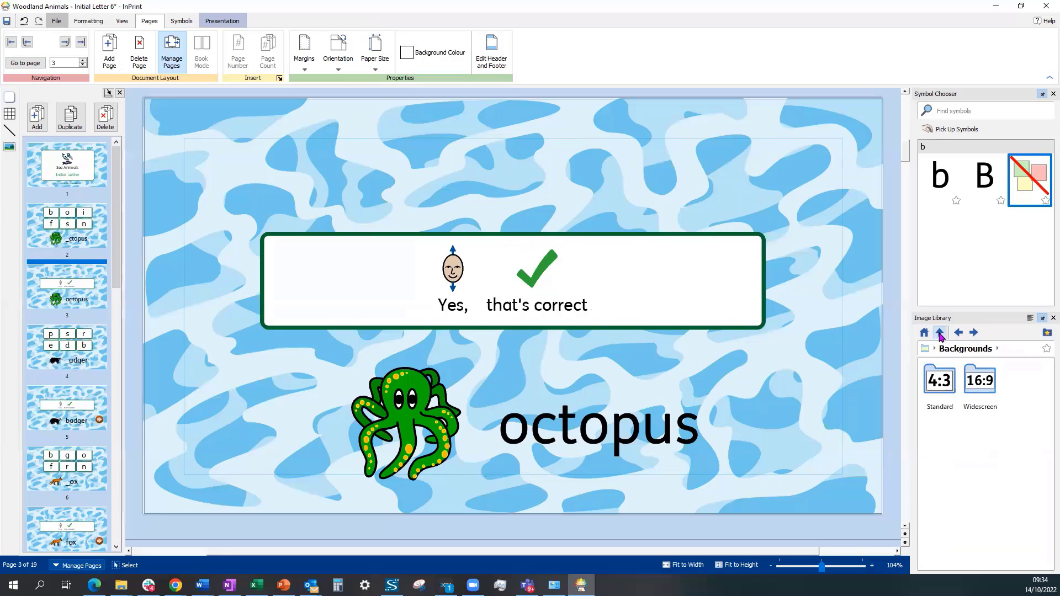
click(938, 332)
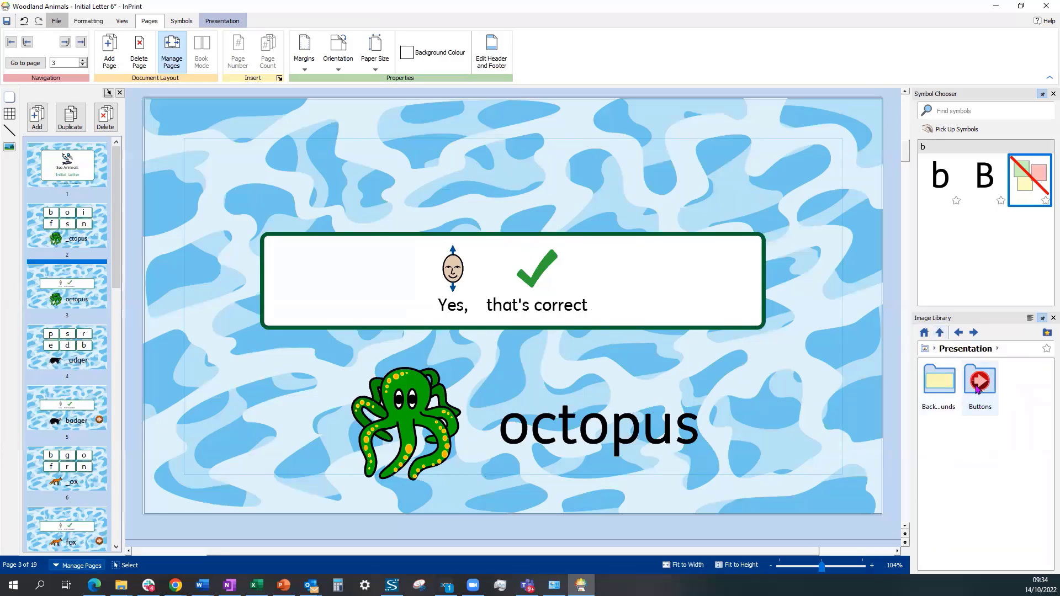
double_click(978, 379)
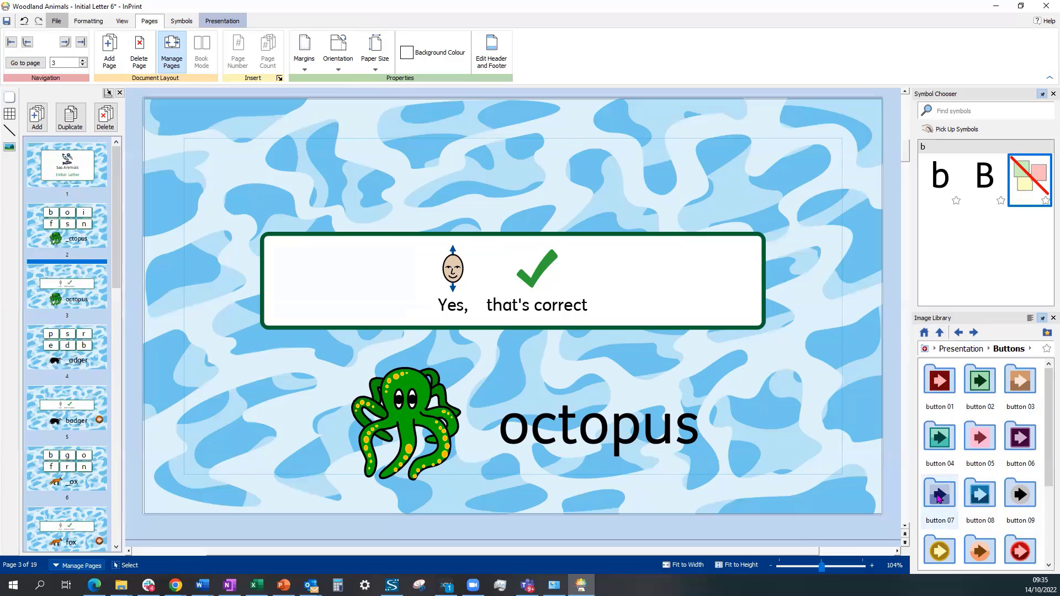
double_click(939, 492)
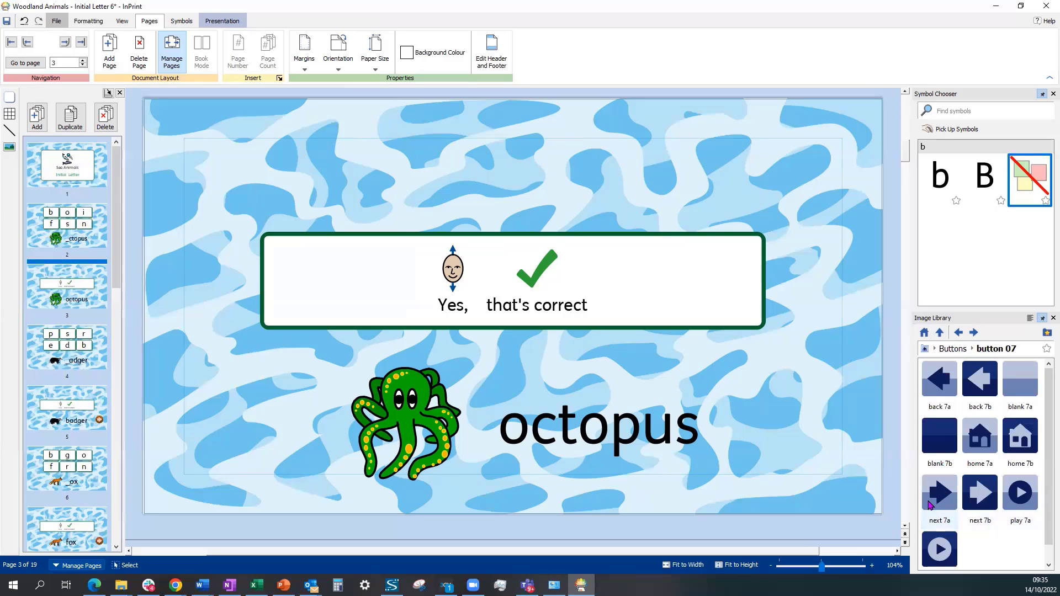
mouse_move(938, 491)
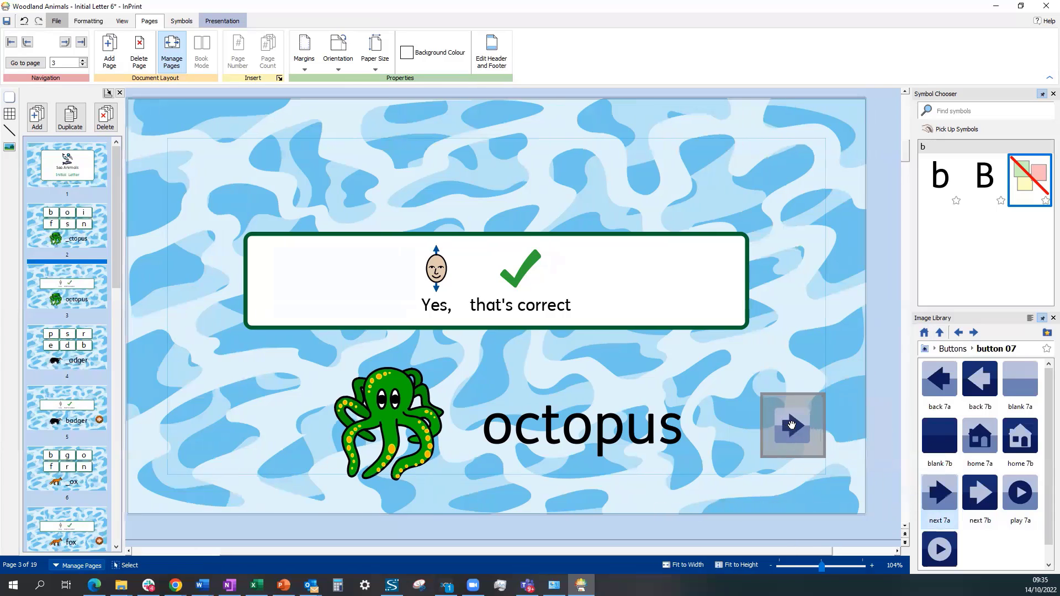
click(792, 425)
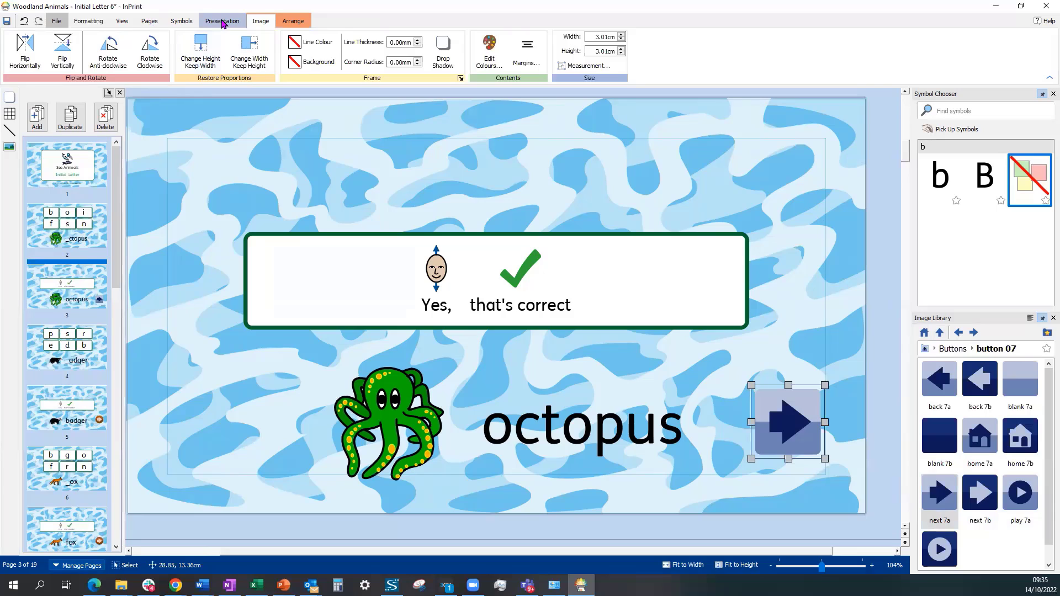
Link the selected blue arrow button to Next Slide with Add Link To Slide.
click(222, 20)
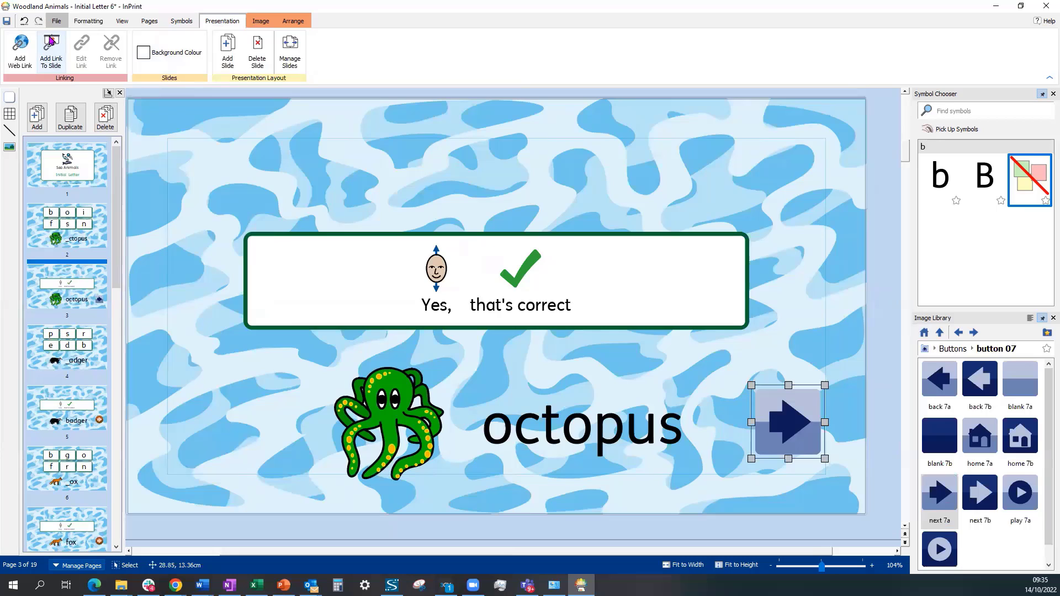
mouse_move(51, 51)
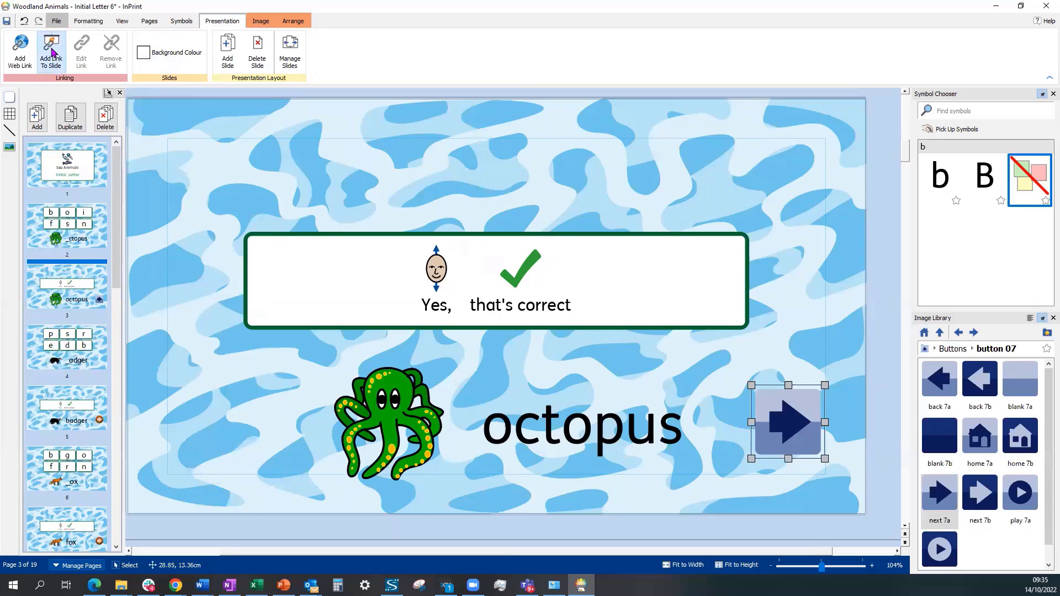
click(51, 50)
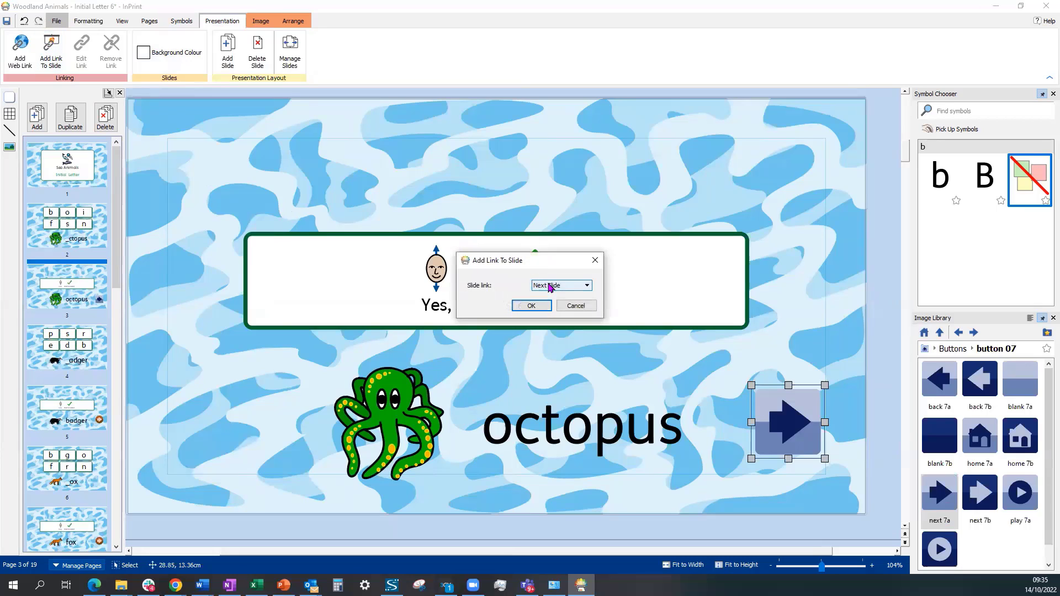
click(585, 284)
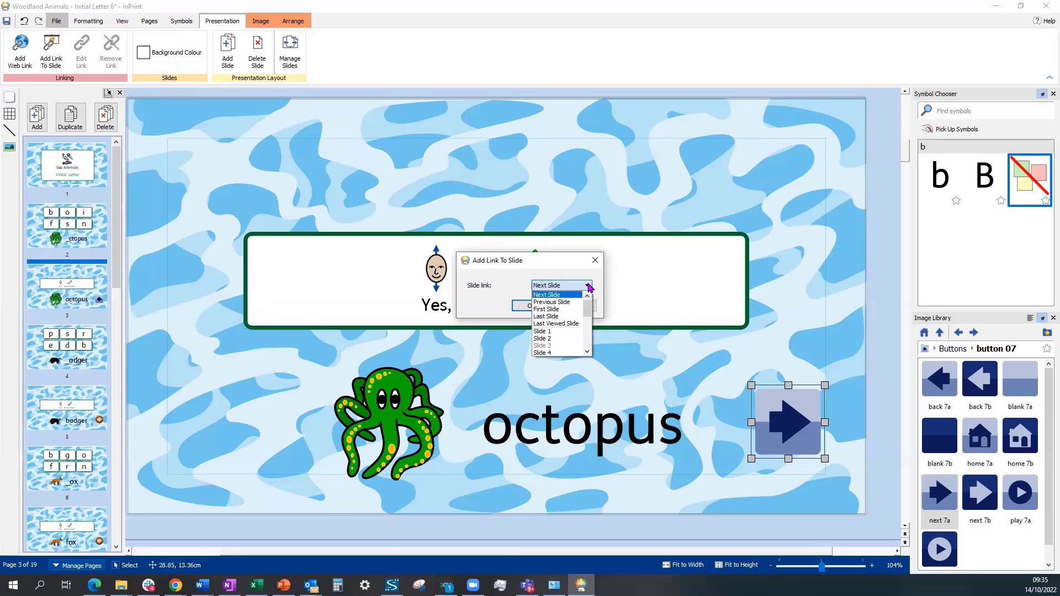
mouse_move(546, 309)
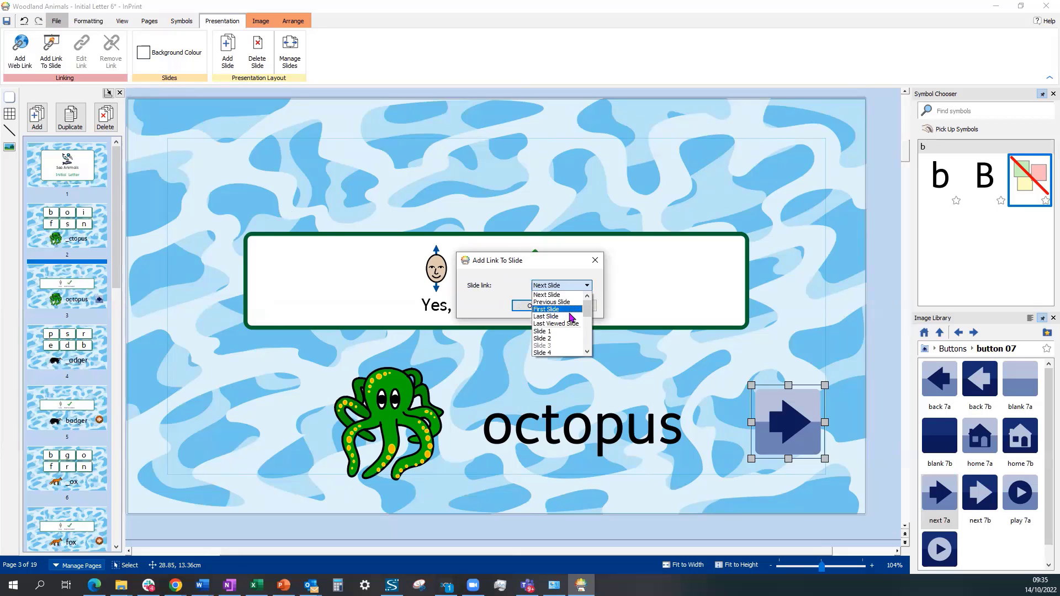
mouse_move(556, 323)
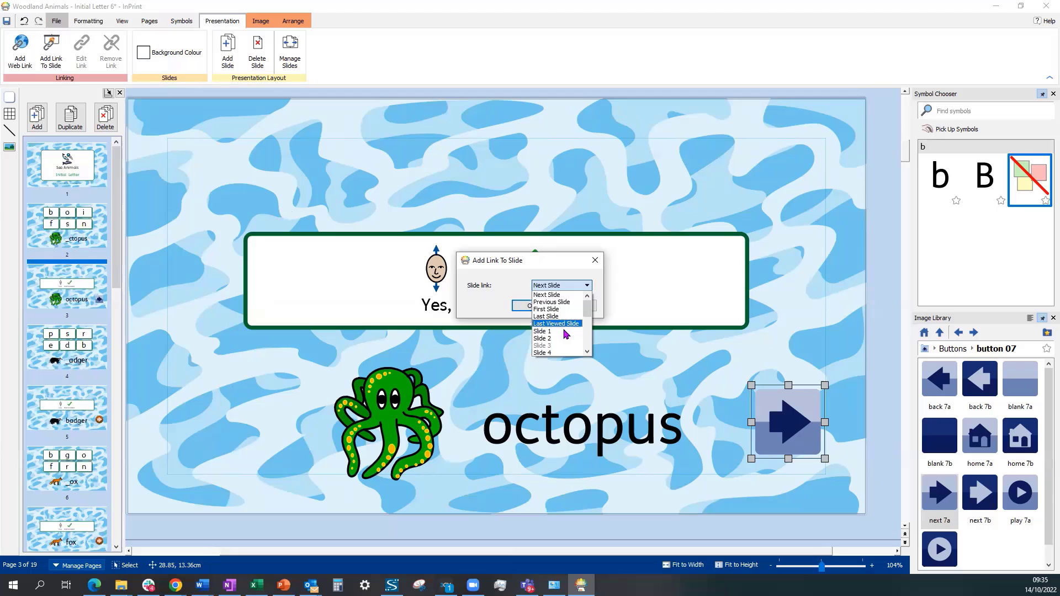
mouse_move(548, 338)
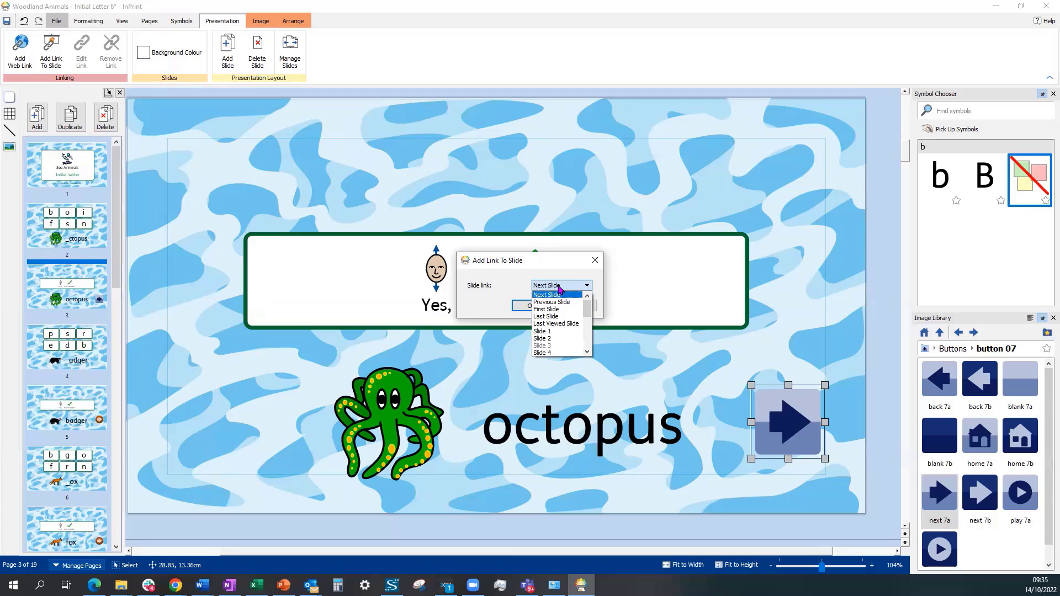
click(548, 295)
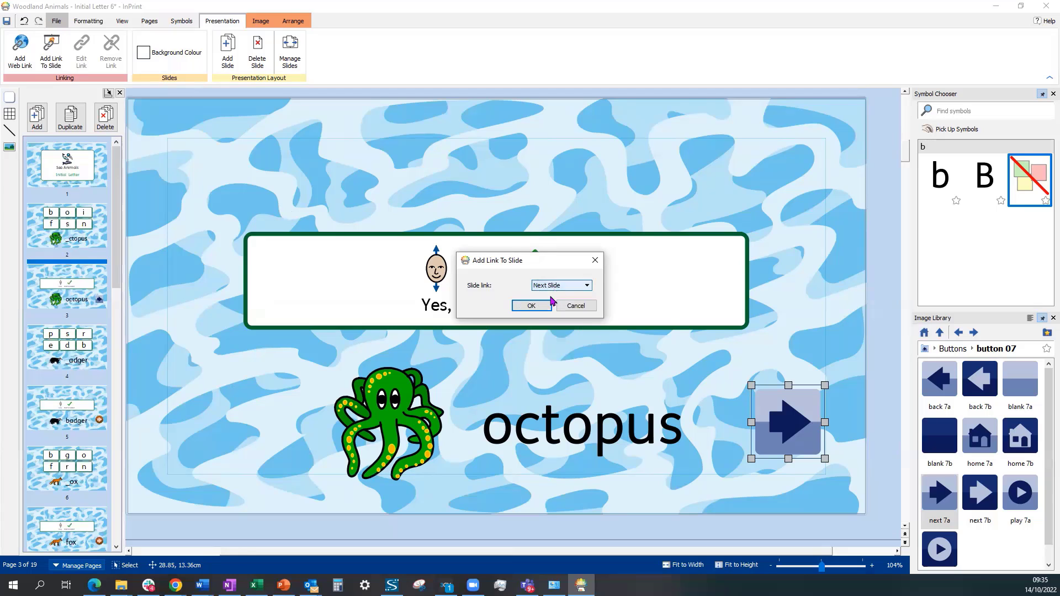
click(530, 305)
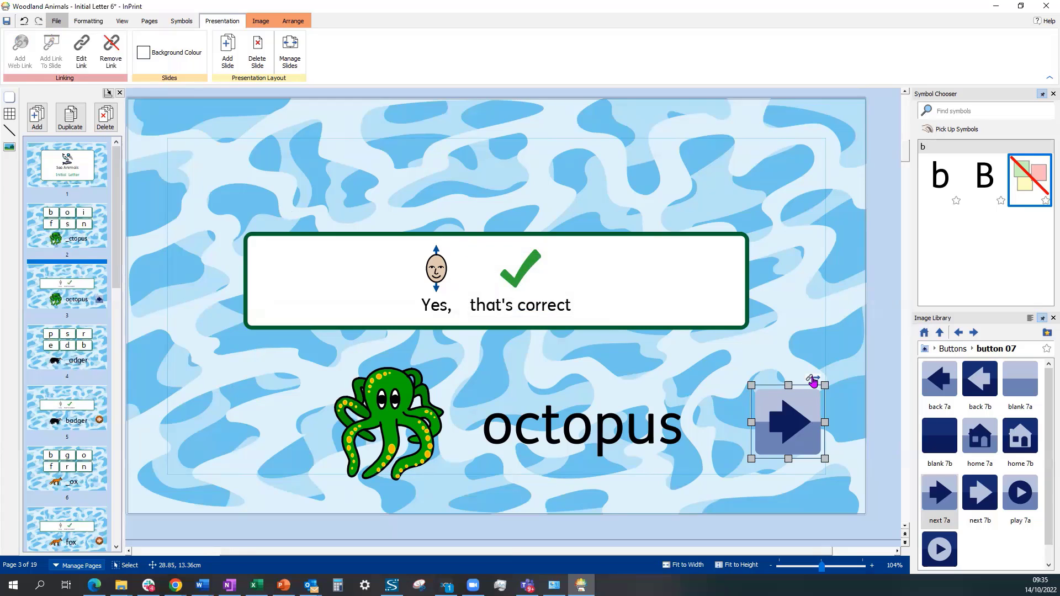
right_click(788, 422)
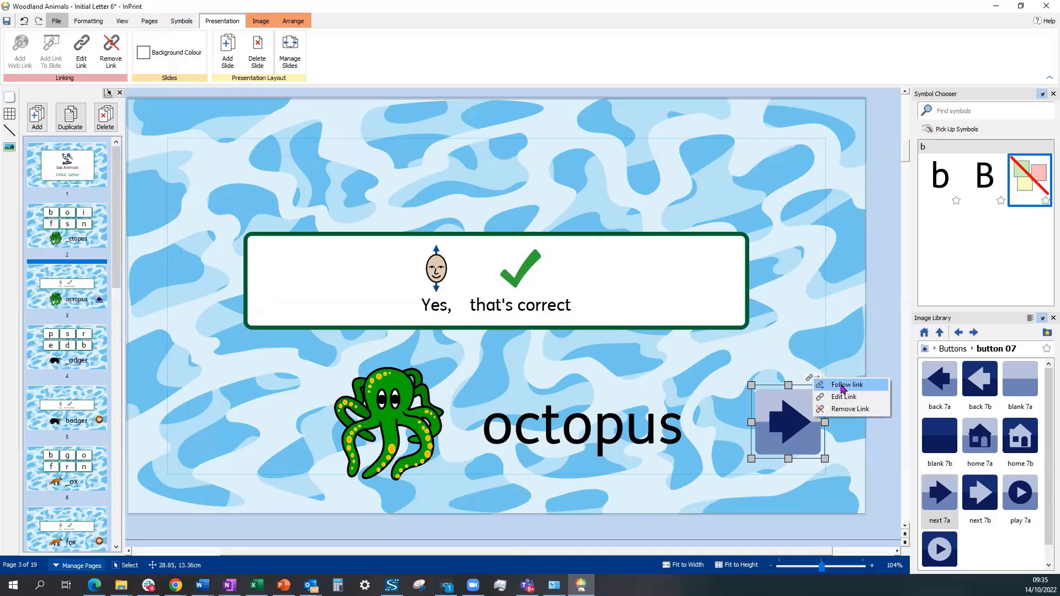
click(843, 385)
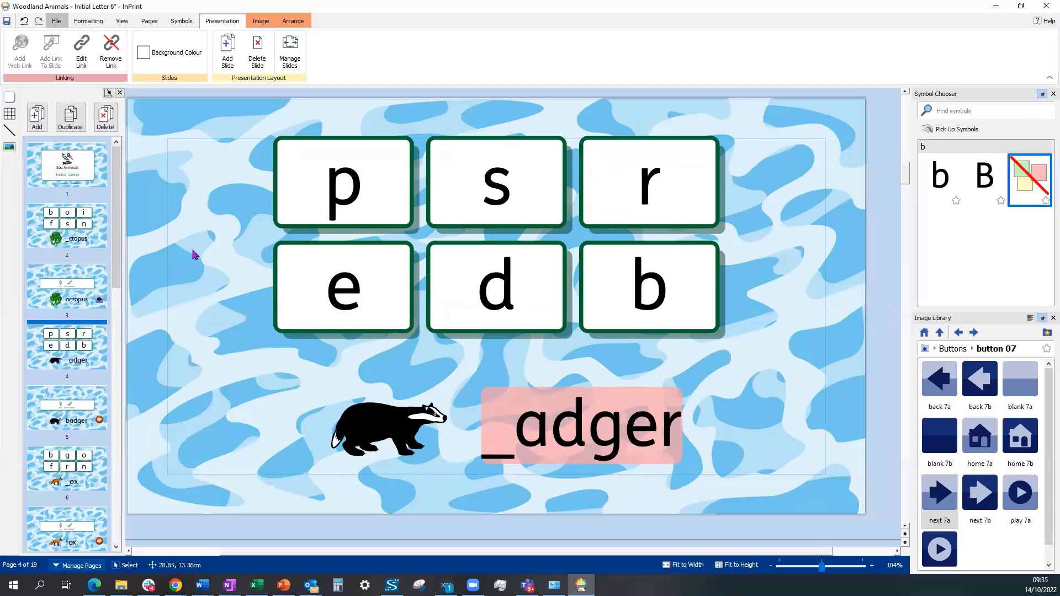
click(66, 284)
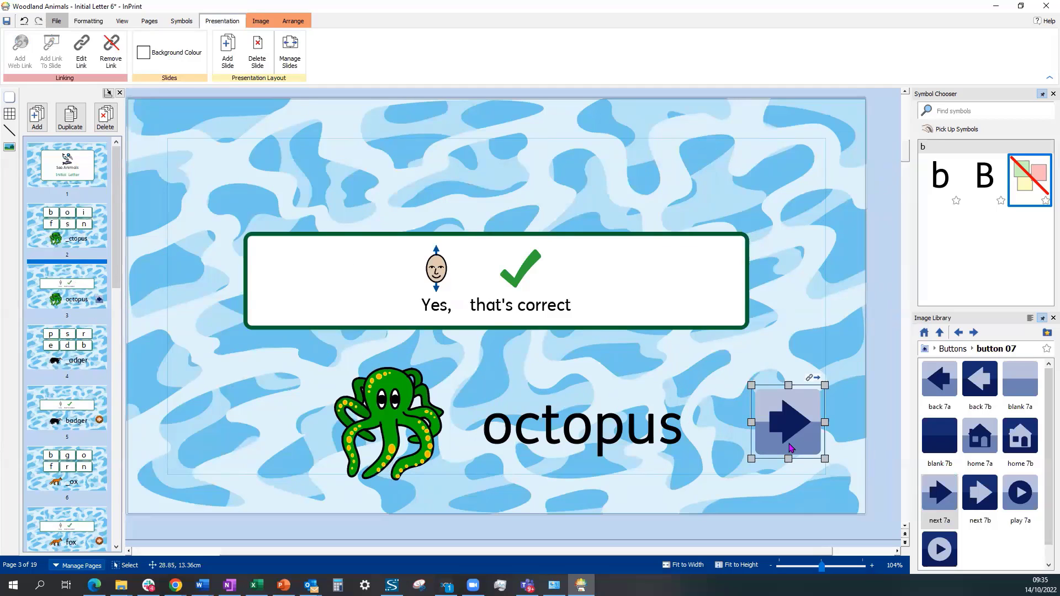
mouse_move(494, 406)
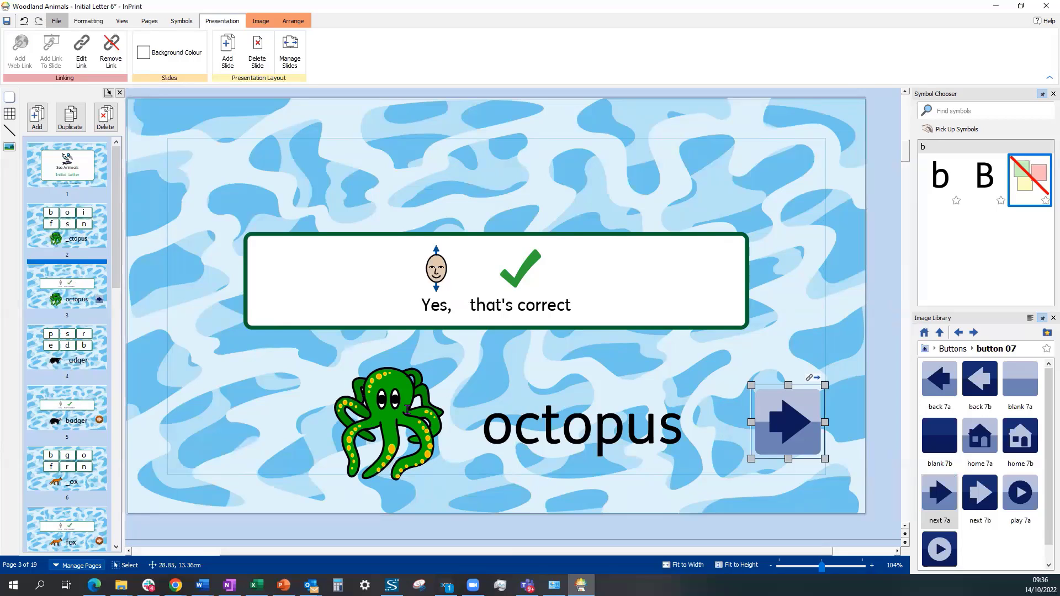
click(388, 422)
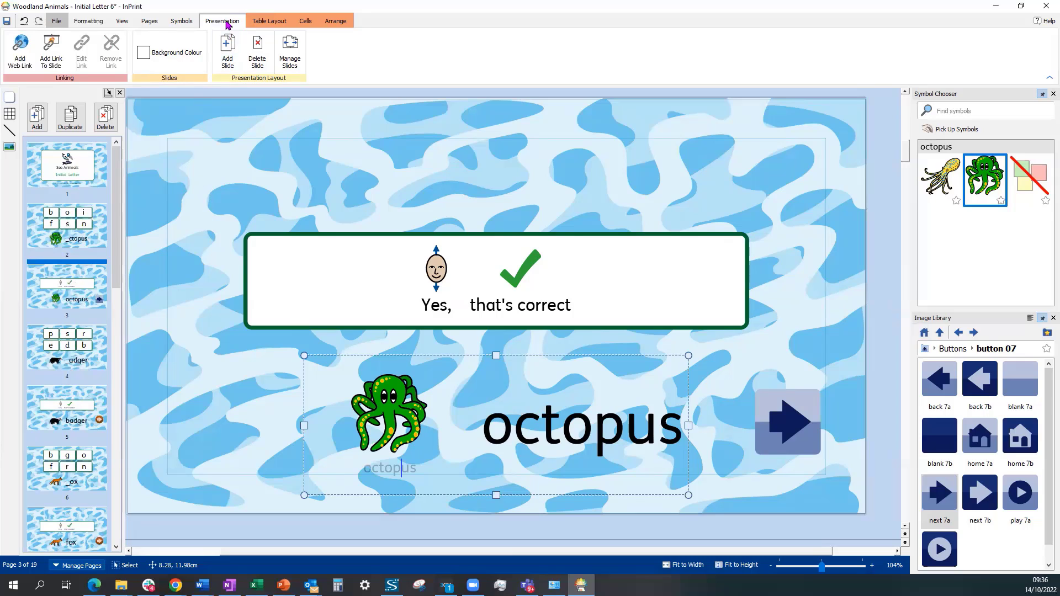
mouse_move(19, 51)
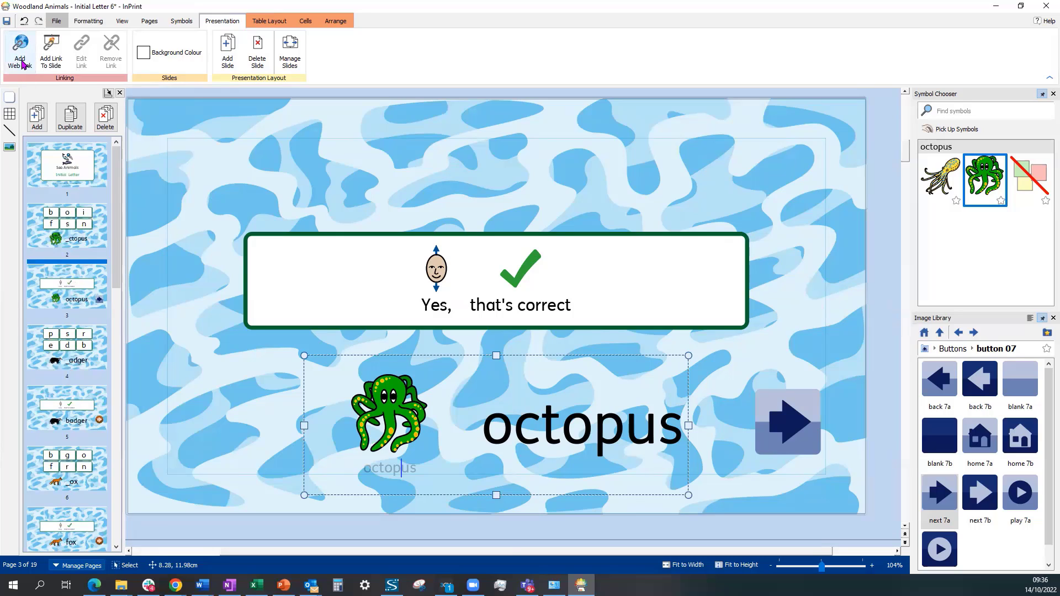
click(20, 52)
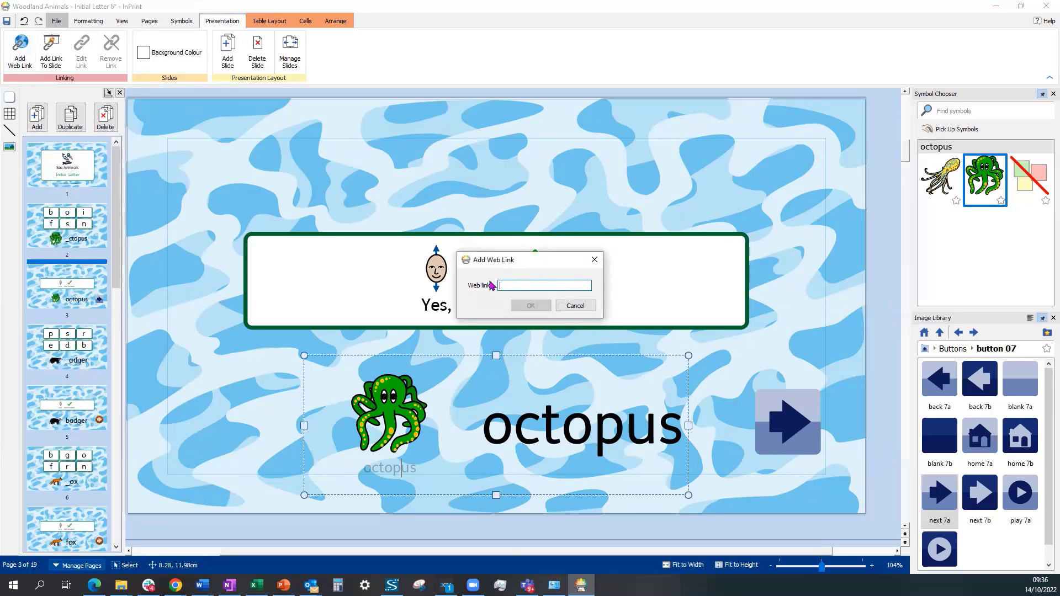
mouse_move(567, 287)
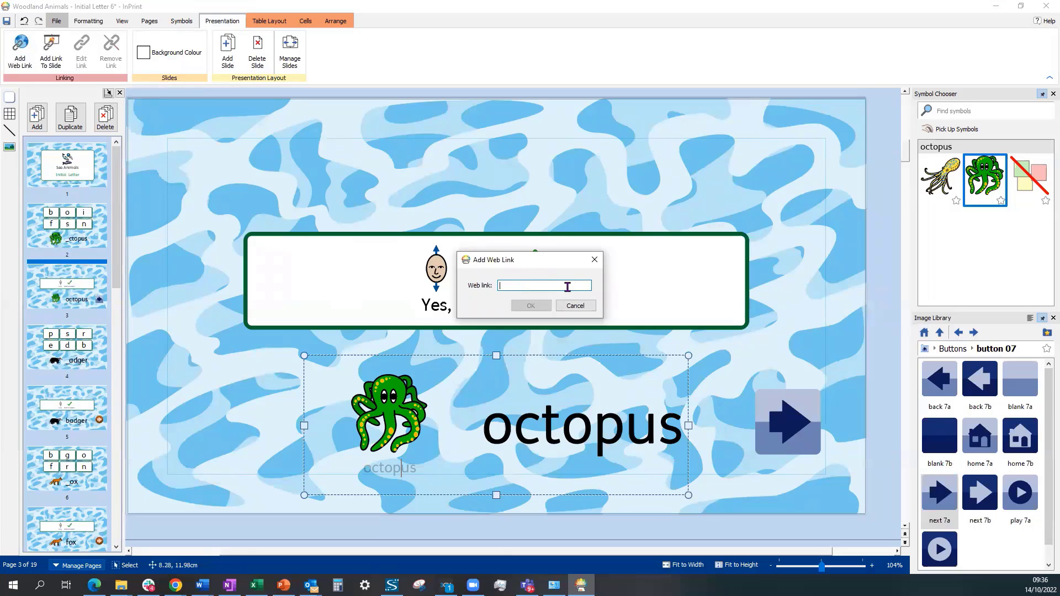
mouse_move(566, 290)
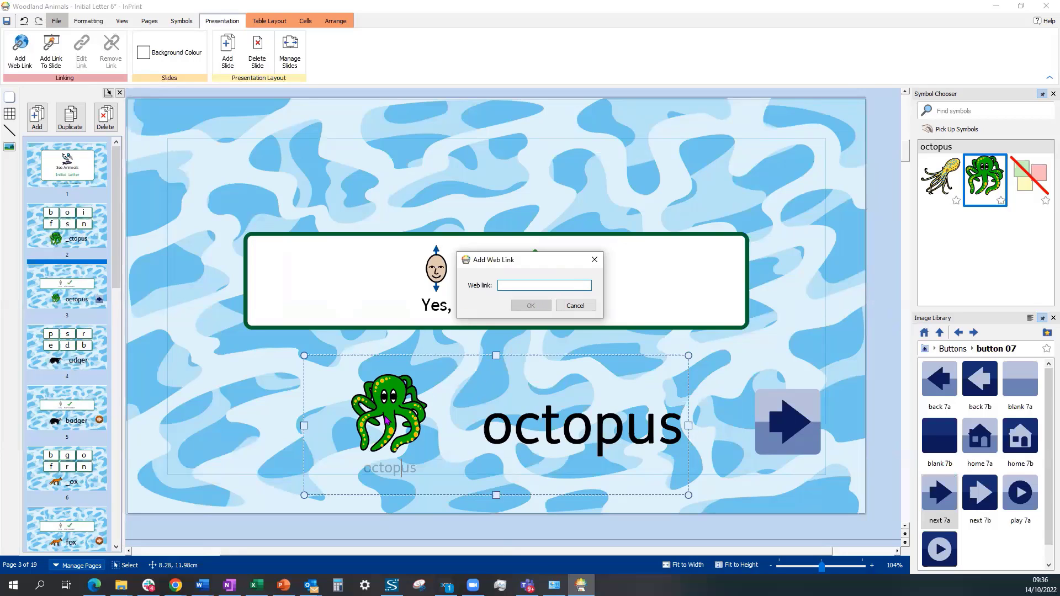
mouse_move(606, 215)
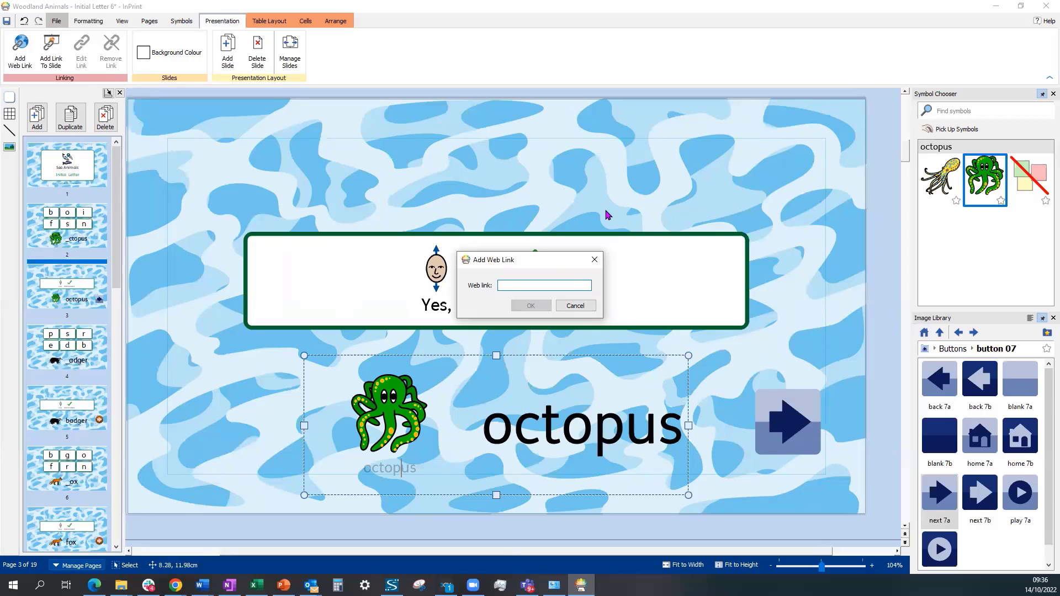
click(574, 305)
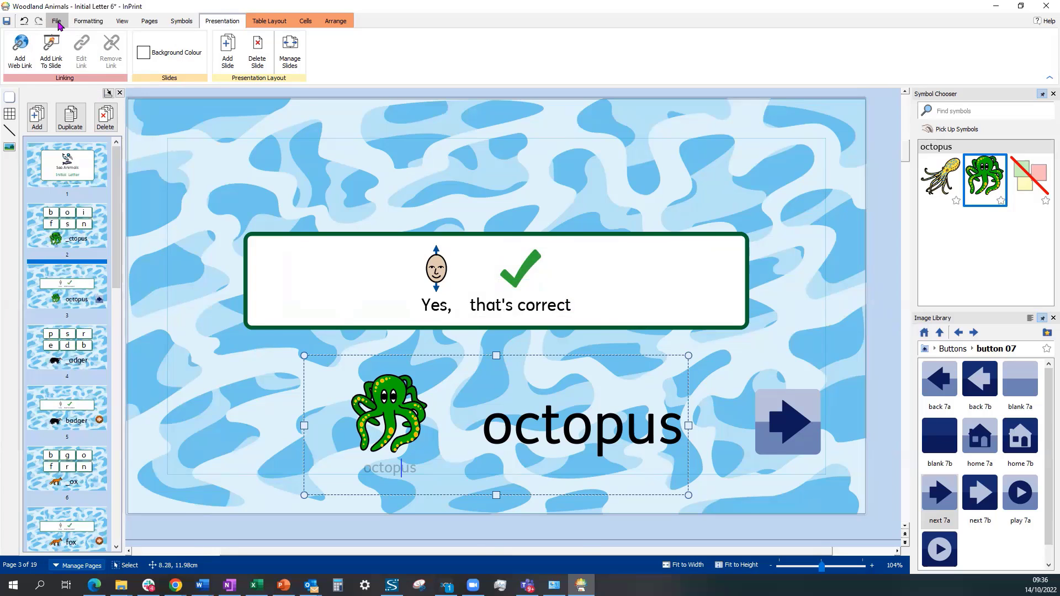
Show Templates in the File backstage view.
click(56, 20)
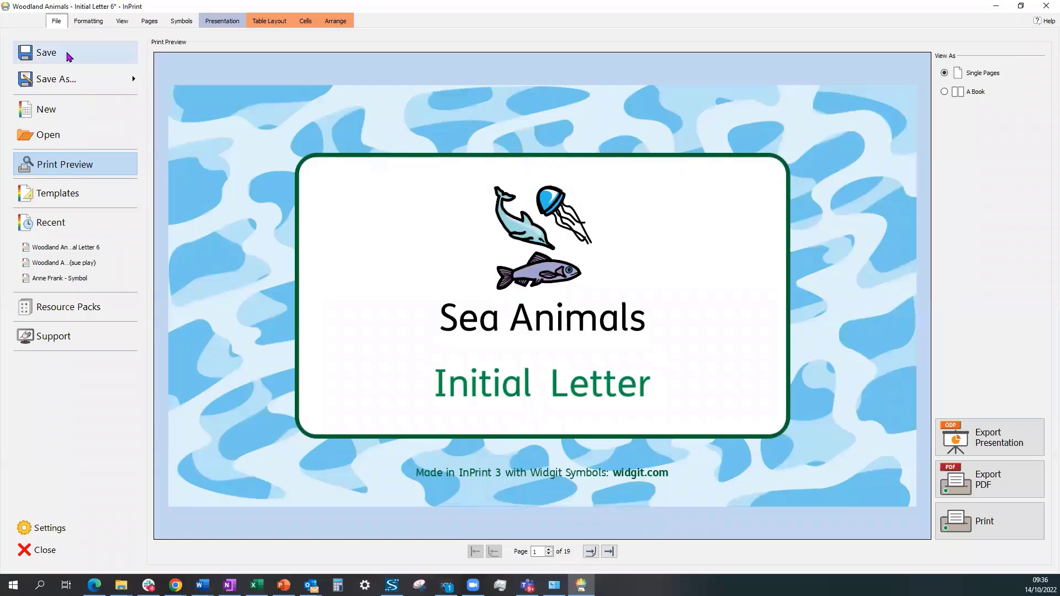
mouse_move(988, 437)
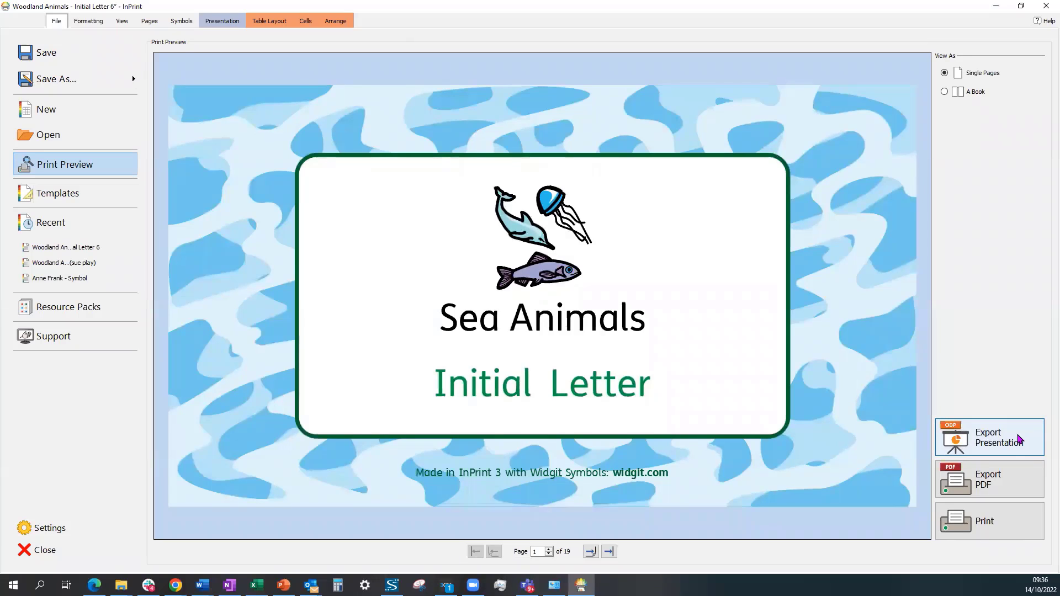
mouse_move(720, 356)
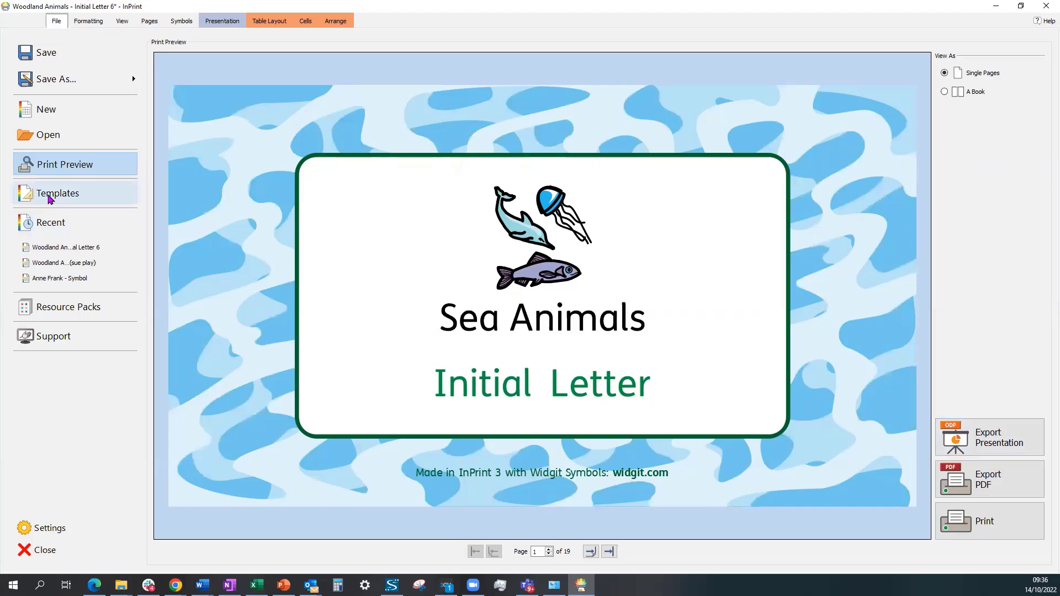
click(57, 194)
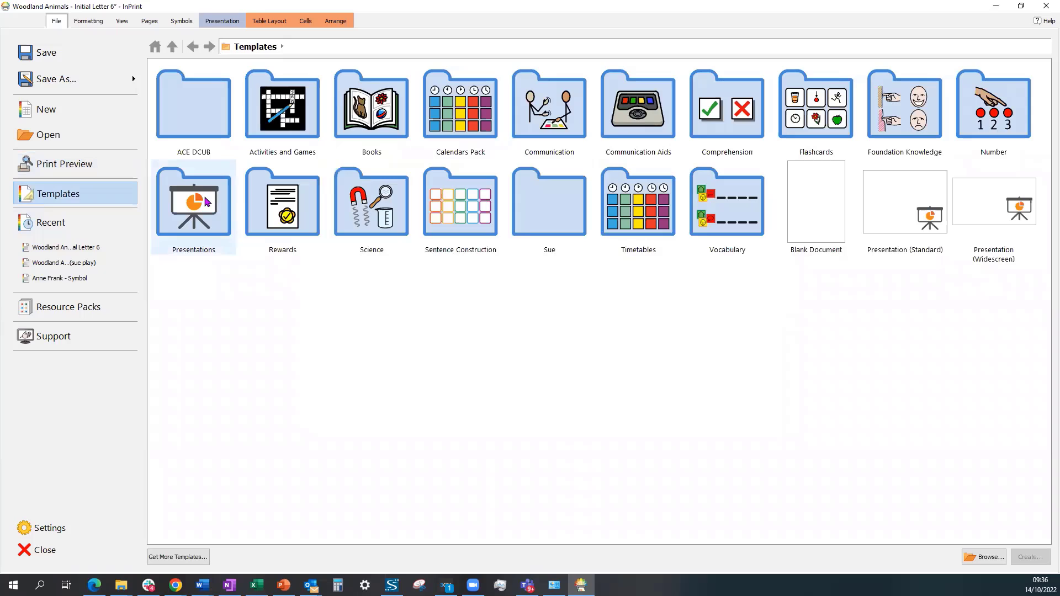
Start a new document from the Presentations > Quiz 'Initial Letter - 6 letters' template.
double_click(194, 203)
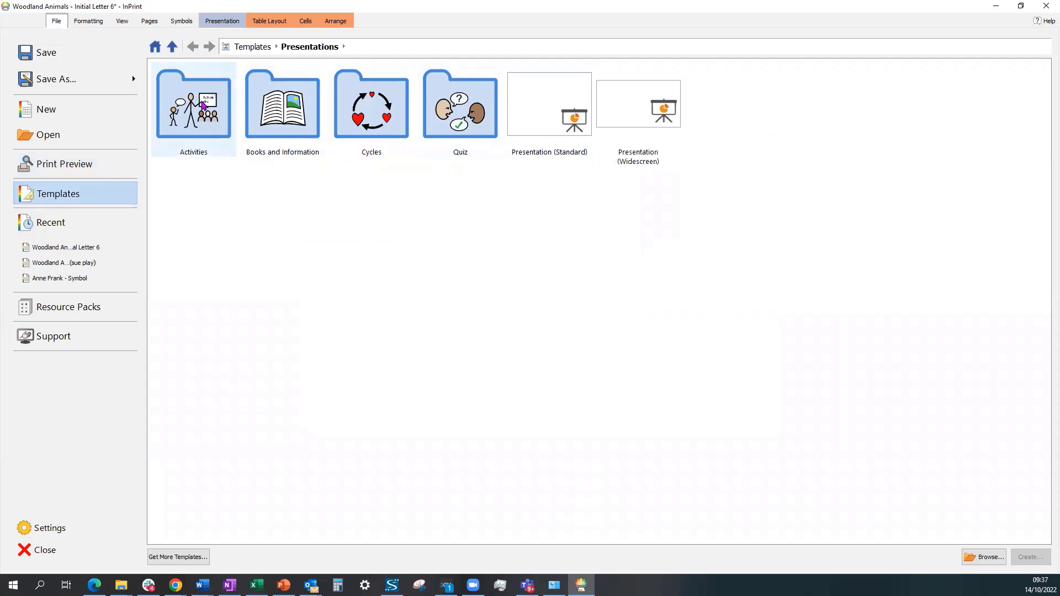
mouse_move(206, 91)
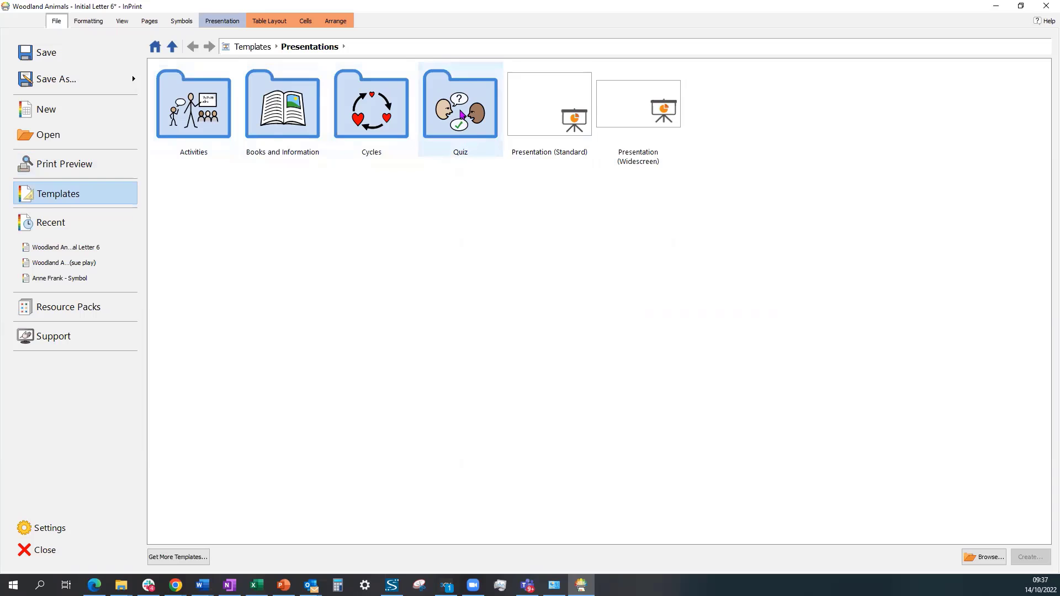
double_click(460, 103)
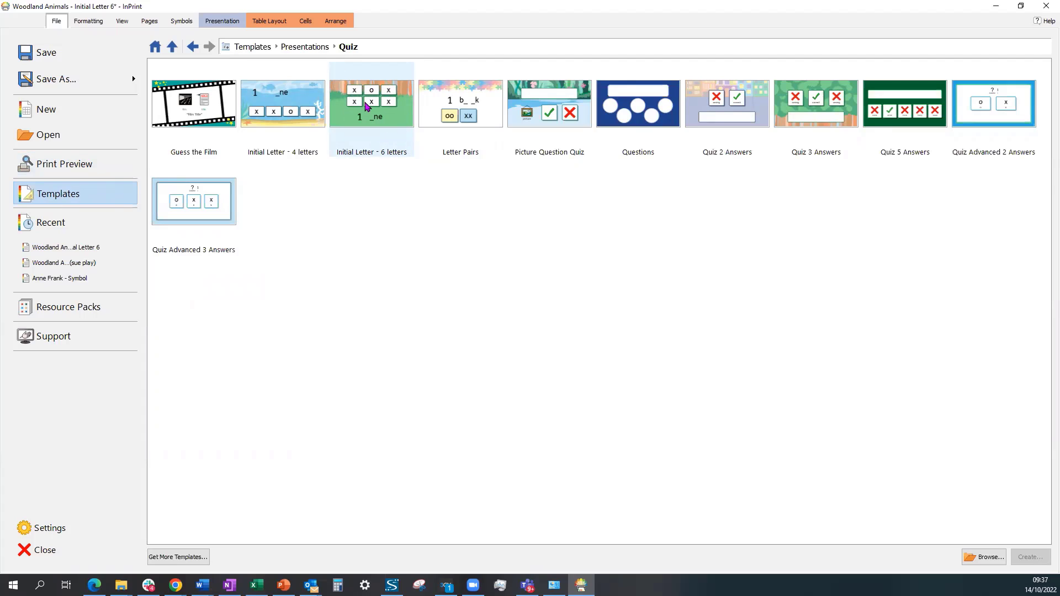
click(371, 103)
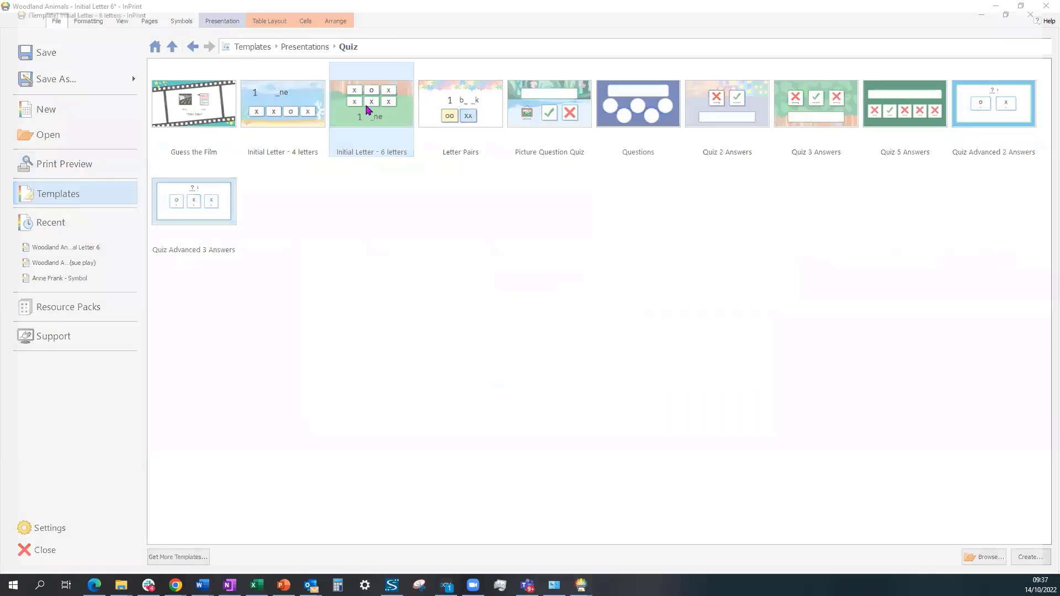
double_click(370, 104)
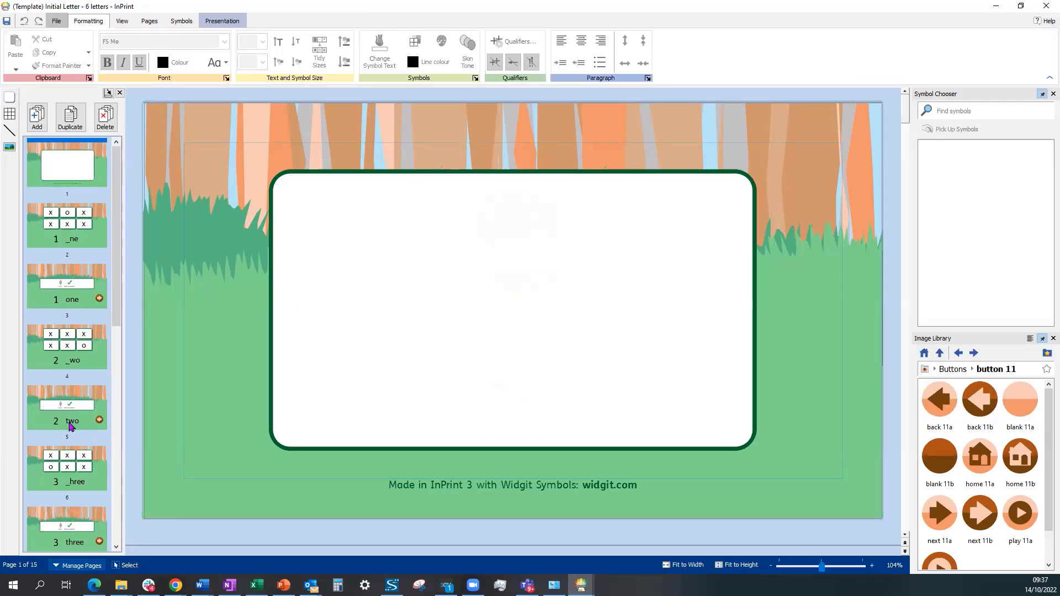
mouse_move(60, 272)
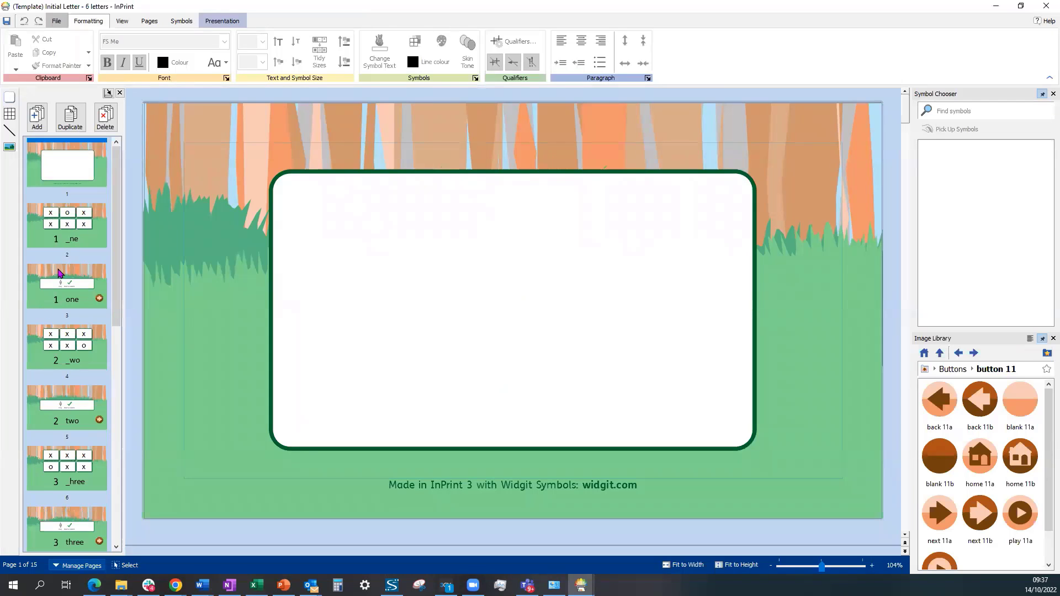
mouse_move(73, 433)
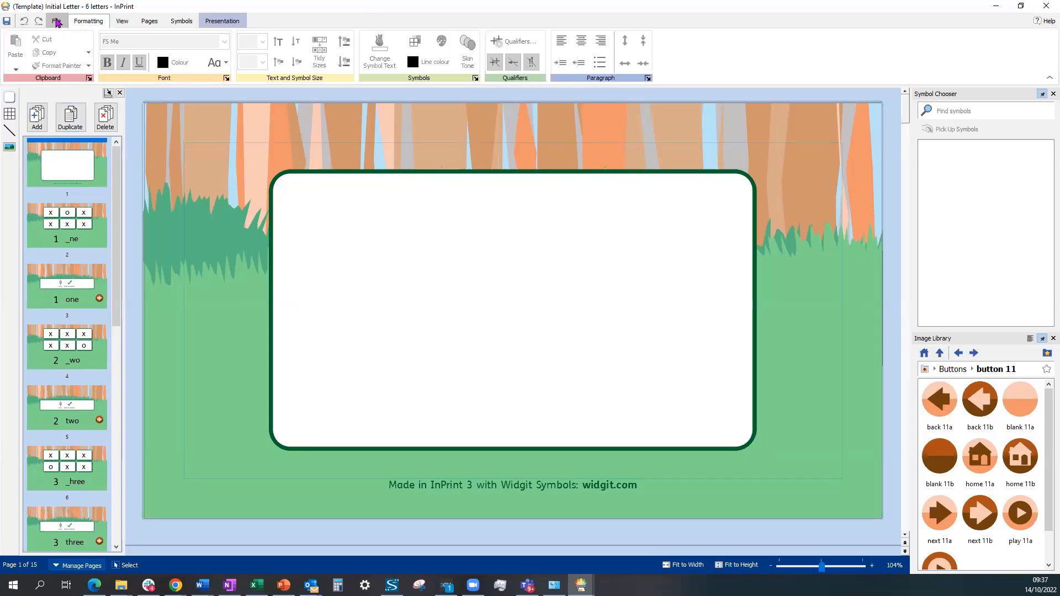
Create a blank Presentation (Widescreen) document, then go to File > Resource Packs > Presentations.
click(56, 21)
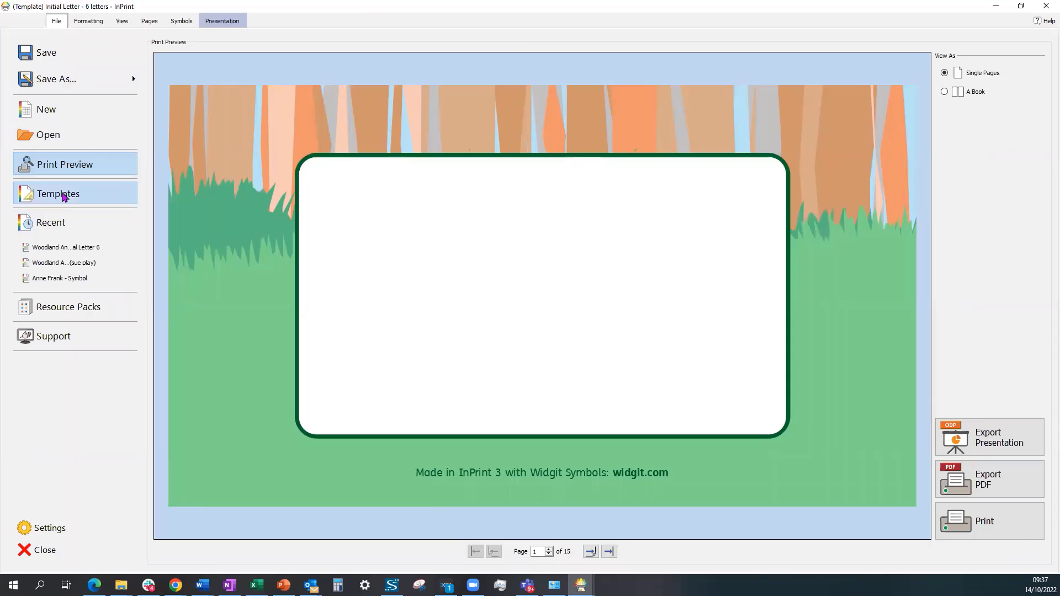
click(58, 193)
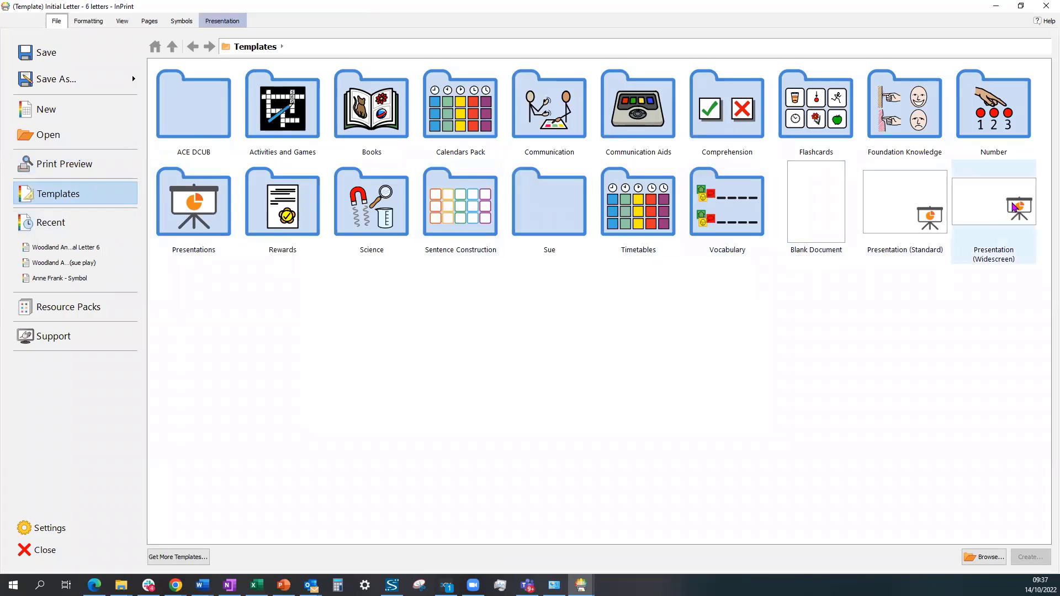
mouse_move(963, 251)
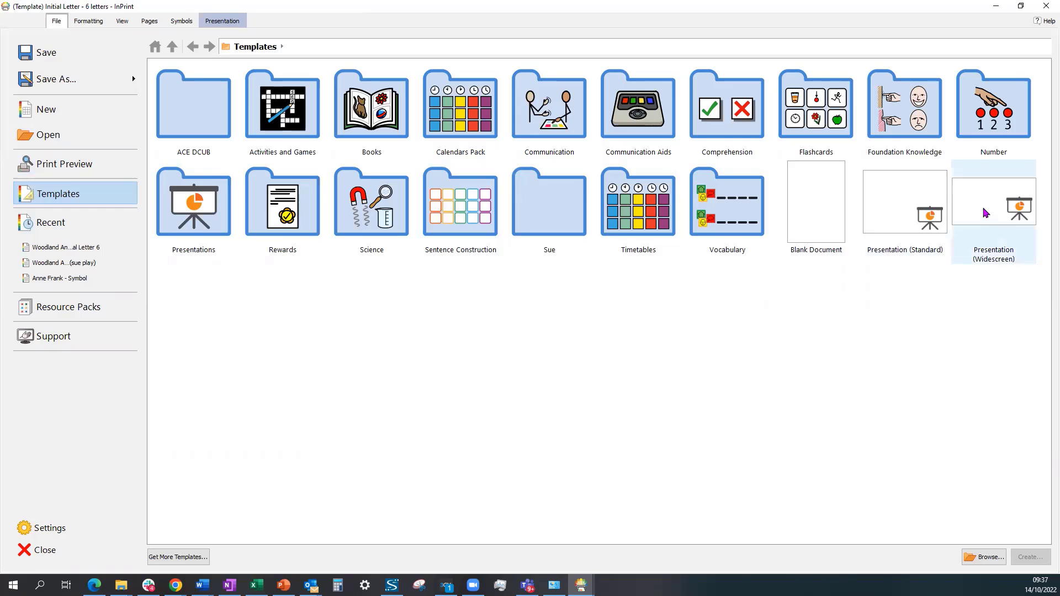
click(994, 202)
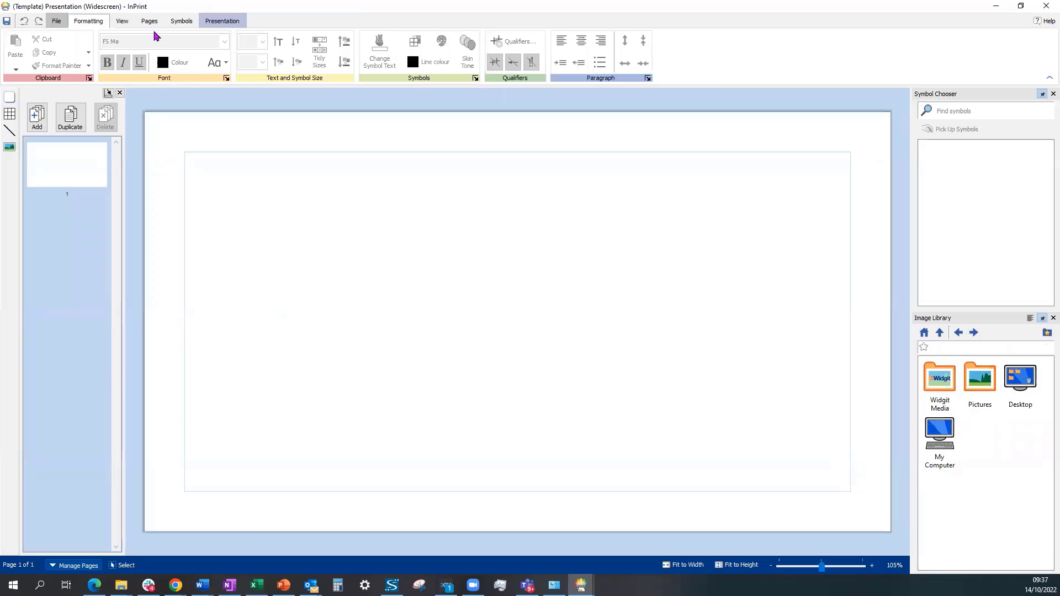
click(222, 20)
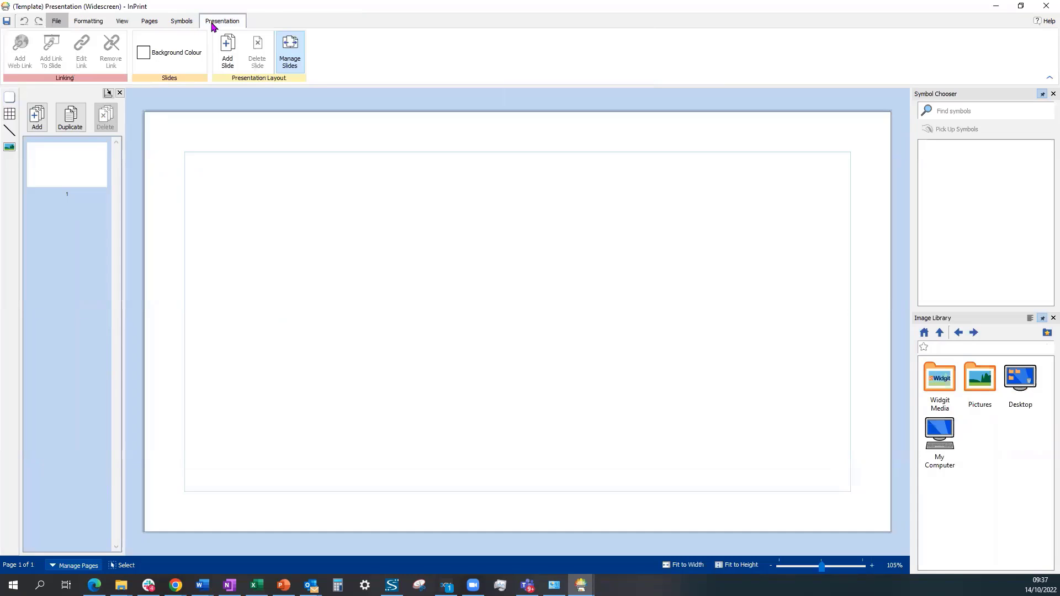
mouse_move(169, 67)
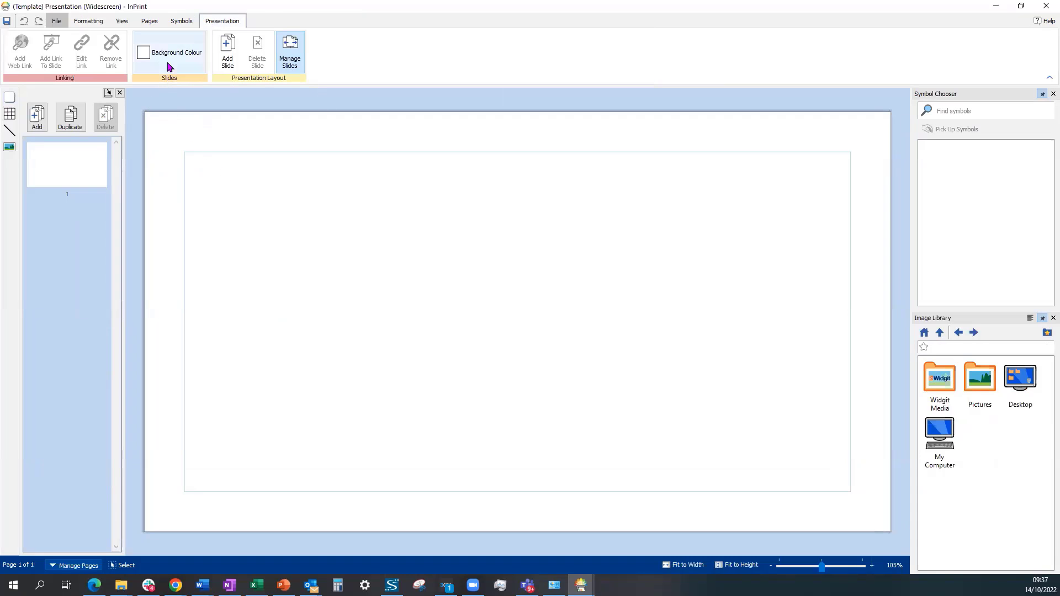
mouse_move(257, 51)
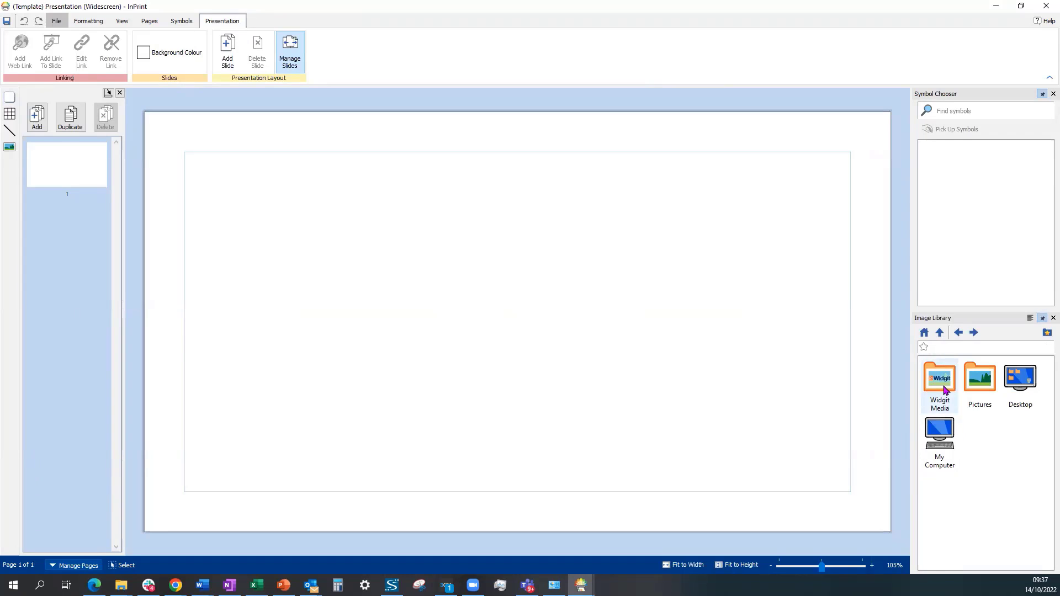
mouse_move(369, 379)
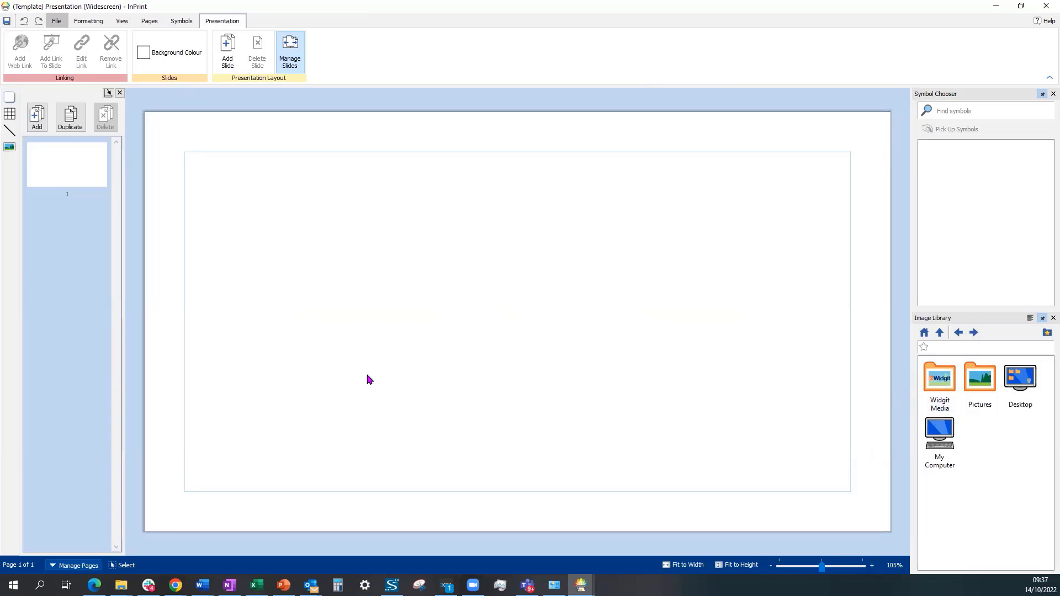
click(56, 20)
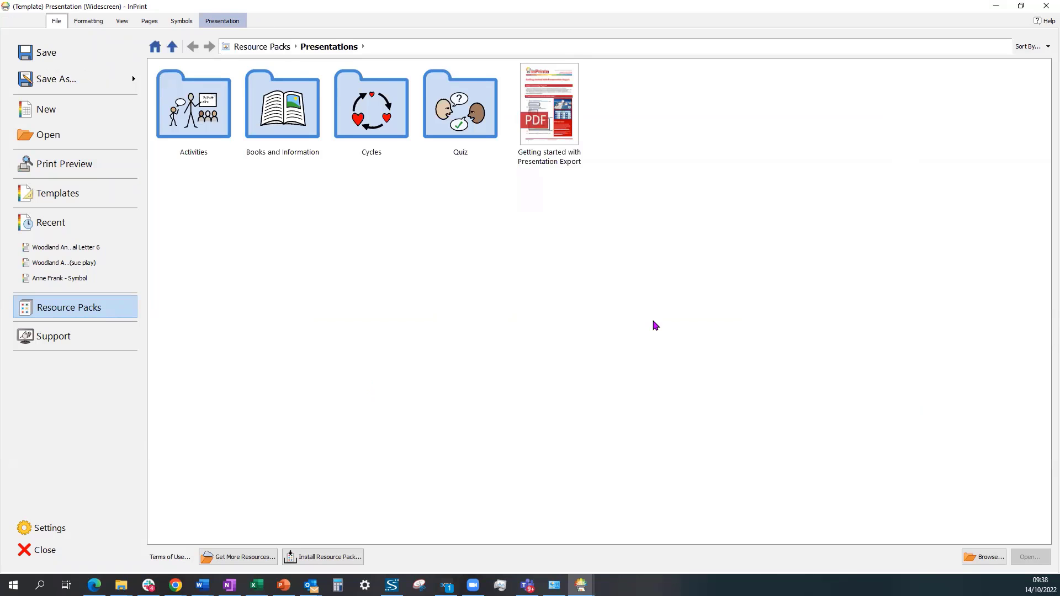